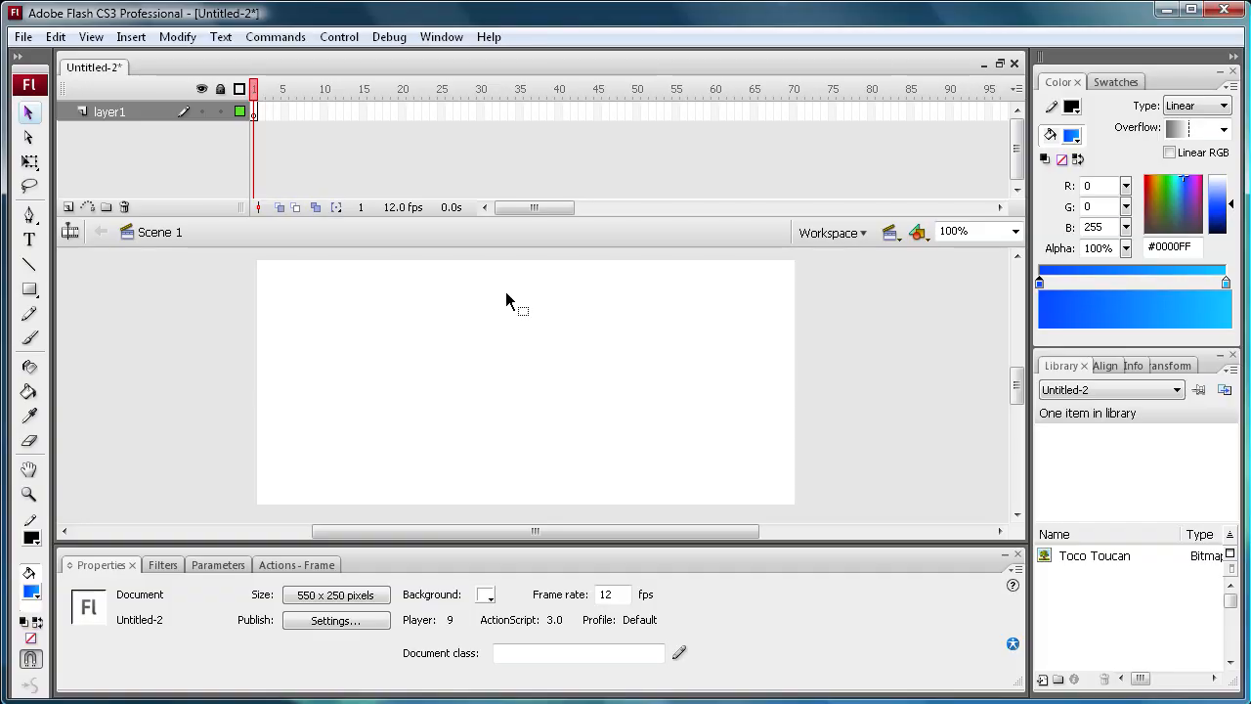
mouse_move(482, 283)
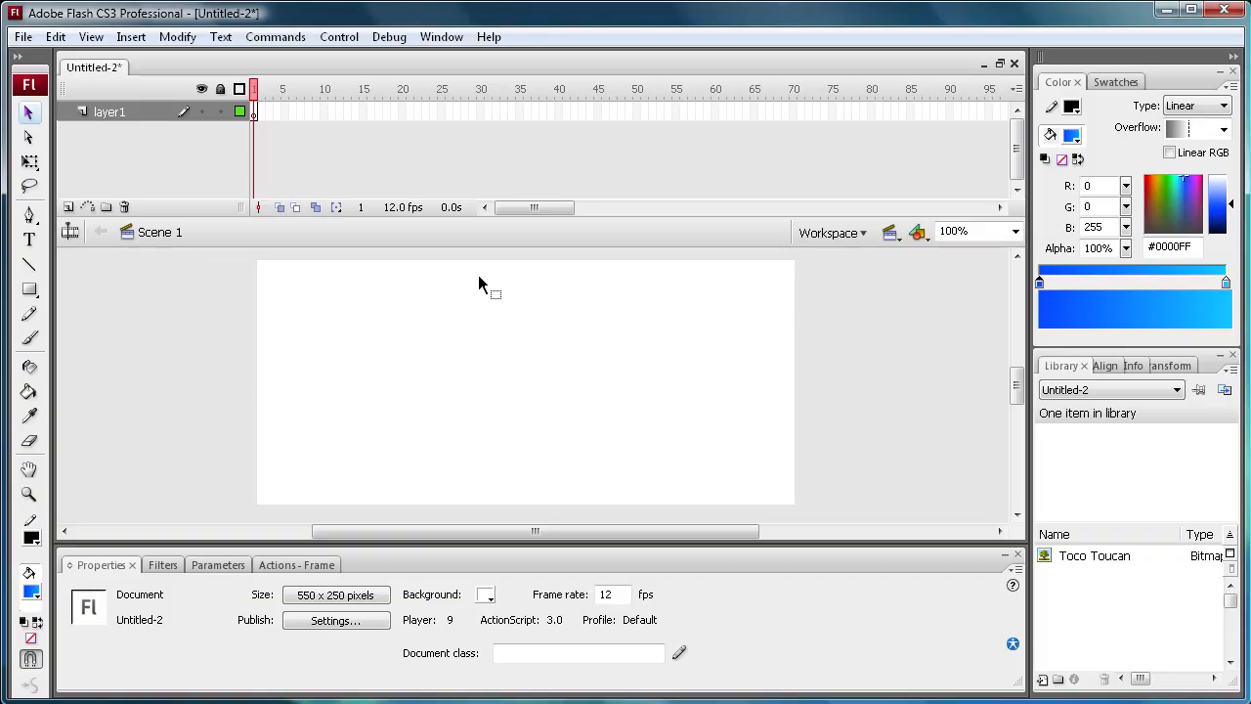
mouse_move(381, 306)
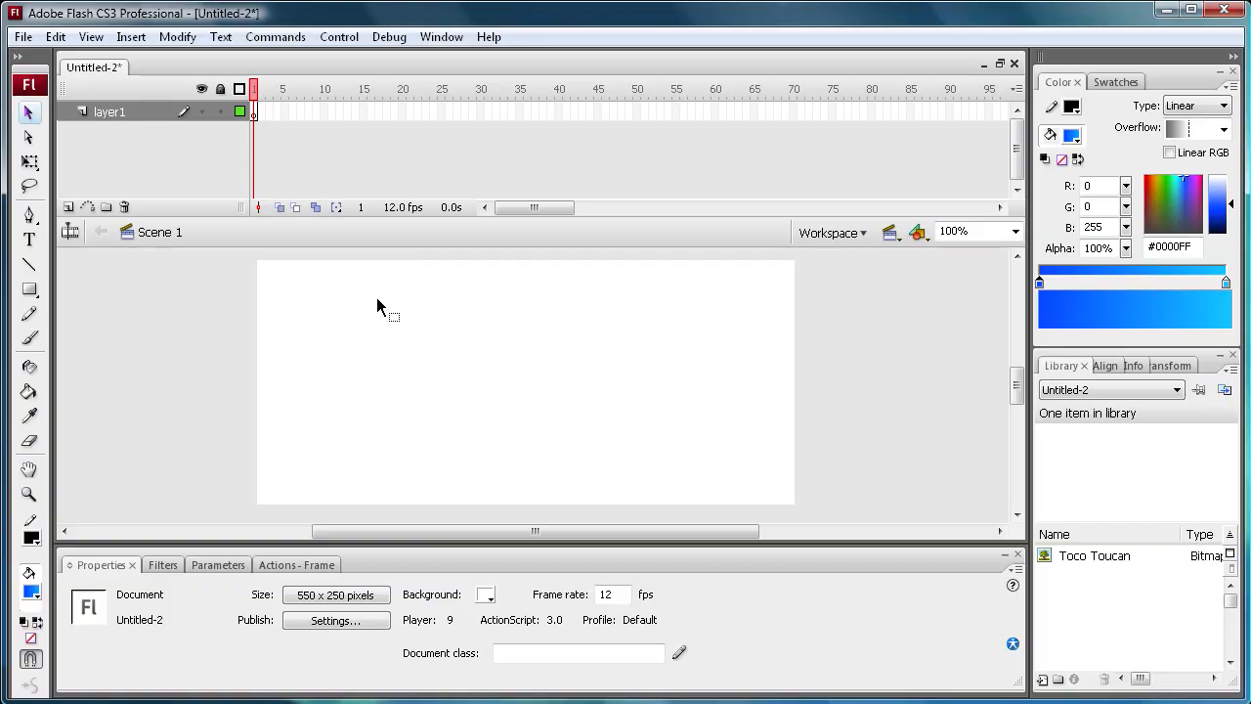
mouse_move(29, 288)
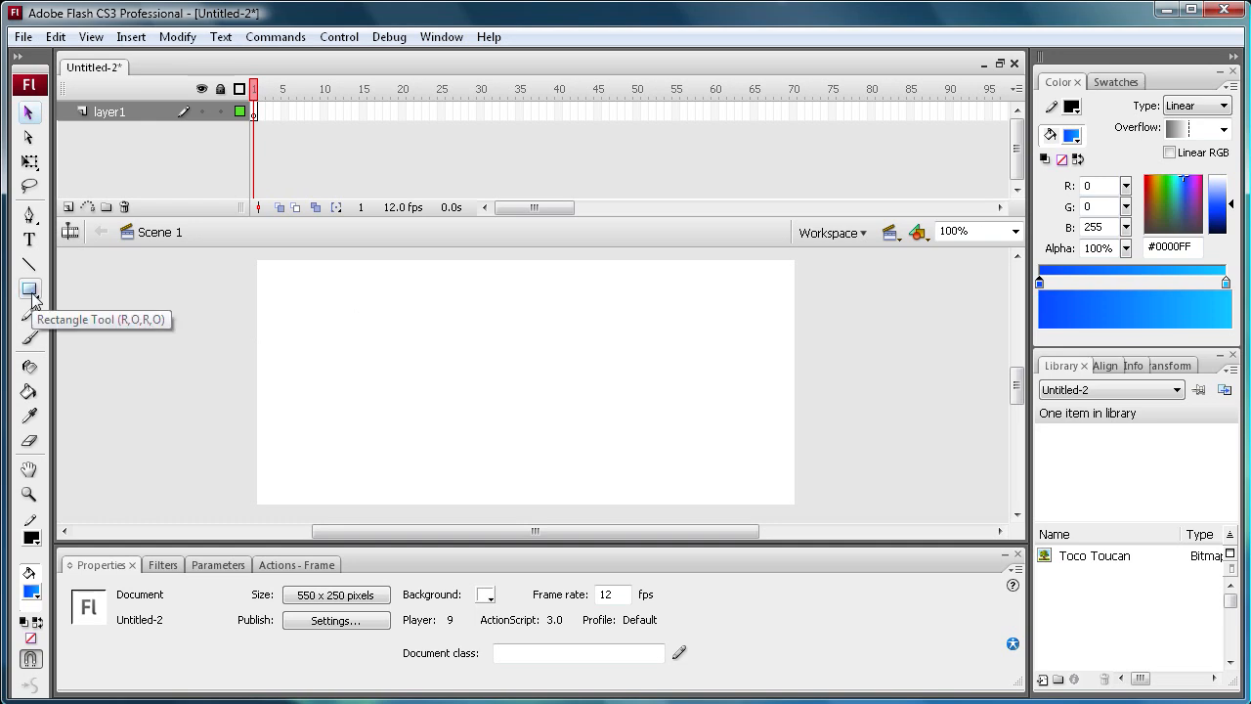
Set a Linear gradient fill for the Rectangle Tool and drag a long thin bar
left_click(29, 287)
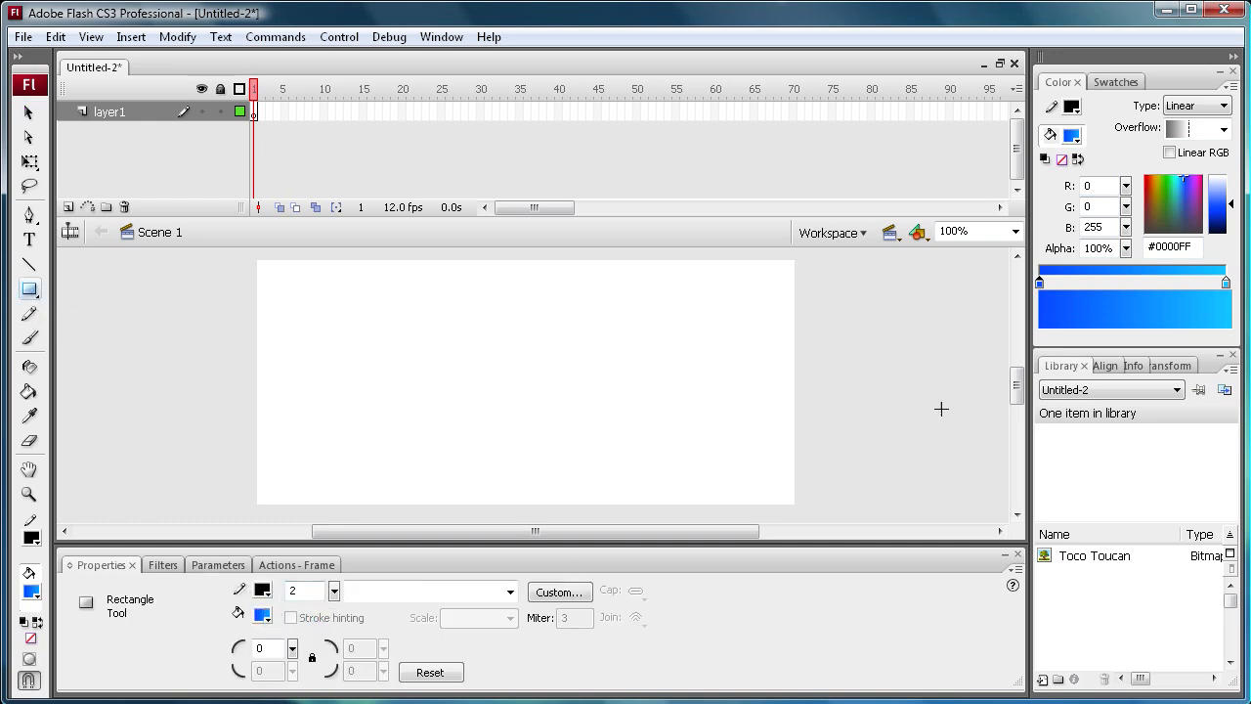
left_click(1223, 106)
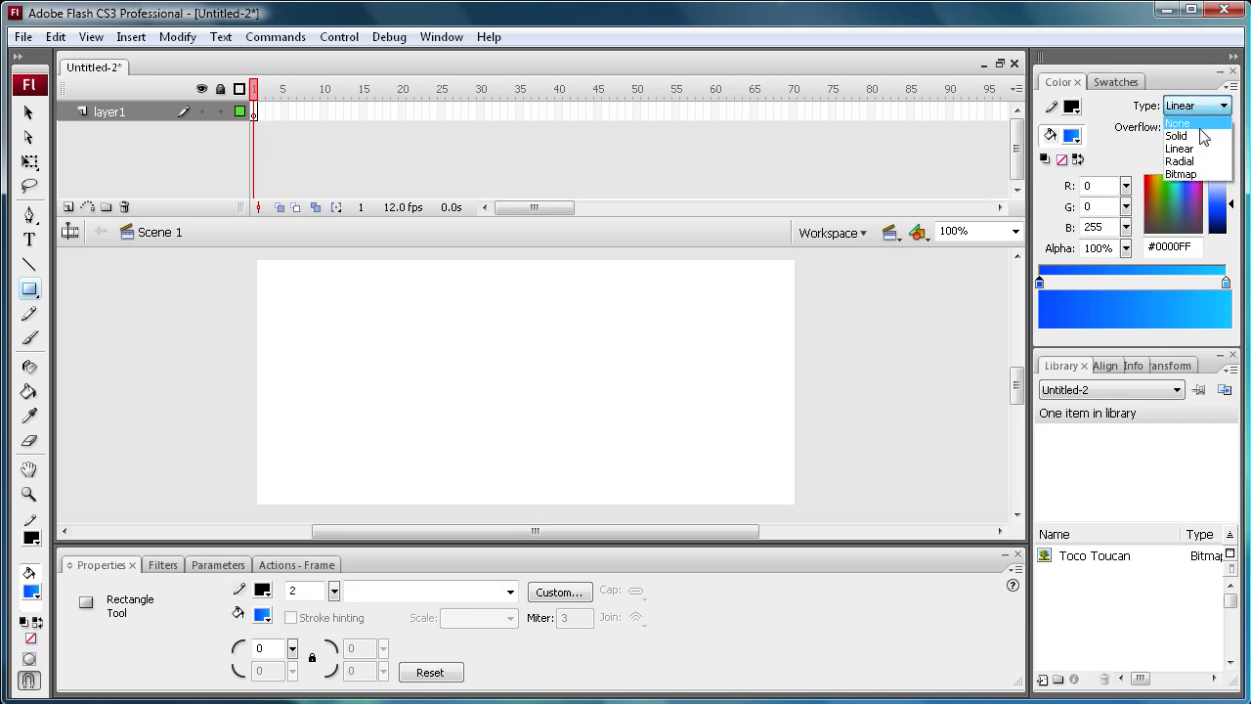
left_click(1175, 135)
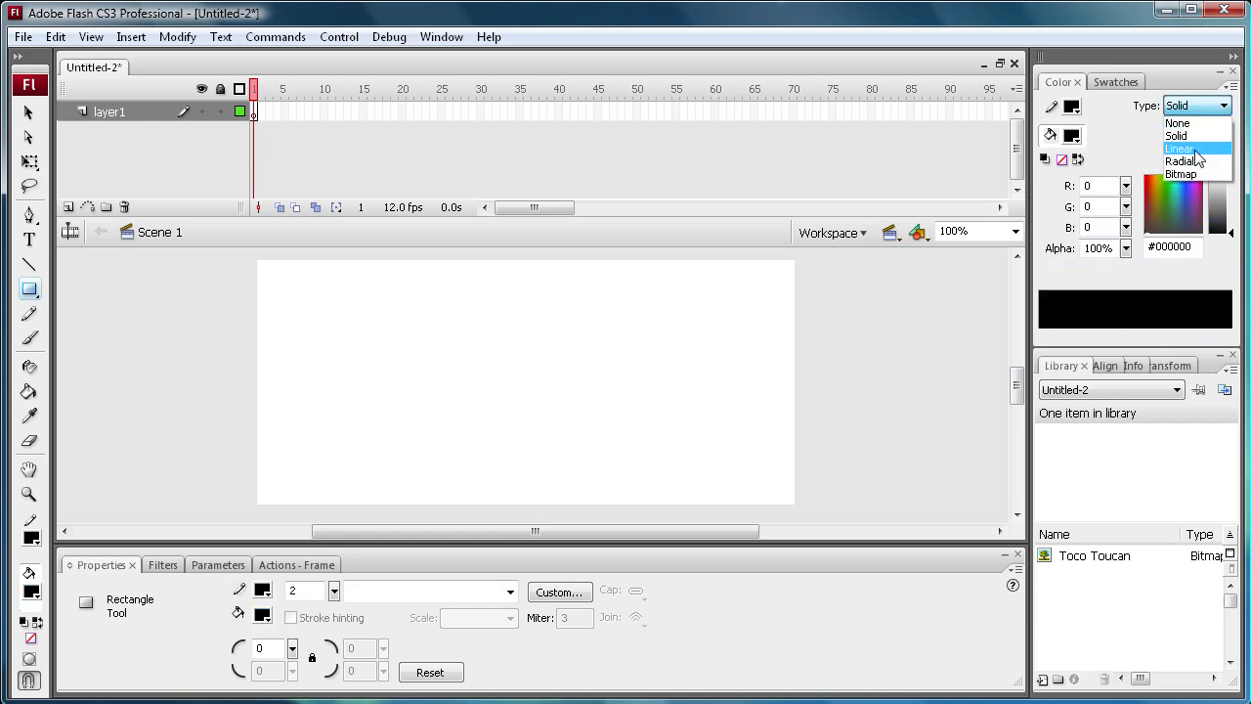
left_click(1188, 149)
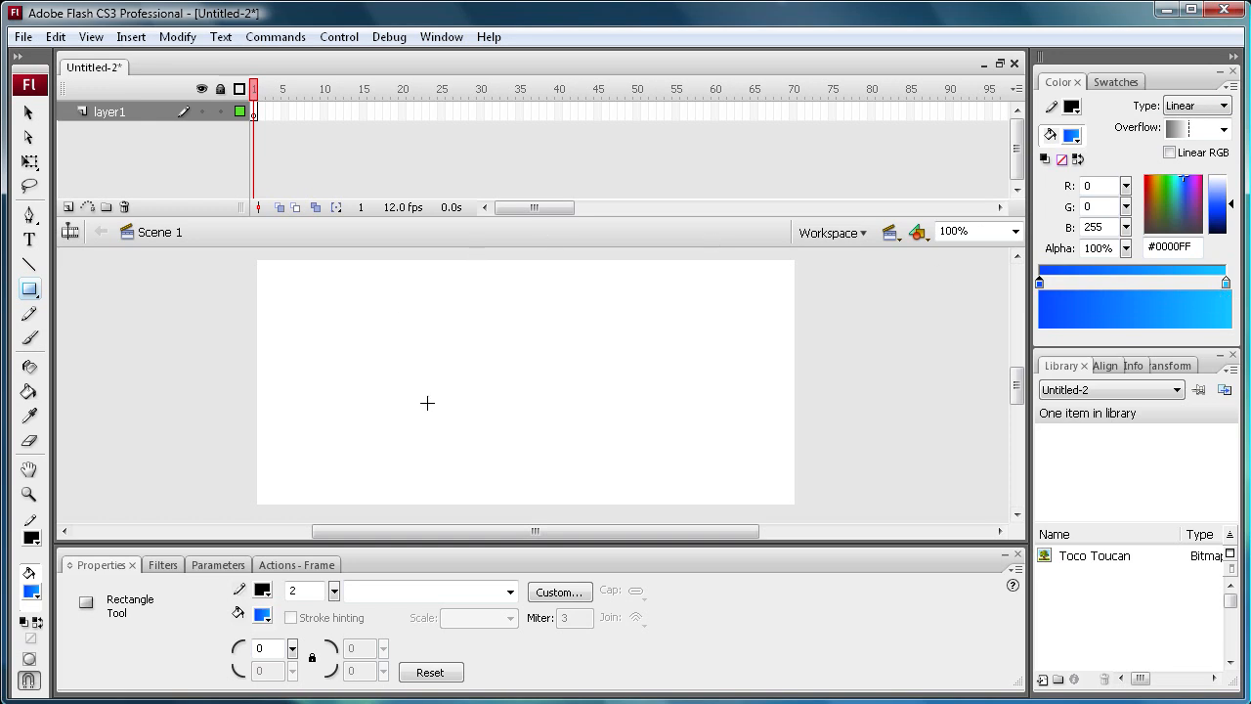
left_click_drag(348, 359, 532, 373)
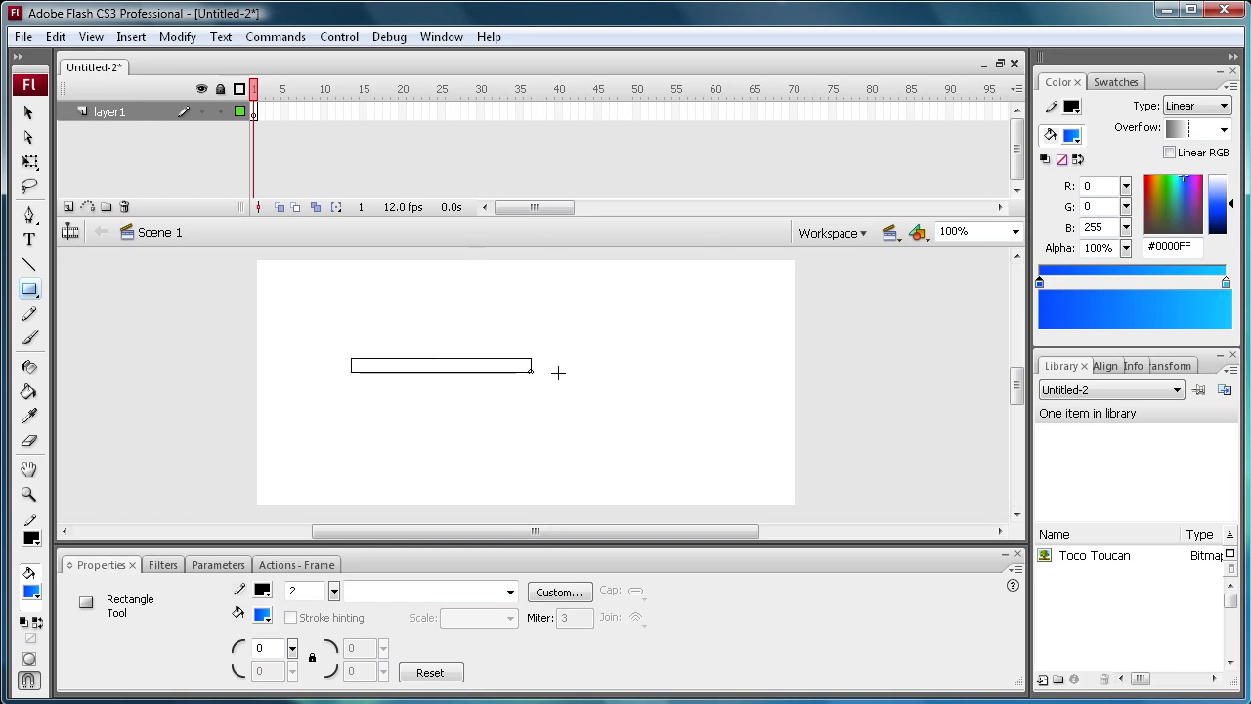
left_click_drag(531, 364, 686, 369)
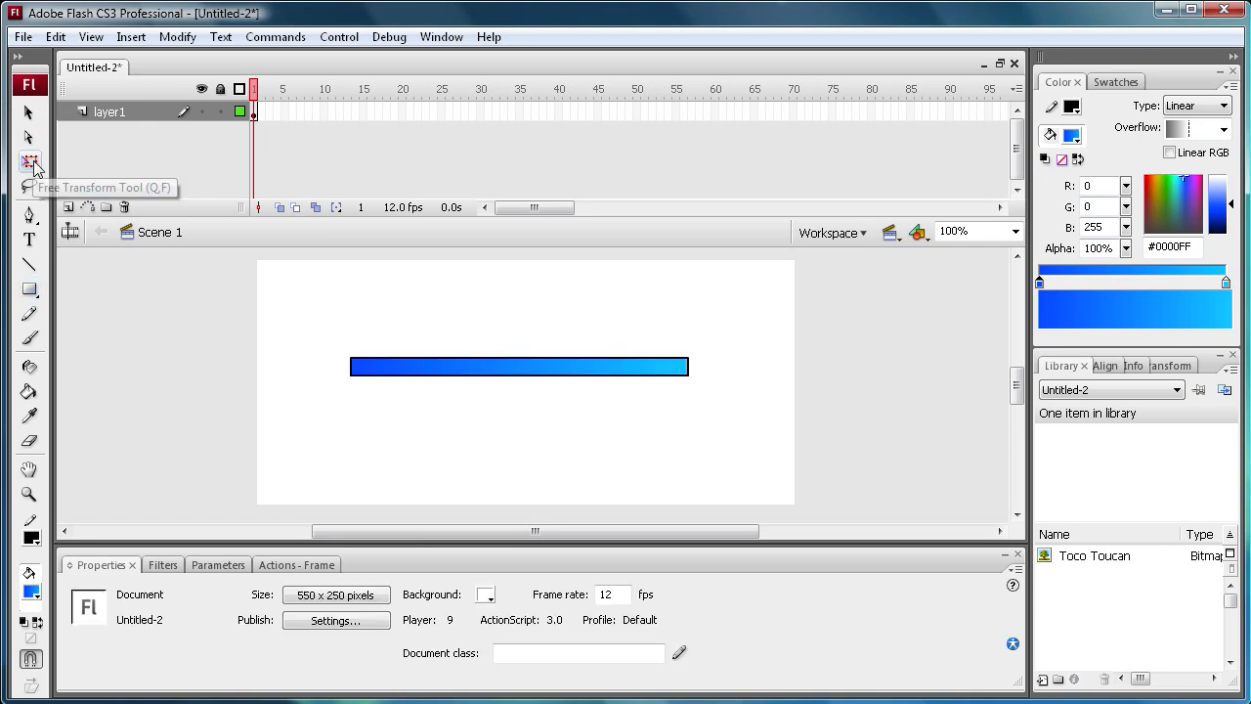
Select the whole gradient bar to confirm its 344.9 × 18 size at X 99, Y 100
left_click(30, 162)
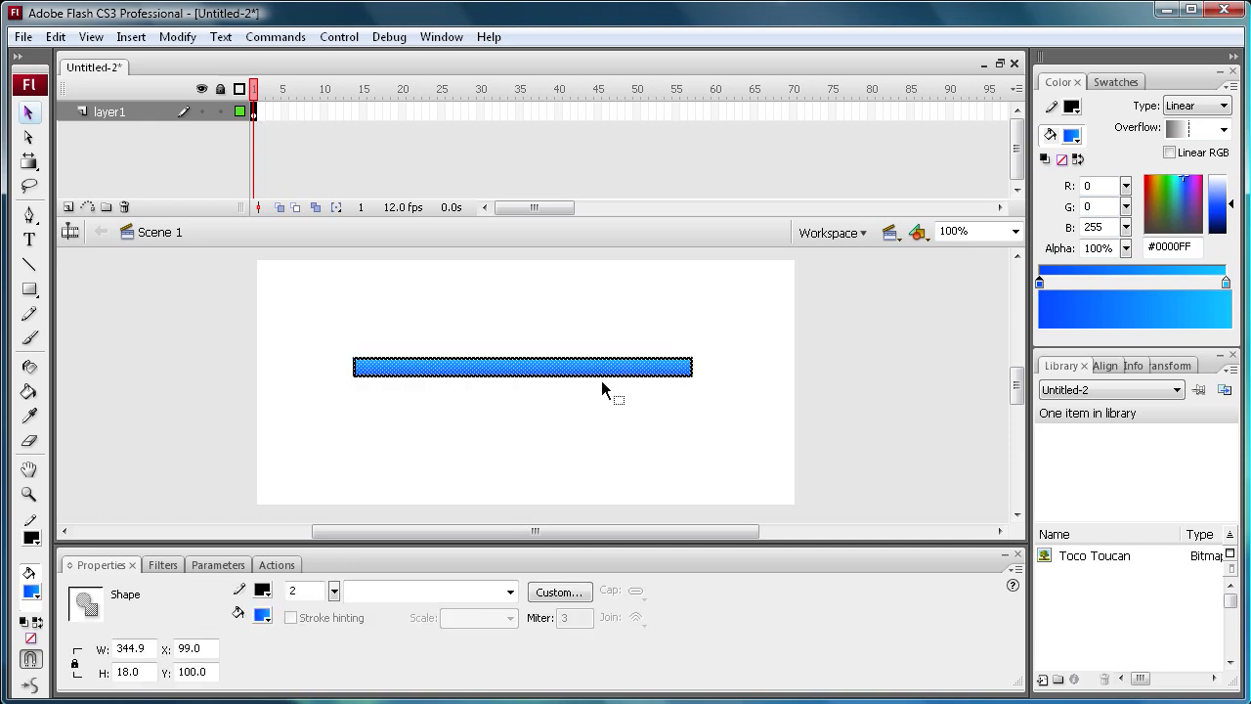
left_click(303, 371)
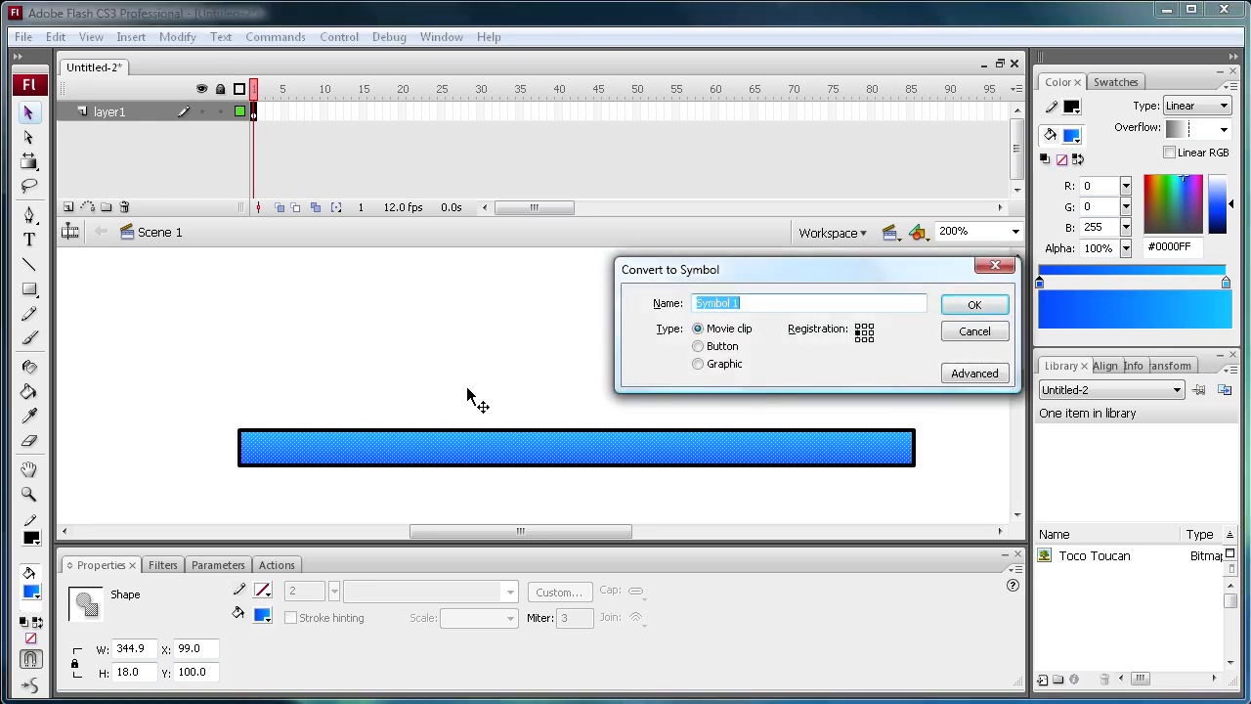
Make the bar a movie clip named preLoaderFill with instance name preLoaderFill
type("preLoaderFill")
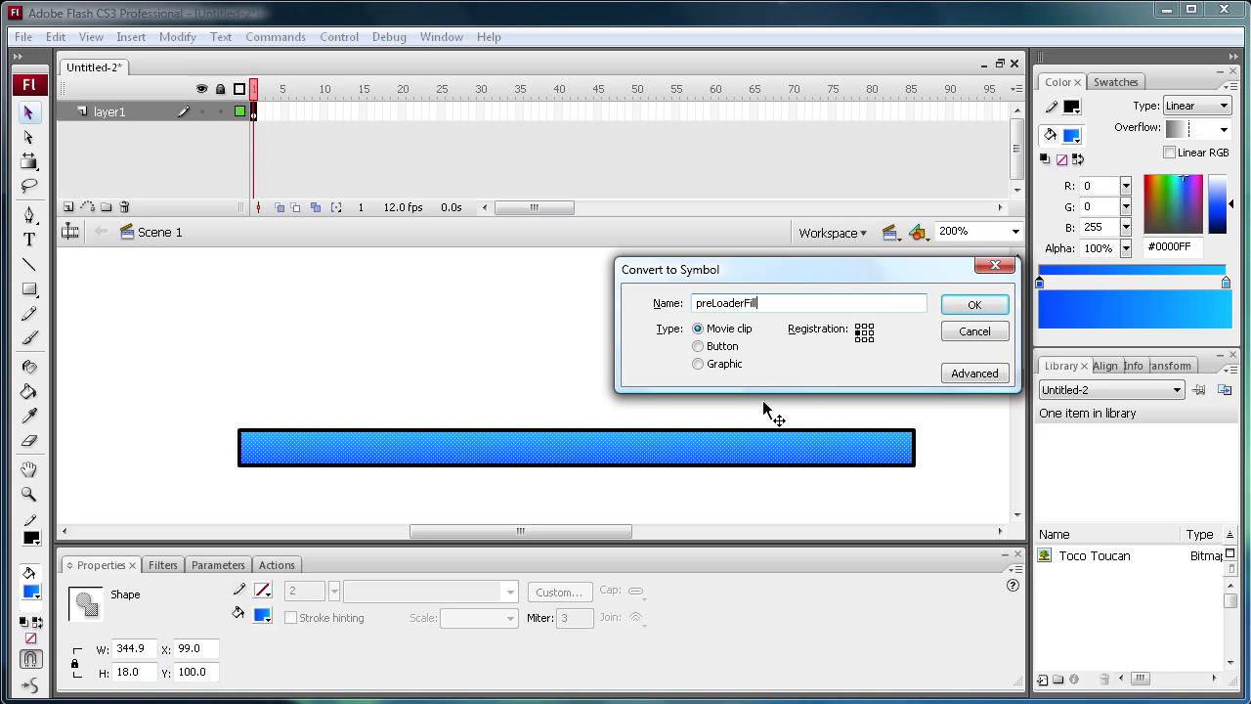
left_click(973, 304)
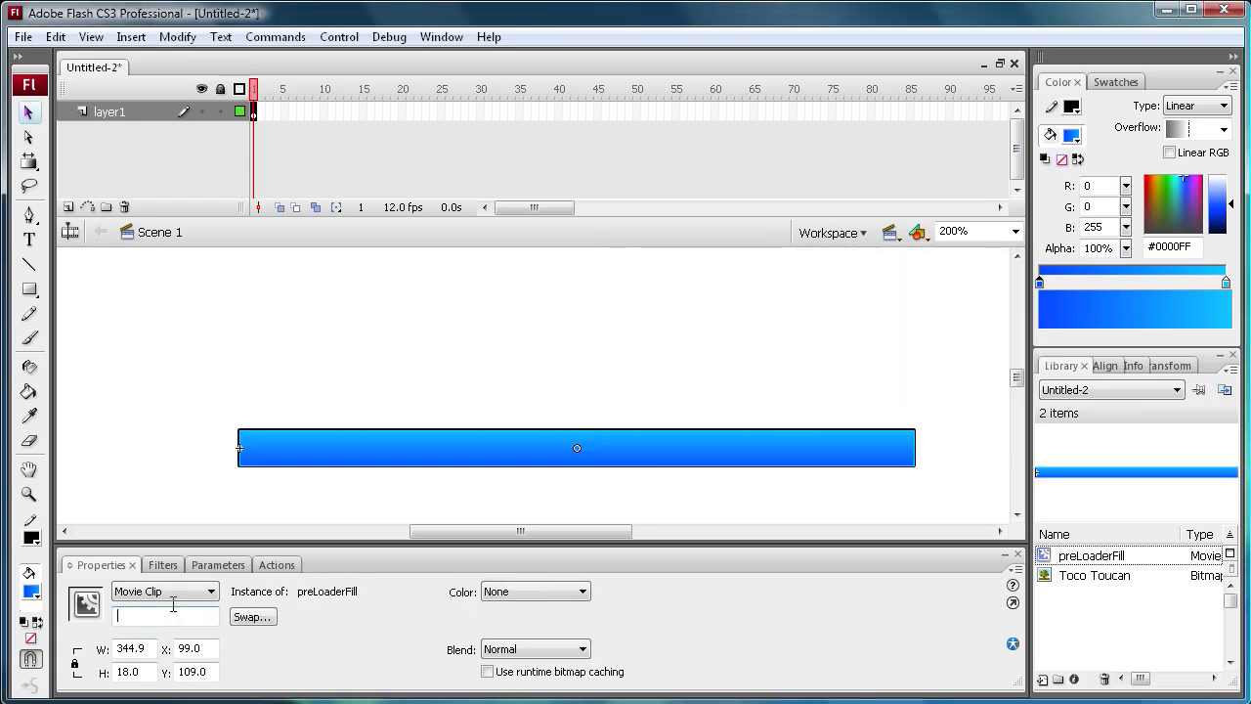
type("preLoaderFill")
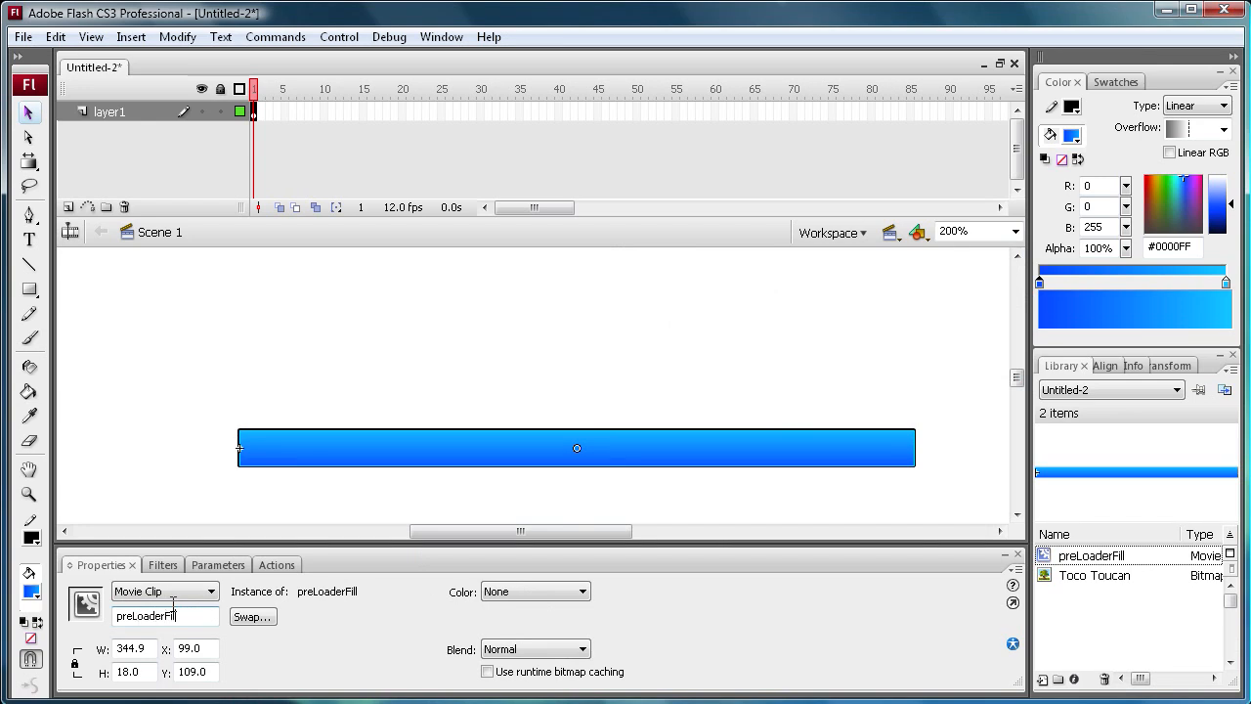
left_click(391, 513)
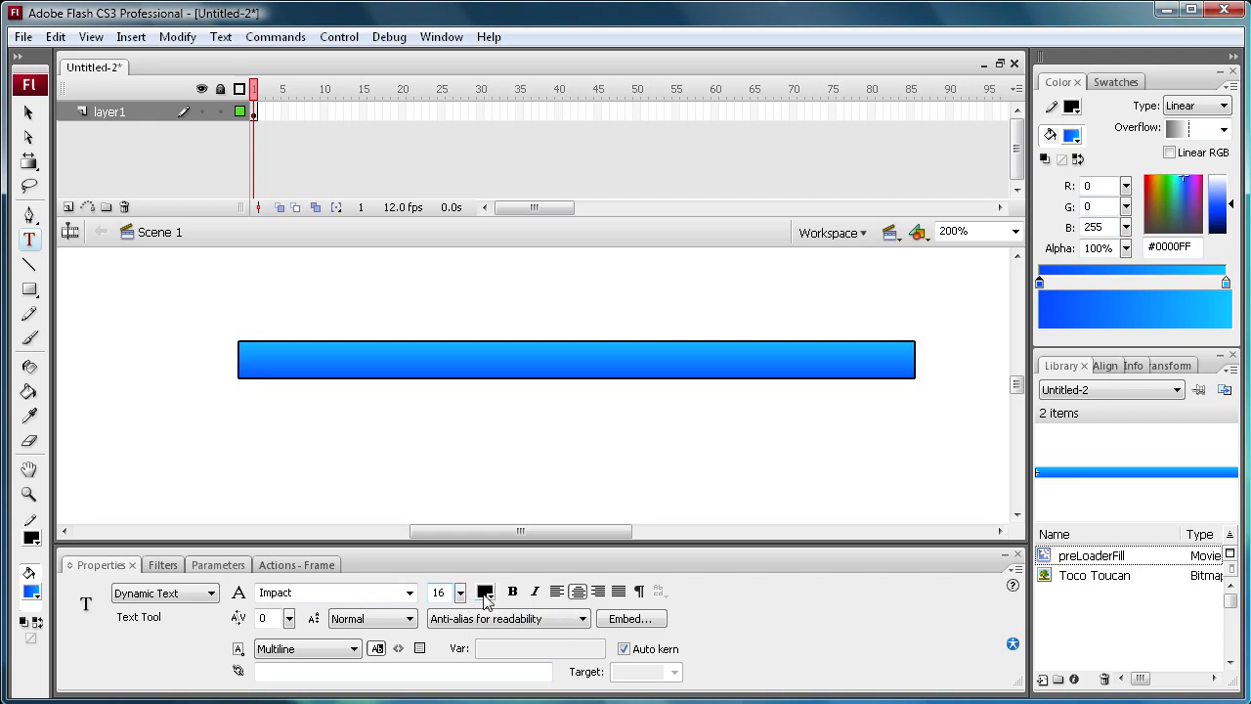
mouse_move(484, 592)
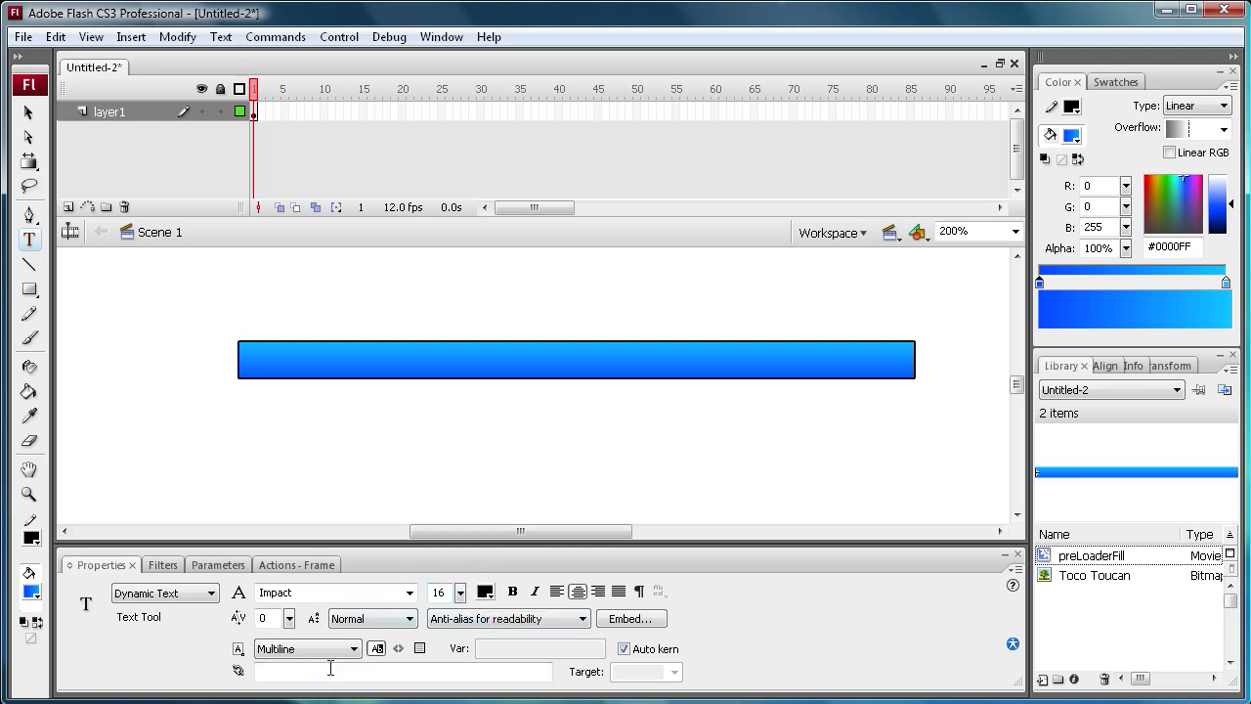
Make the new Impact 16 dynamic text box under the bar single-line
left_click(308, 648)
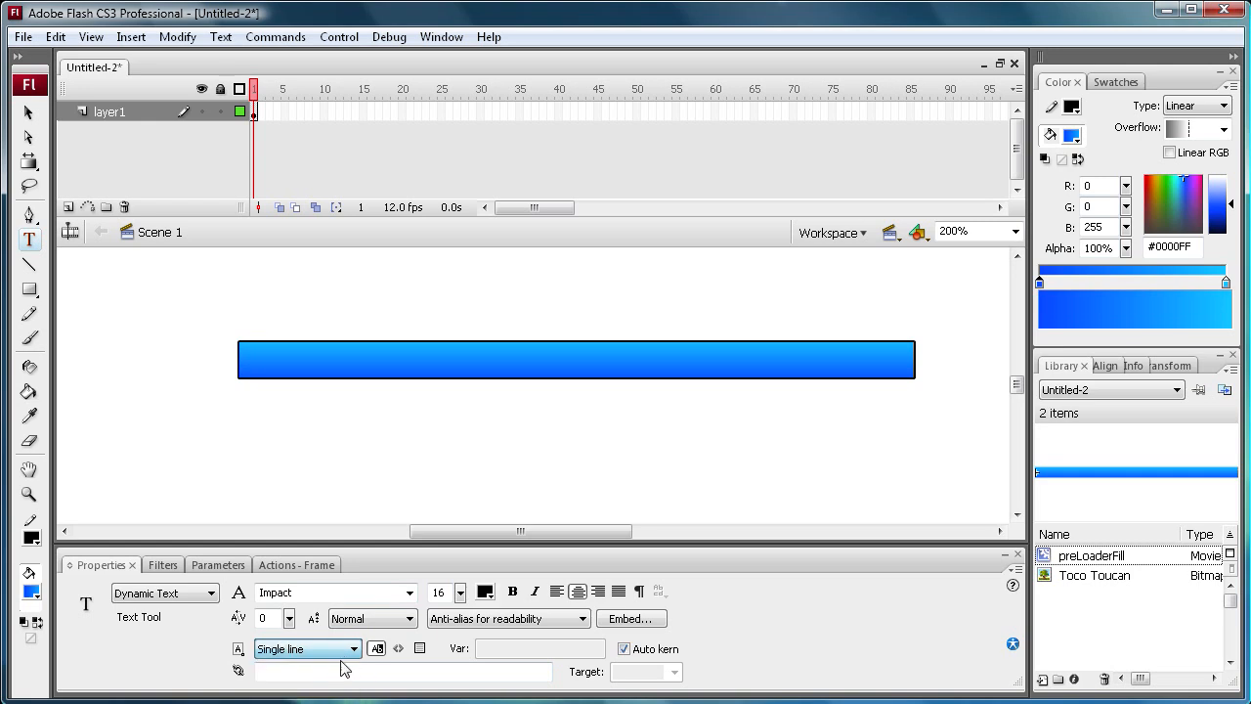
left_click(30, 112)
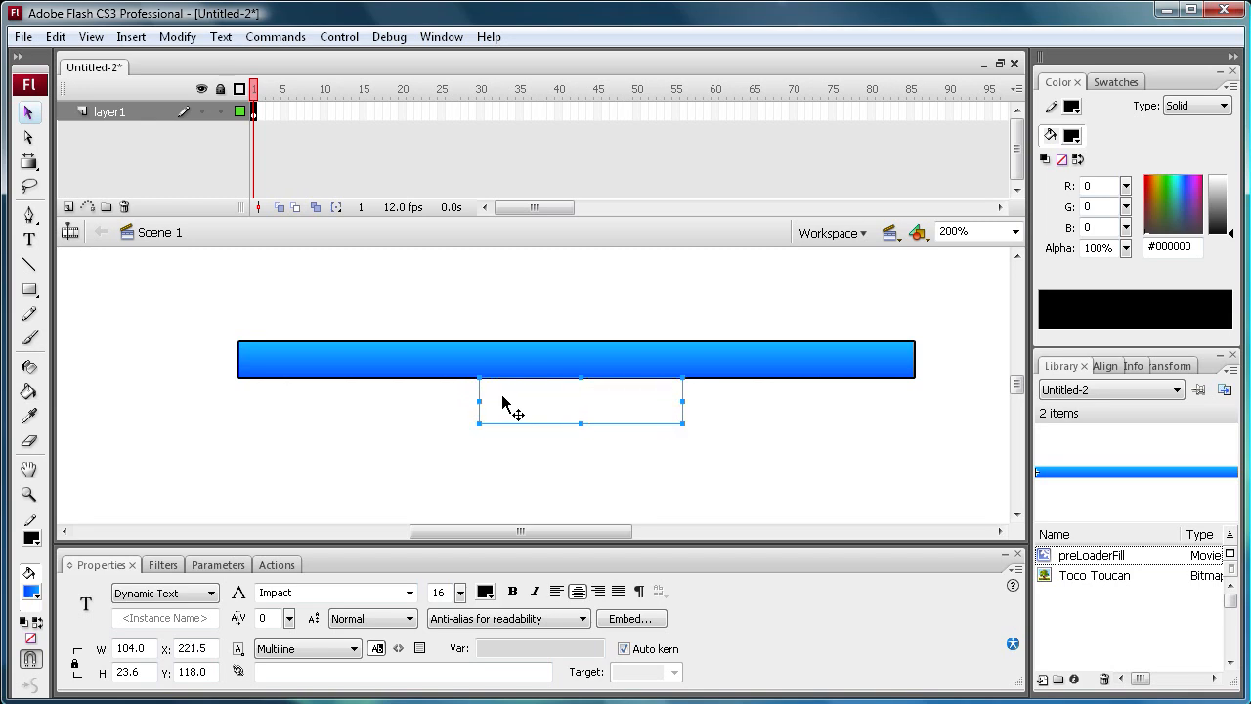
left_click(480, 467)
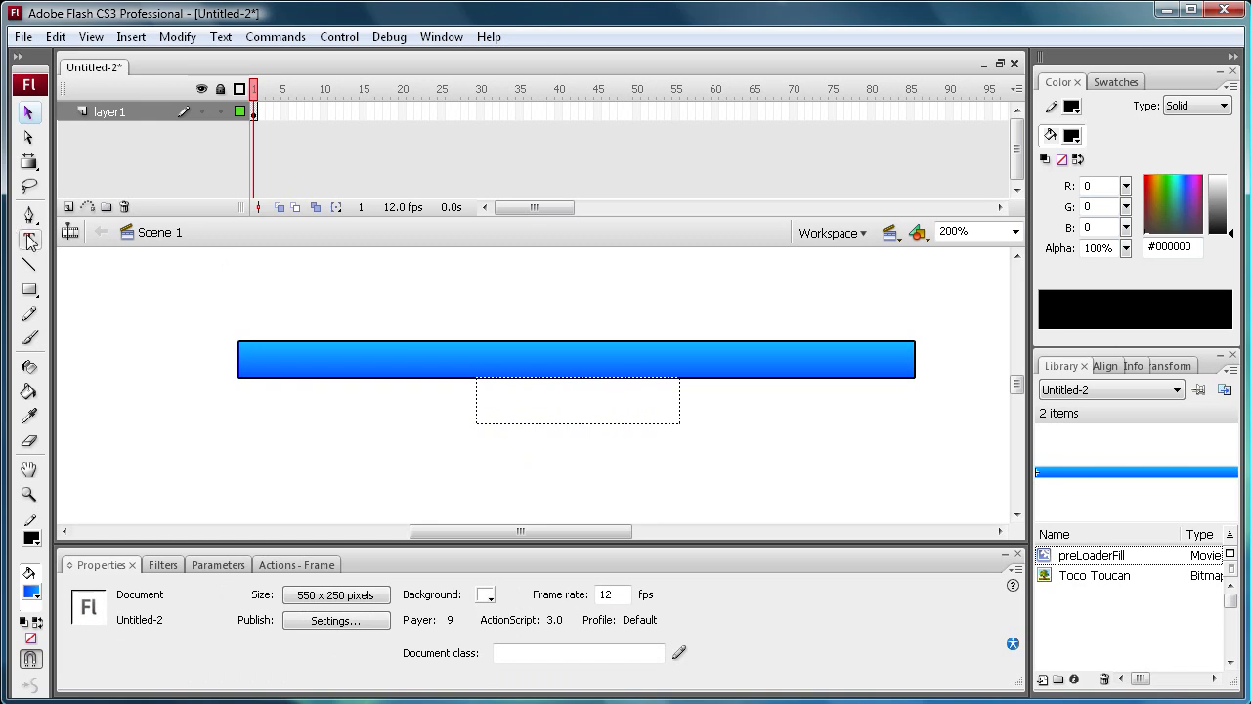
mouse_move(30, 242)
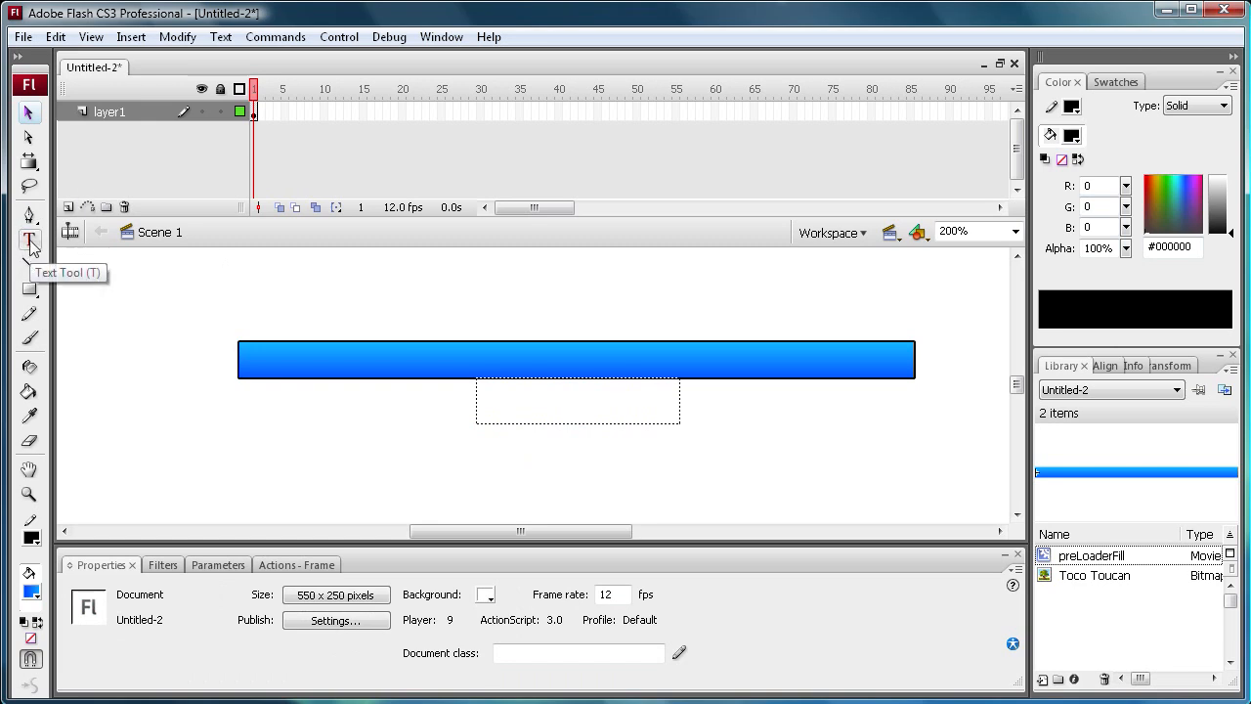
Give the empty text box under the bar the instance name bytesPercent
left_click(29, 241)
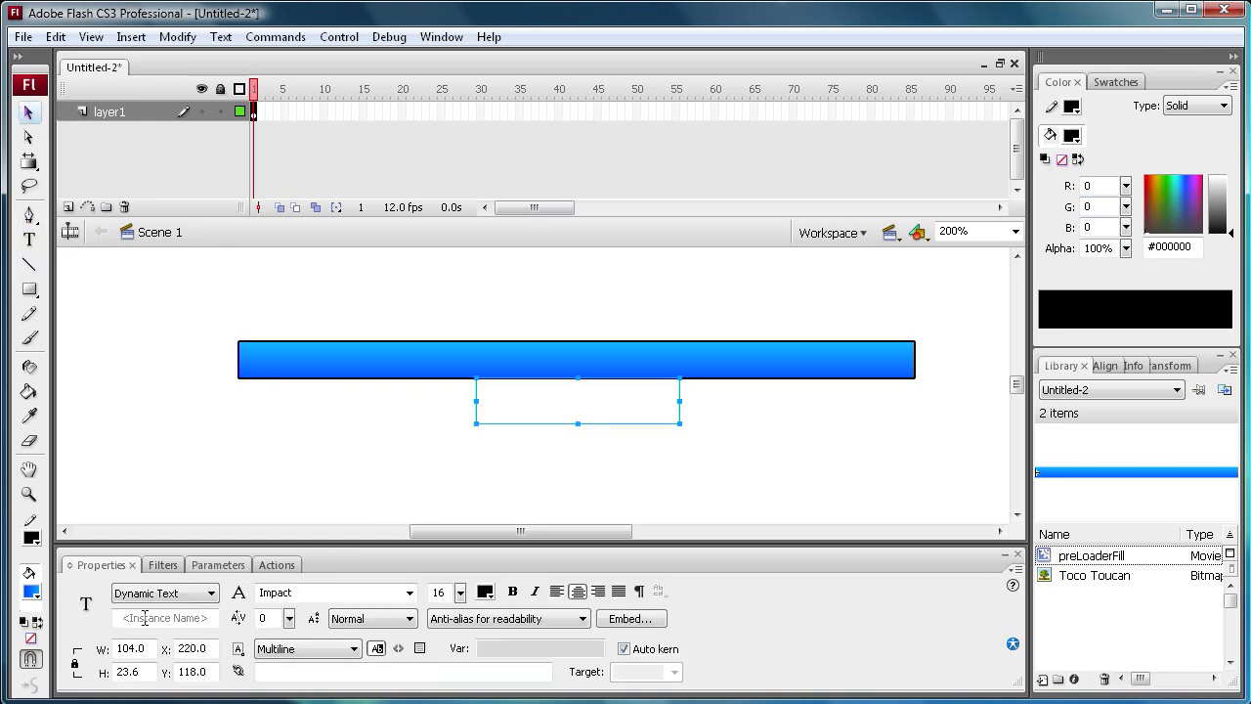
left_click(164, 617)
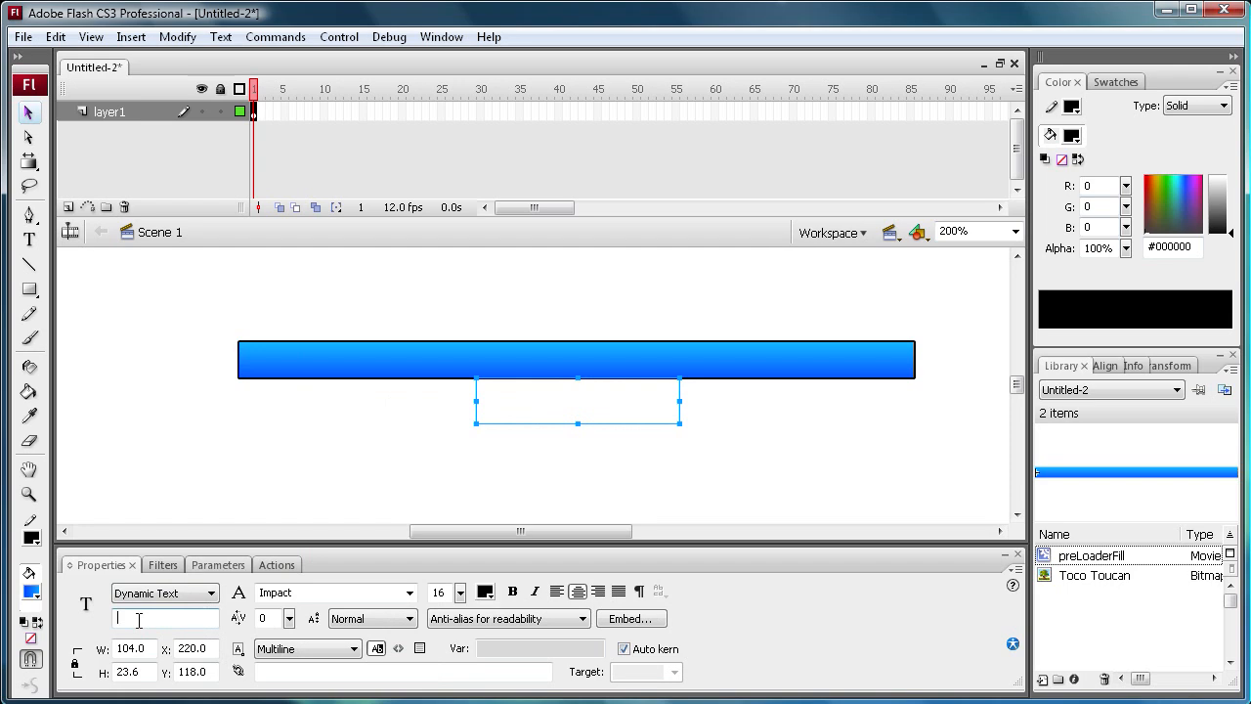
type("bytesPercent")
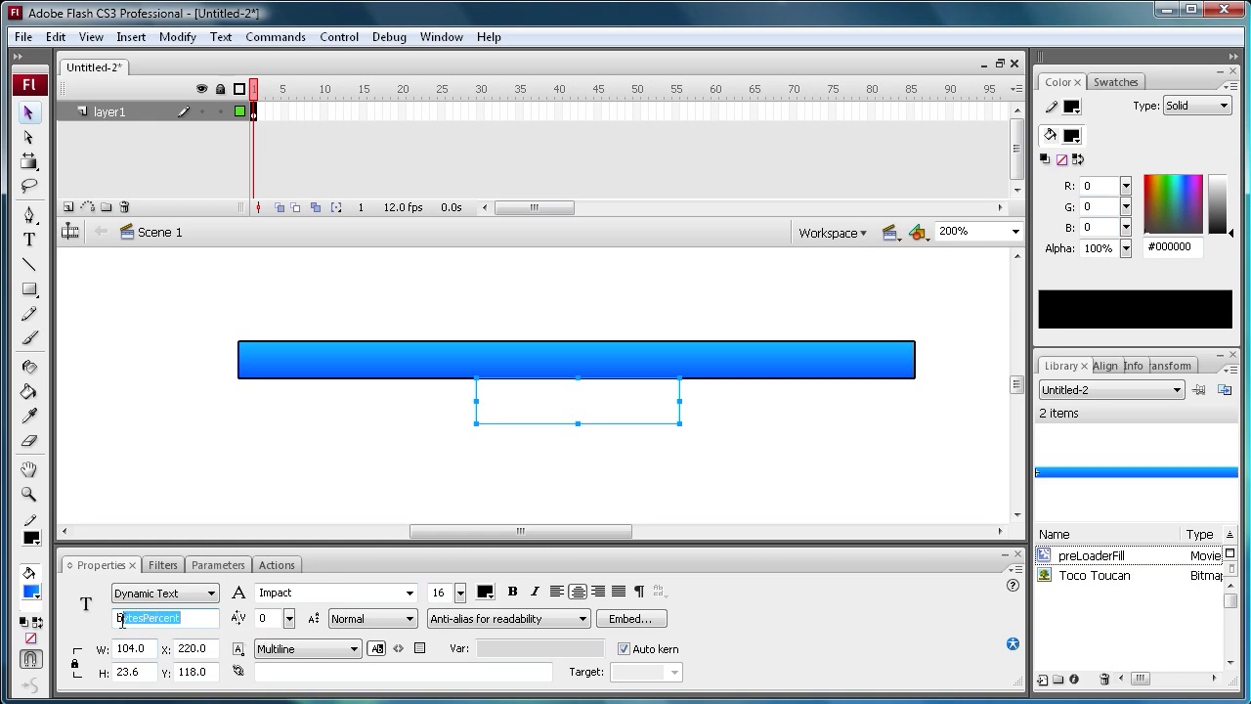
left_click(156, 322)
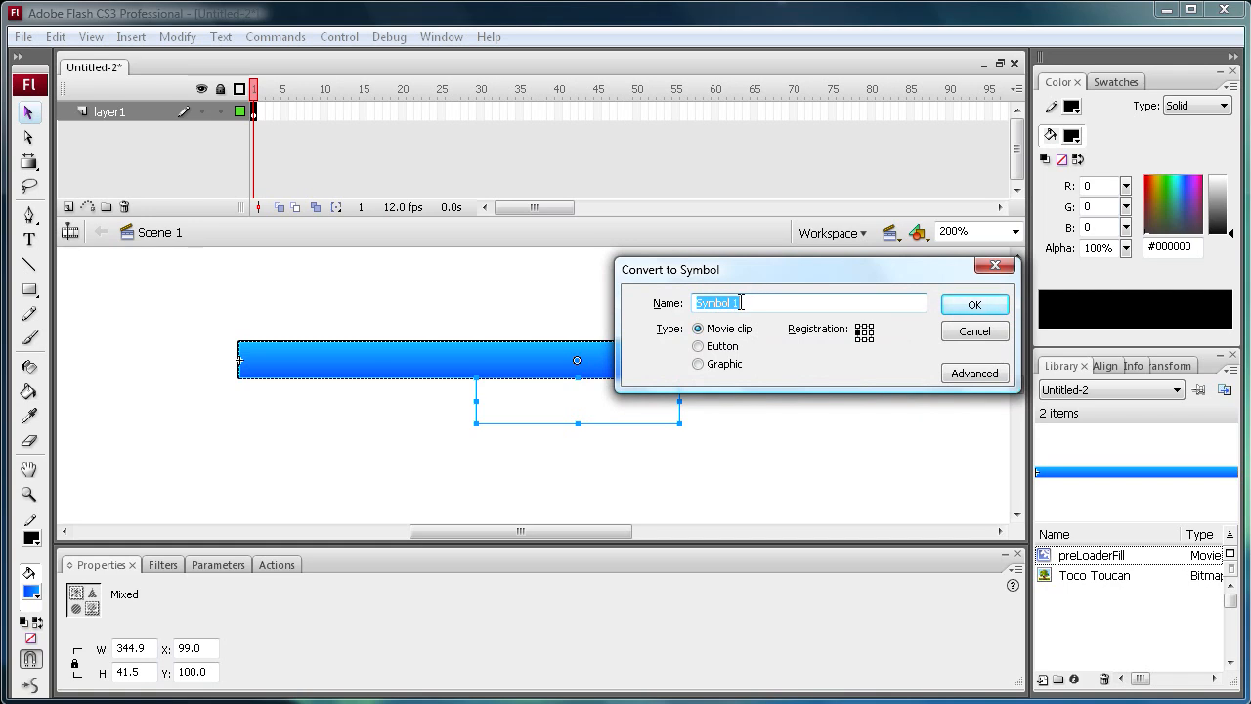
Save the bar and text field together as the movie clip symbol preLoader
type("preLoader")
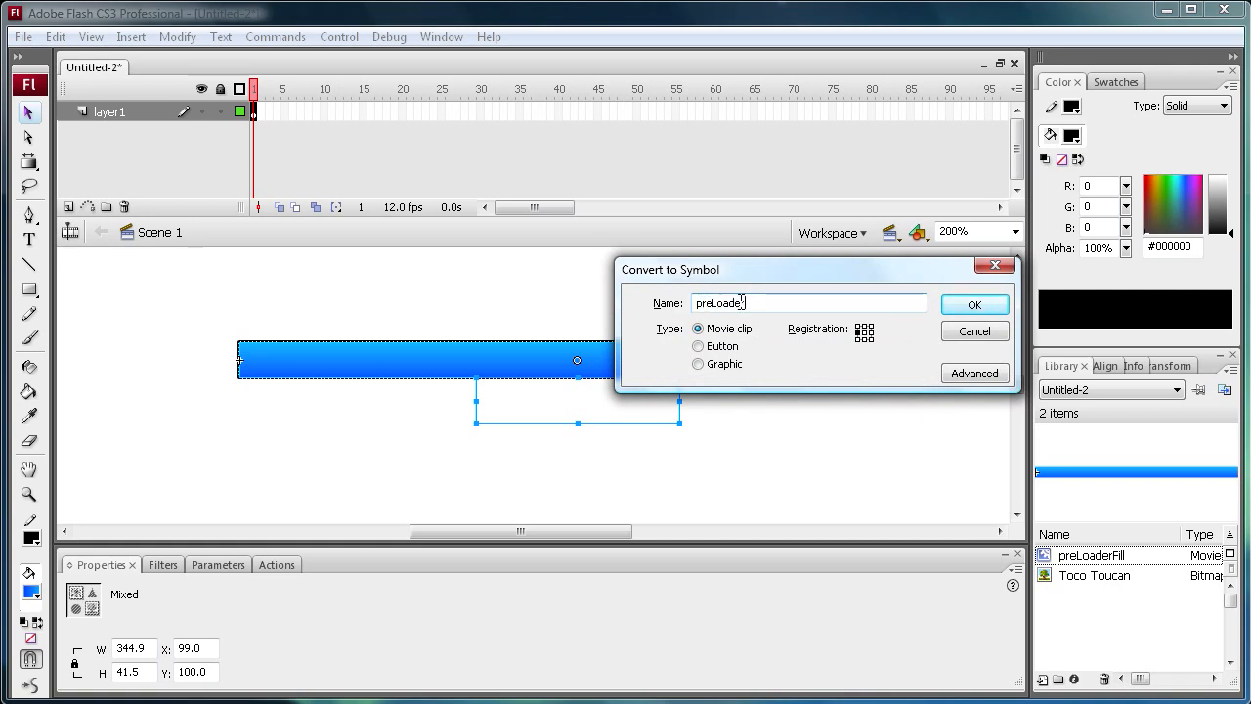
left_click(974, 304)
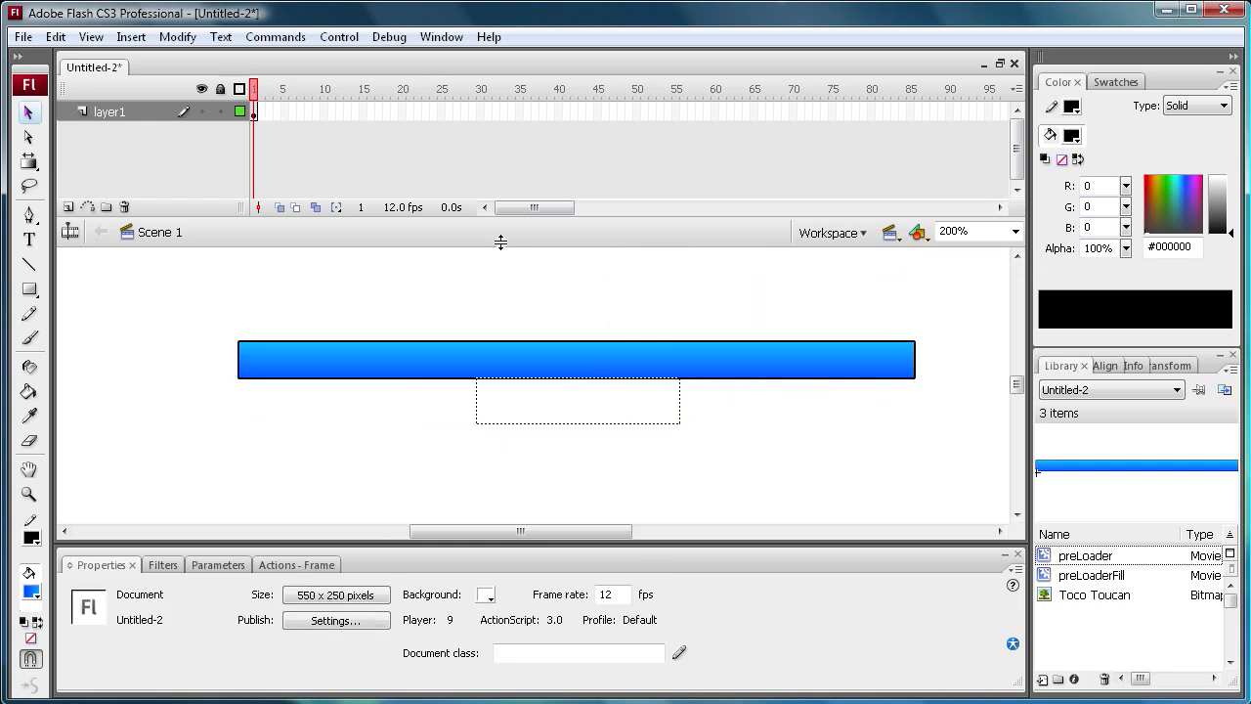
mouse_move(316, 391)
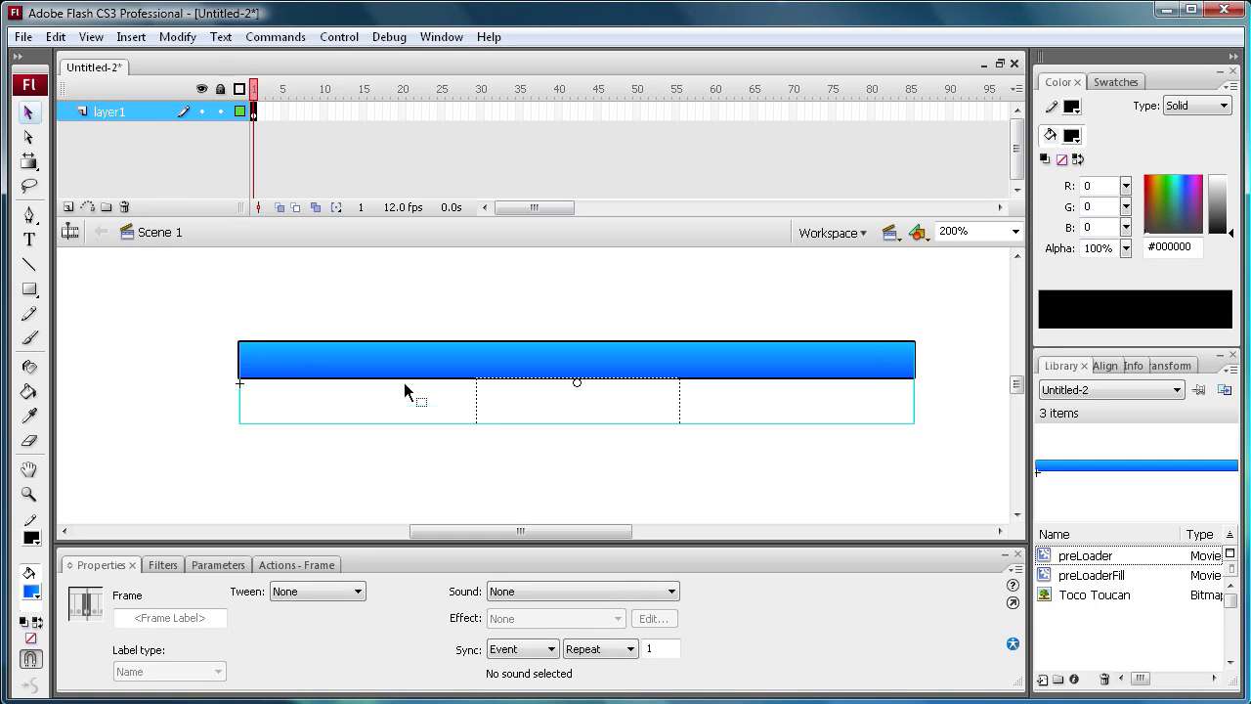
Rename layer1 to preloader, add a content layer, and select its frame 2
double_click(111, 111)
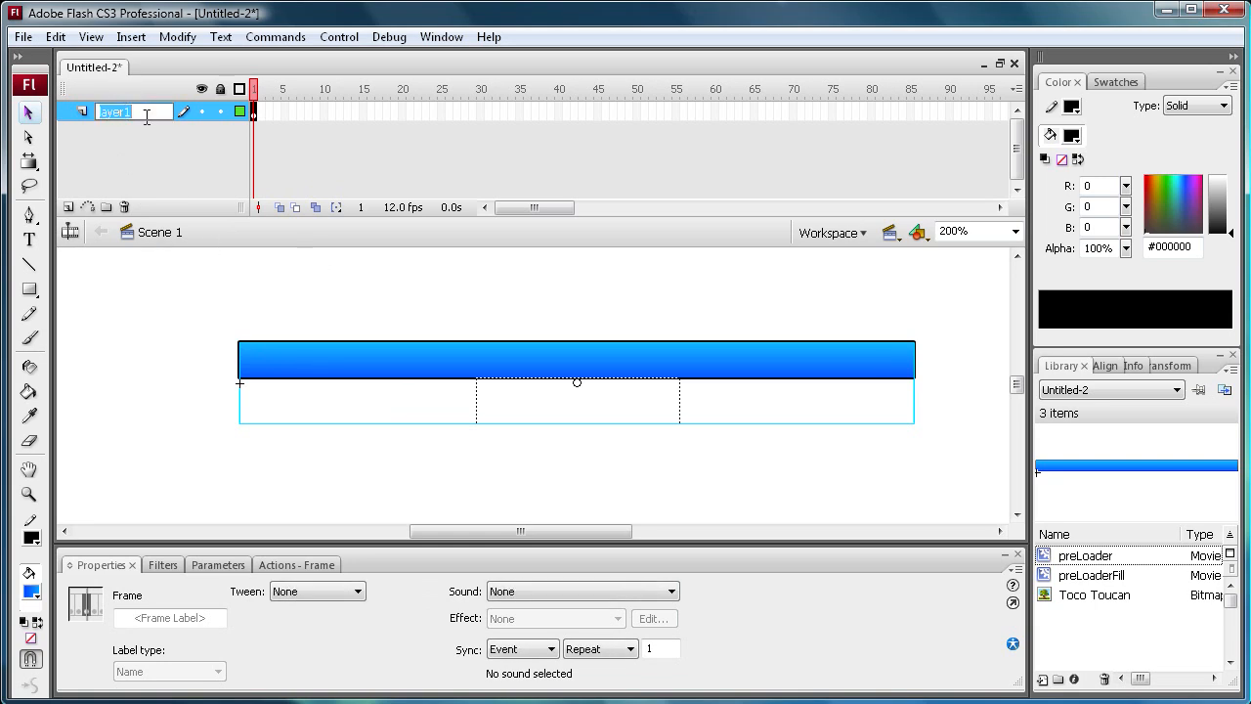
type("preloader")
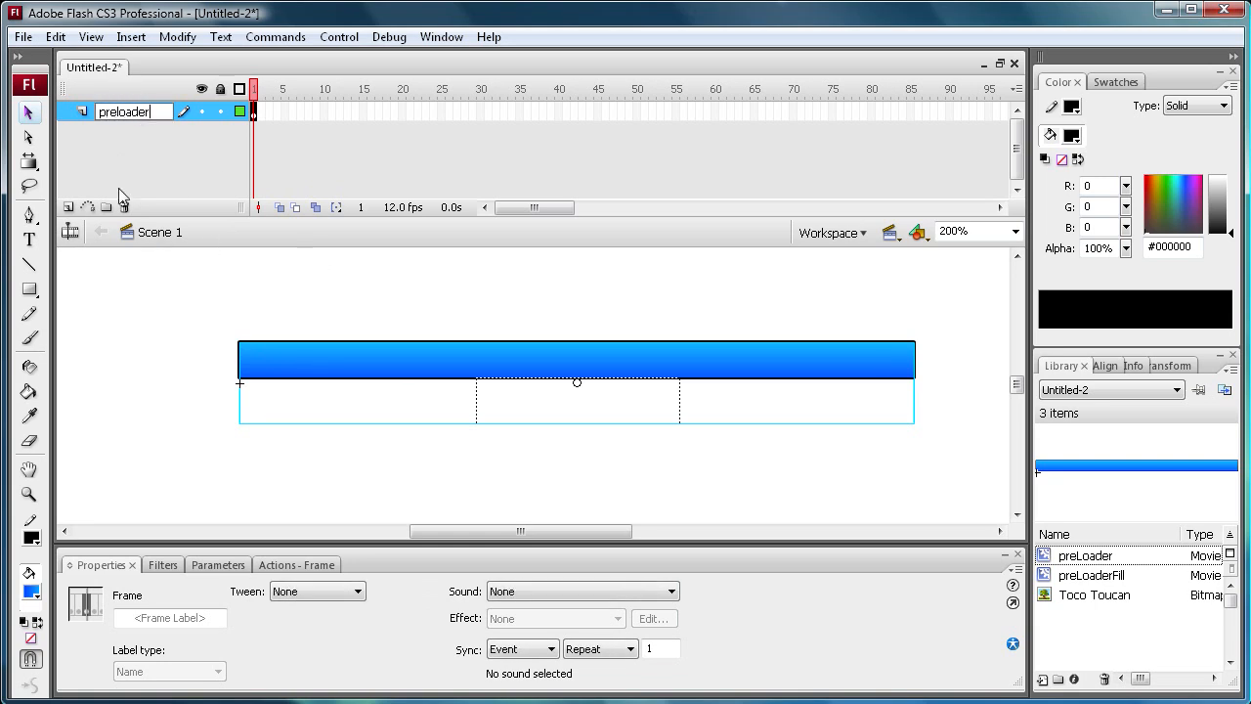
left_click(68, 206)
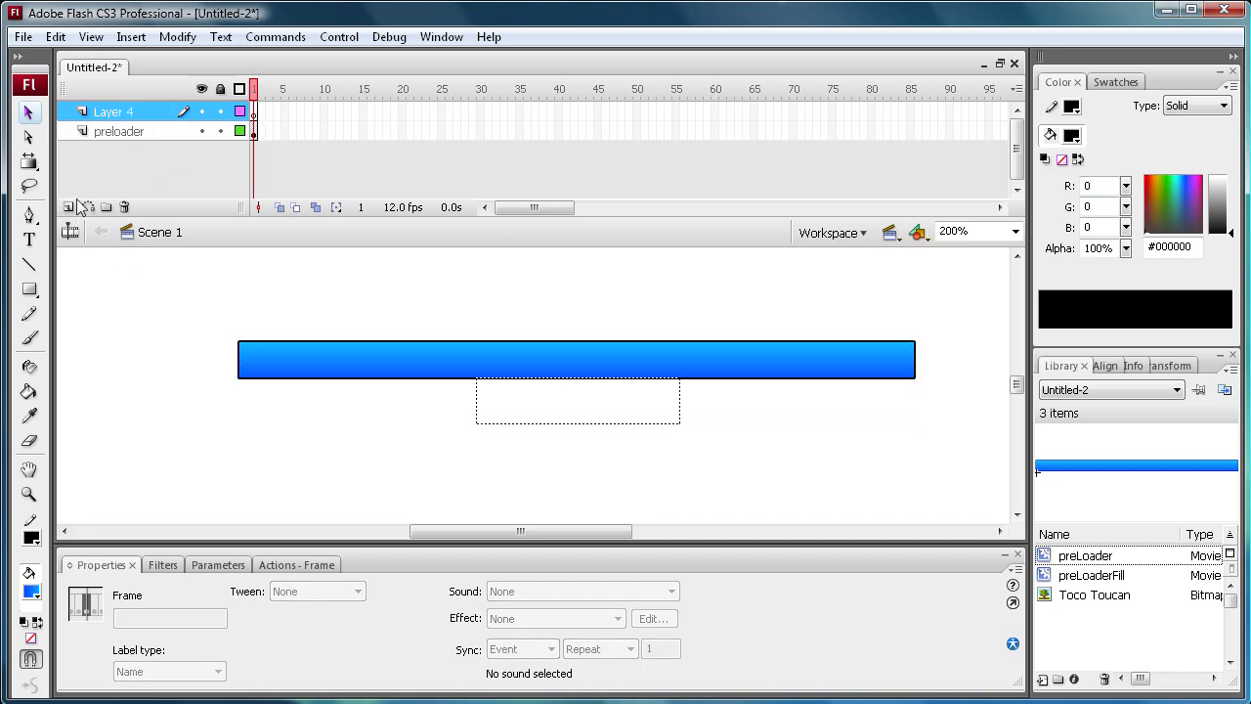
double_click(114, 111)
type("content")
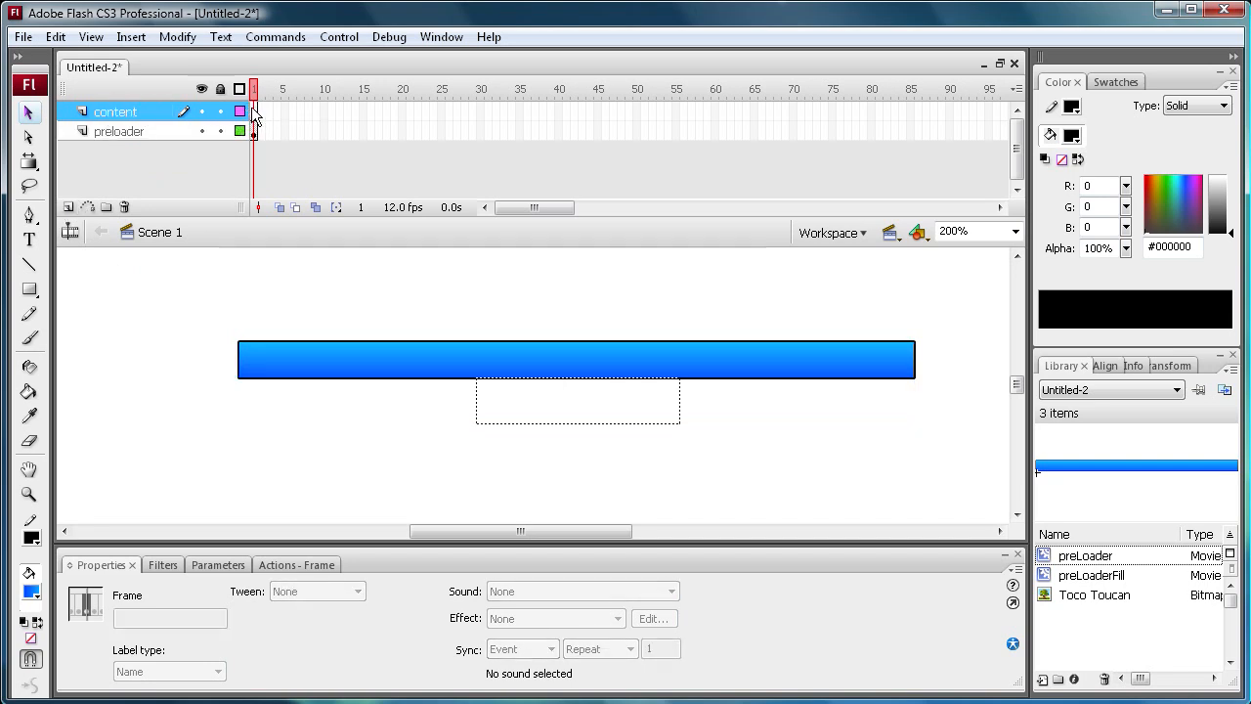
left_click(254, 110)
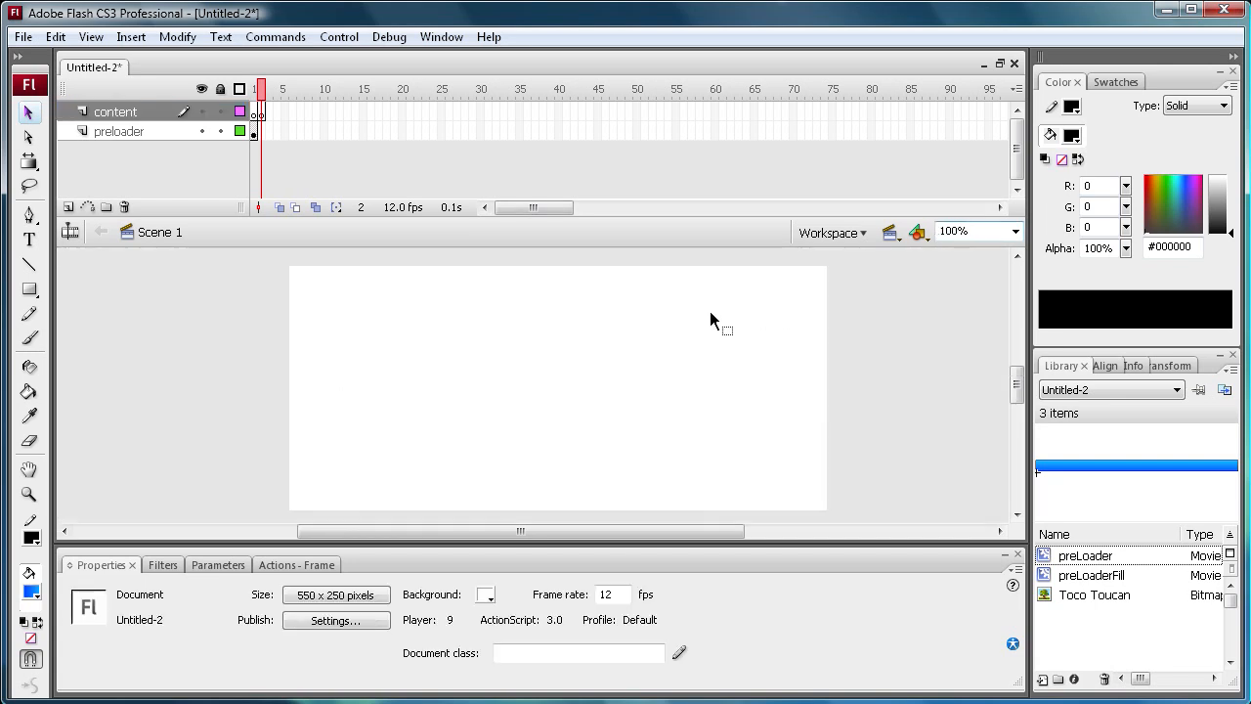
Place the Toco Toucan bitmap on frame 2, then go back to frame 1
left_click(1094, 594)
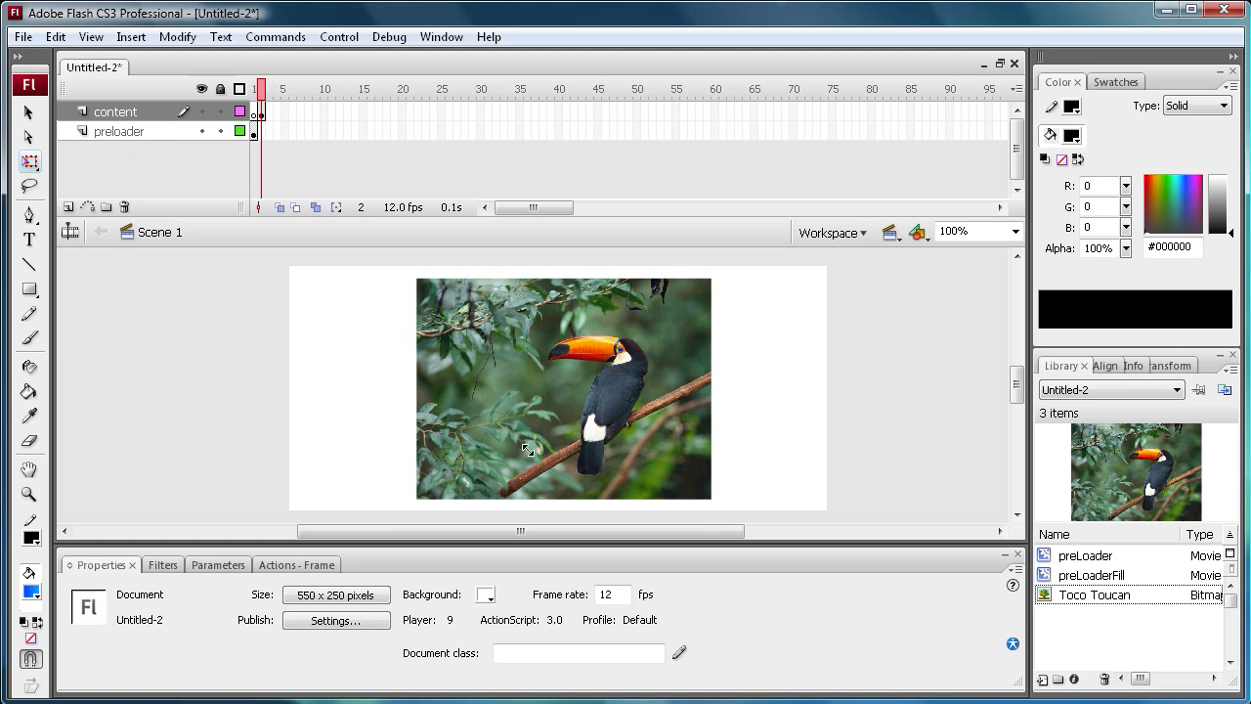
mouse_move(309, 288)
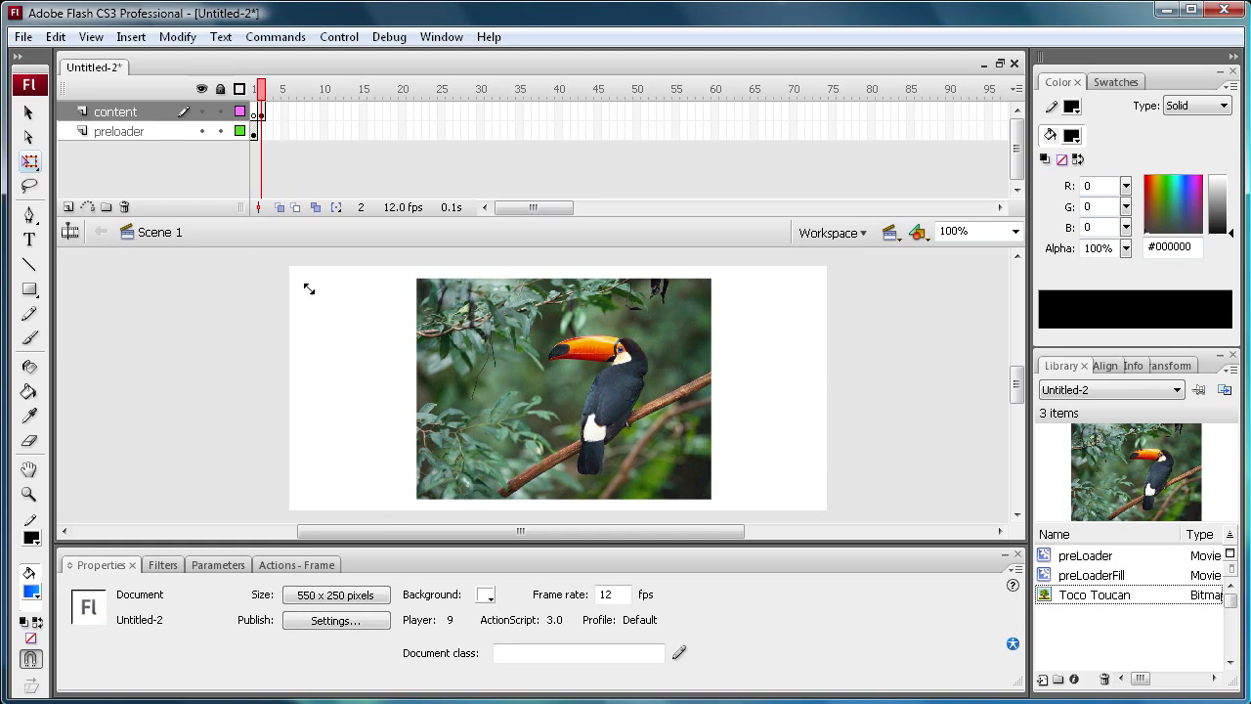
mouse_move(331, 344)
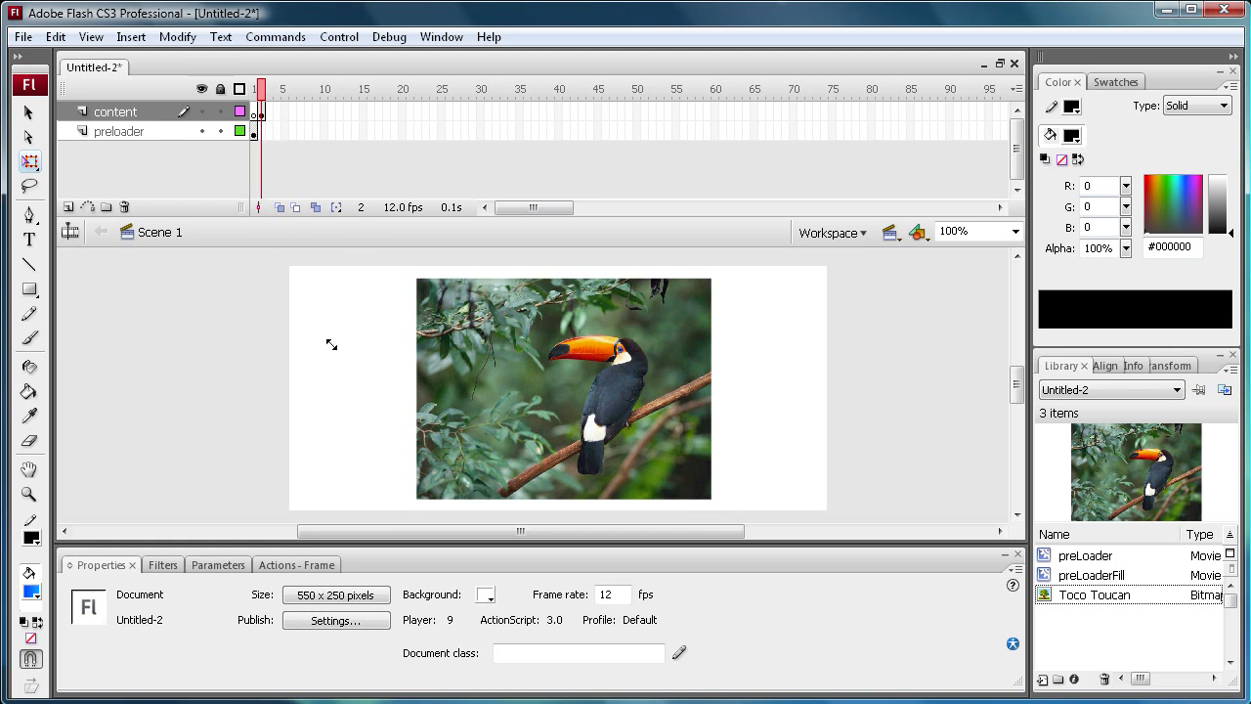
left_click(253, 110)
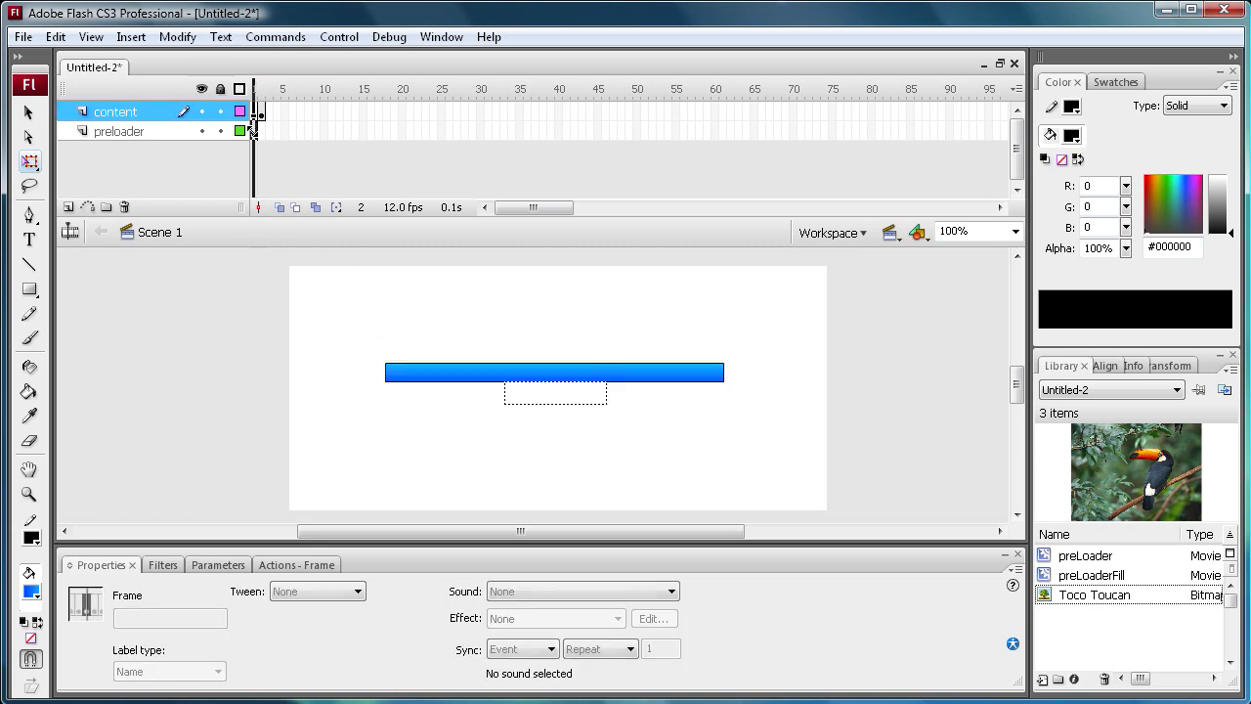
Open the preloader layer's frame 1 in the Actions panel and type stop();
left_click(118, 131)
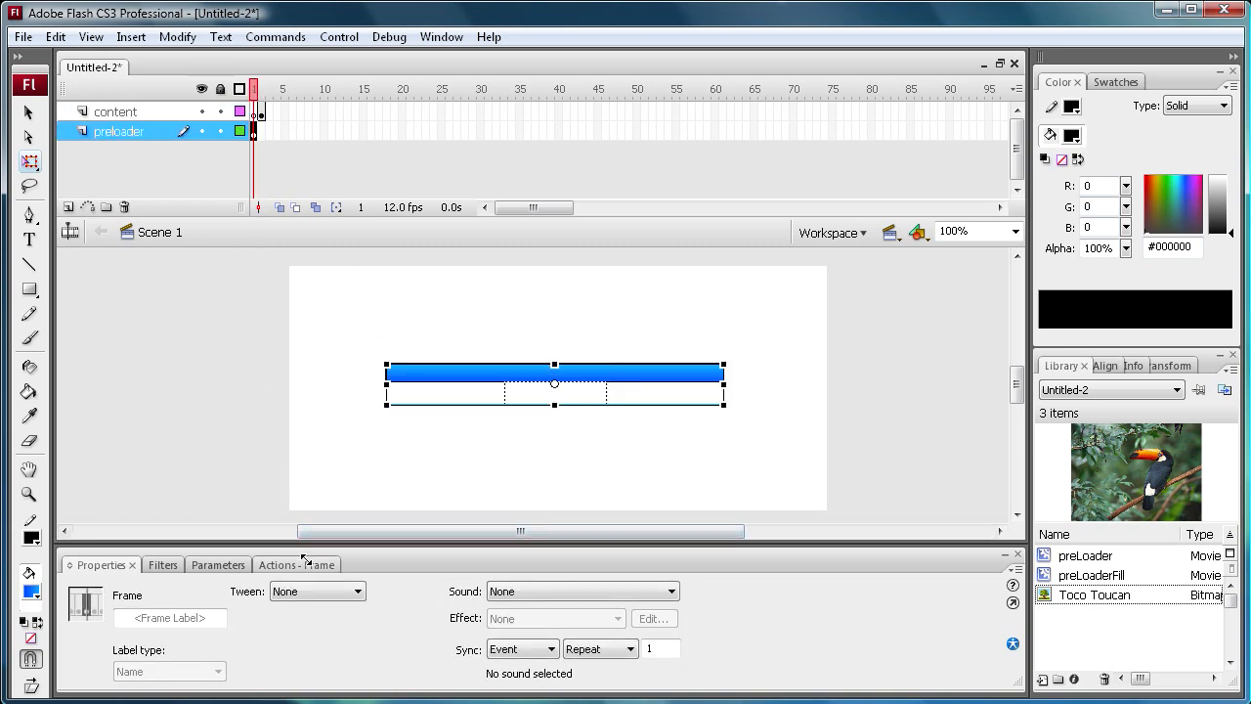
left_click(278, 564)
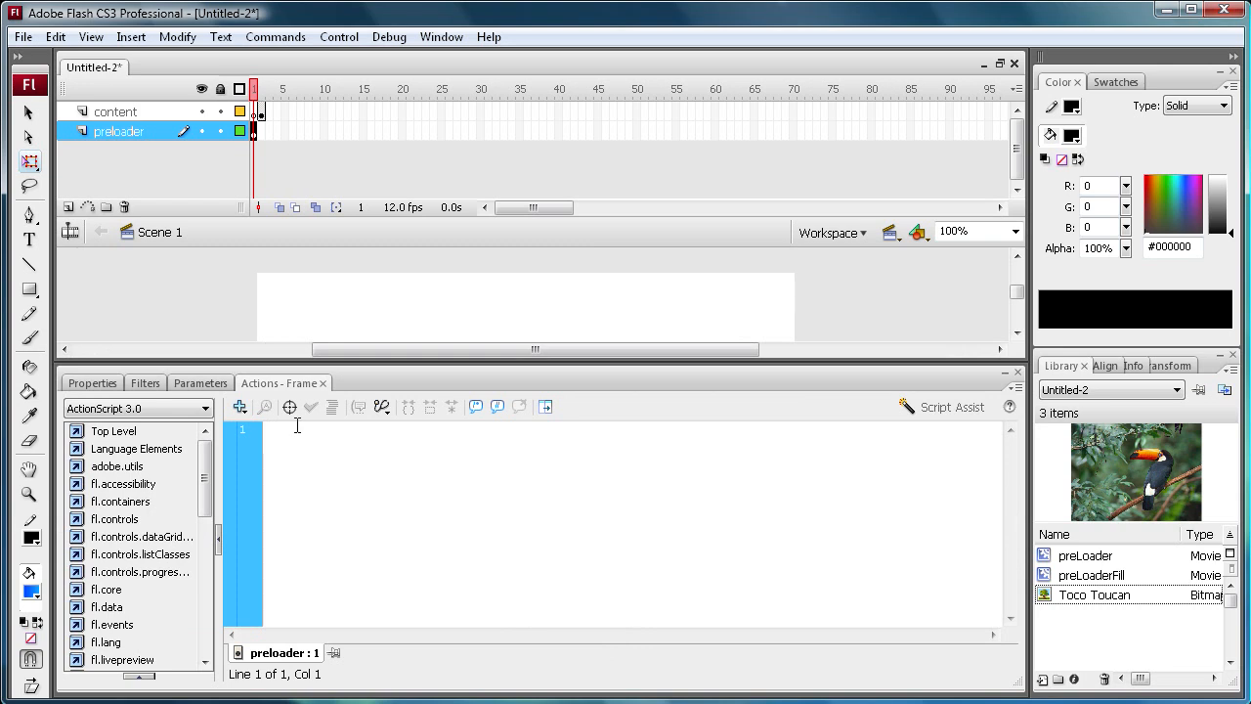
type("stop(0")
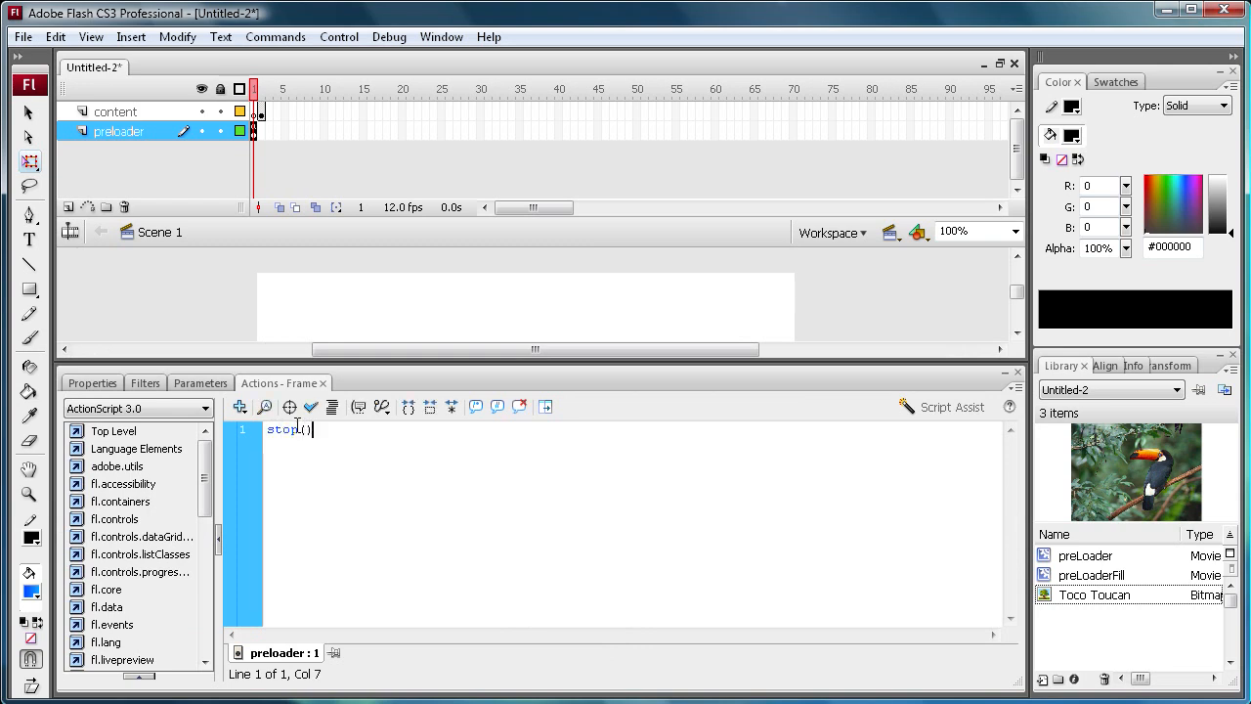
type(";")
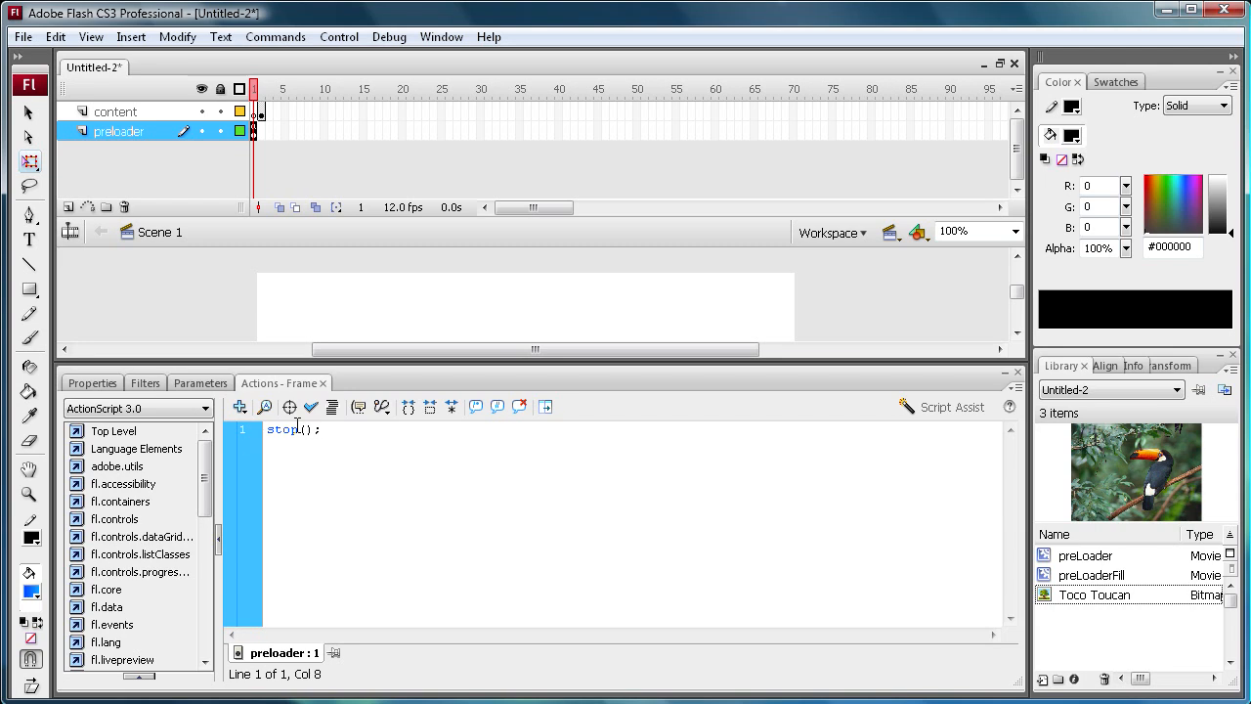
Type addEventListener(Event.ENTER_FRAME, preLoad) below the stop call
type("addE")
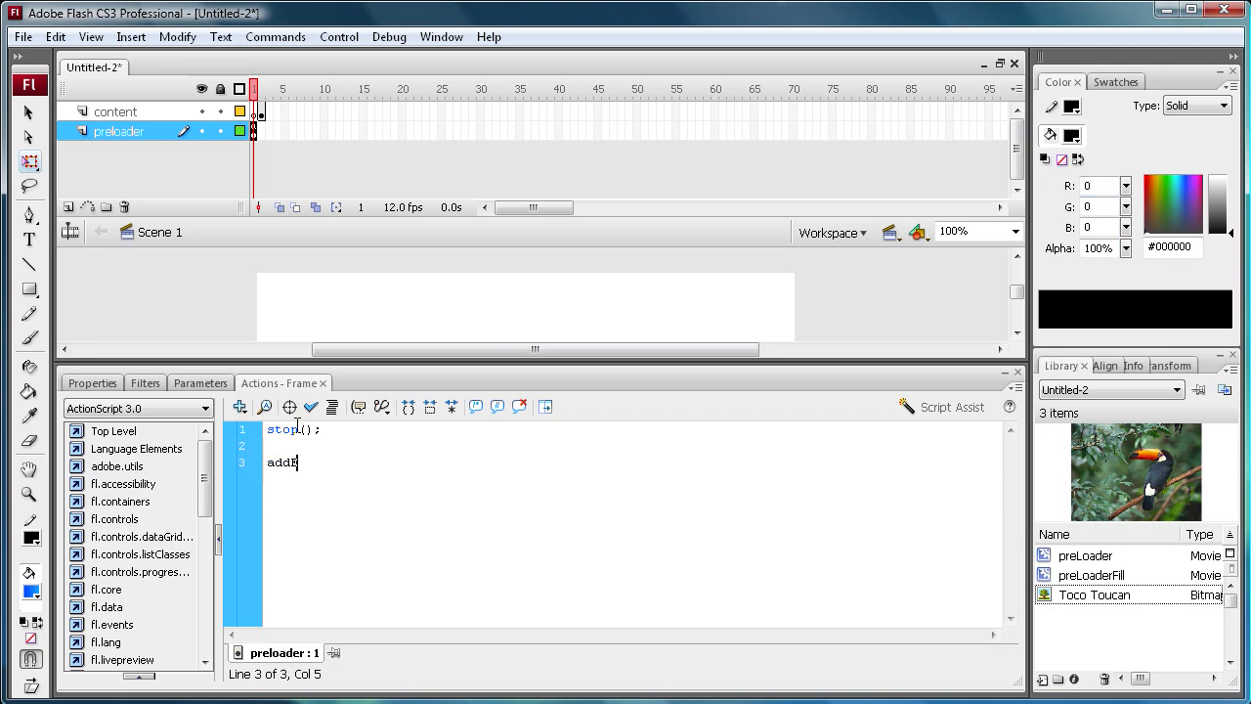
type("ventListe")
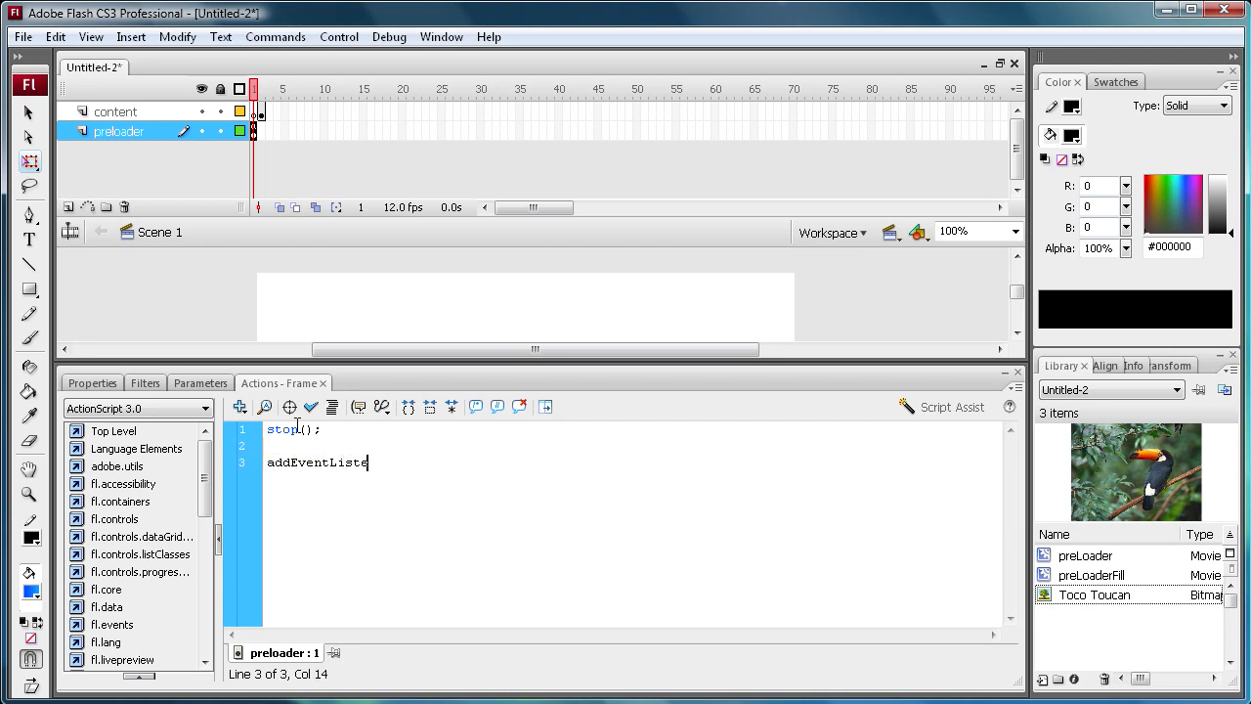
type("ner (")
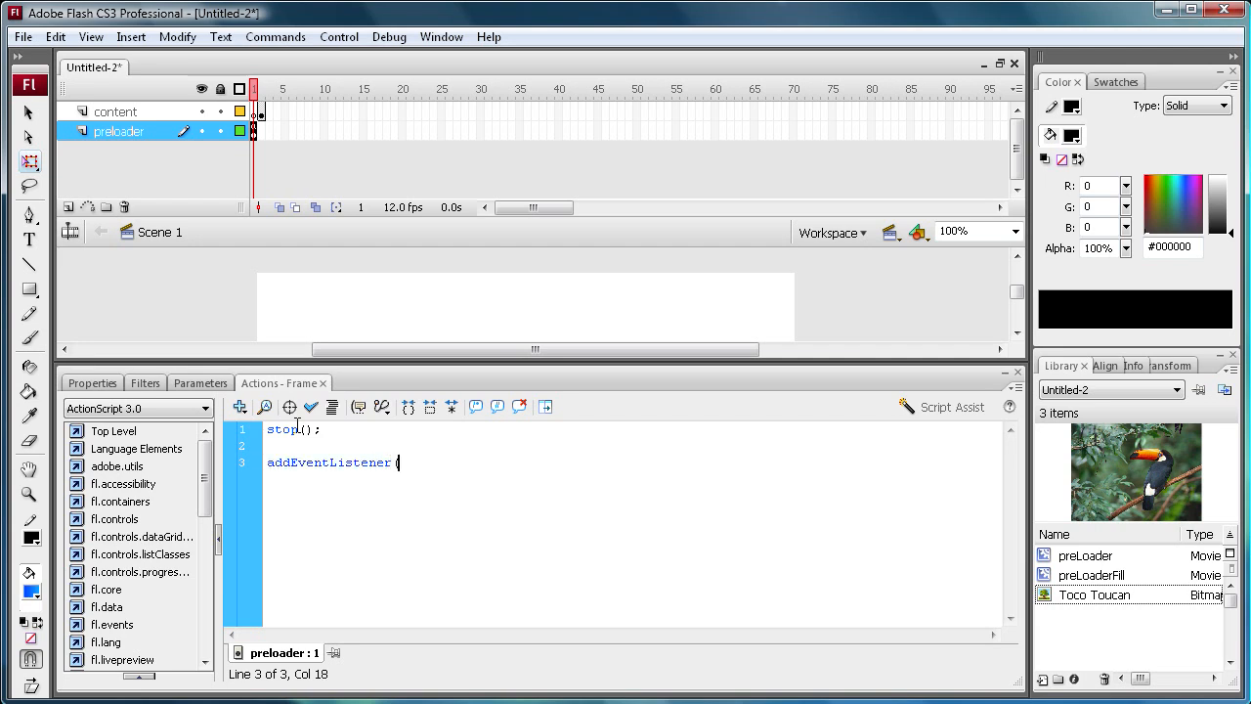
type("Event")
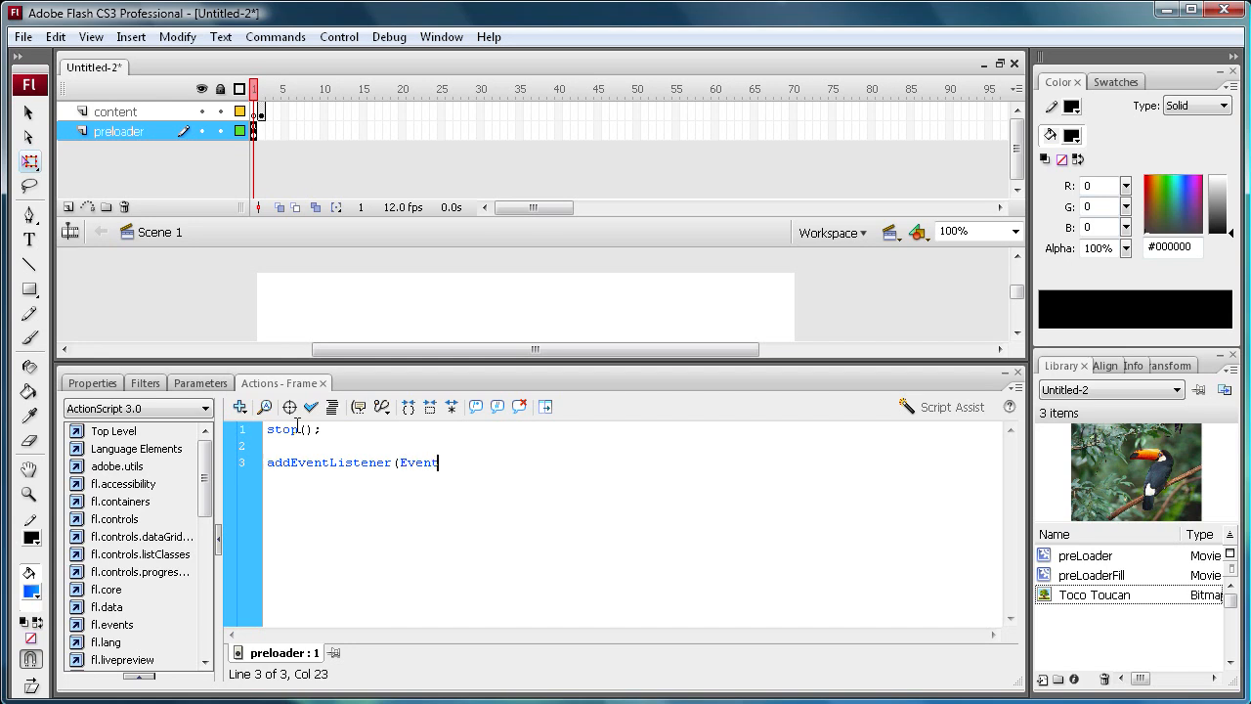
type(".ENTER_FRAME")
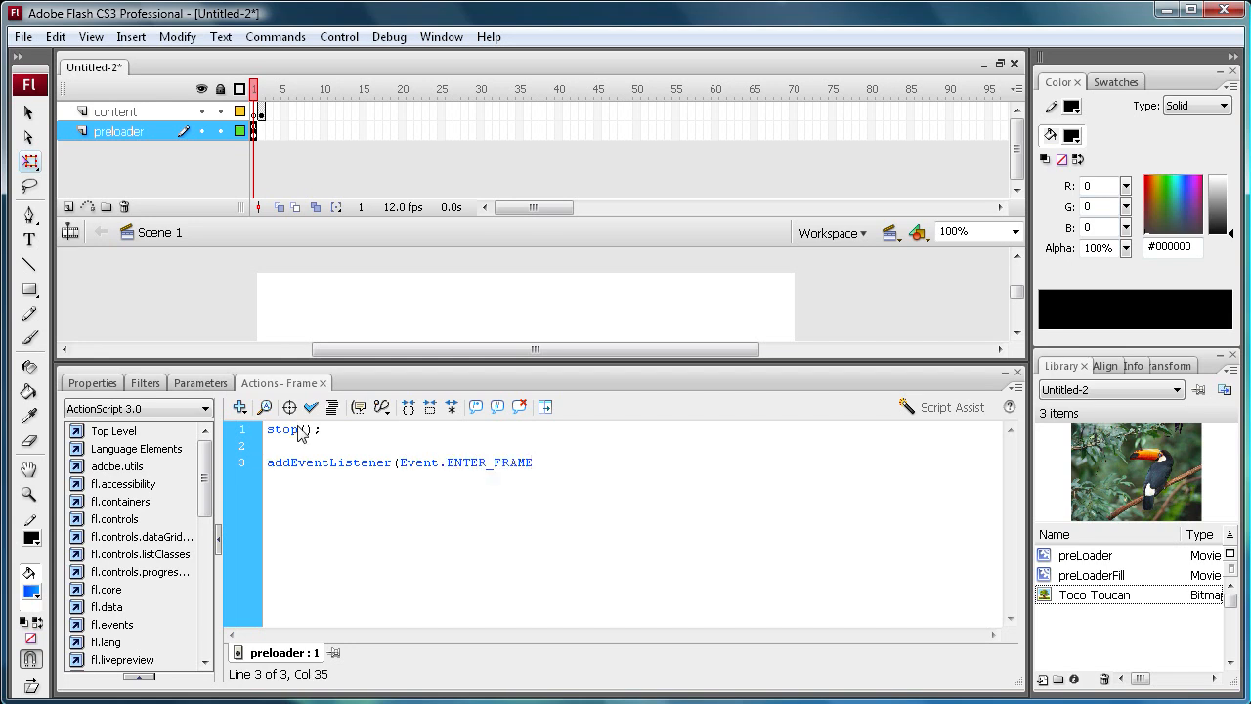
type(", pre")
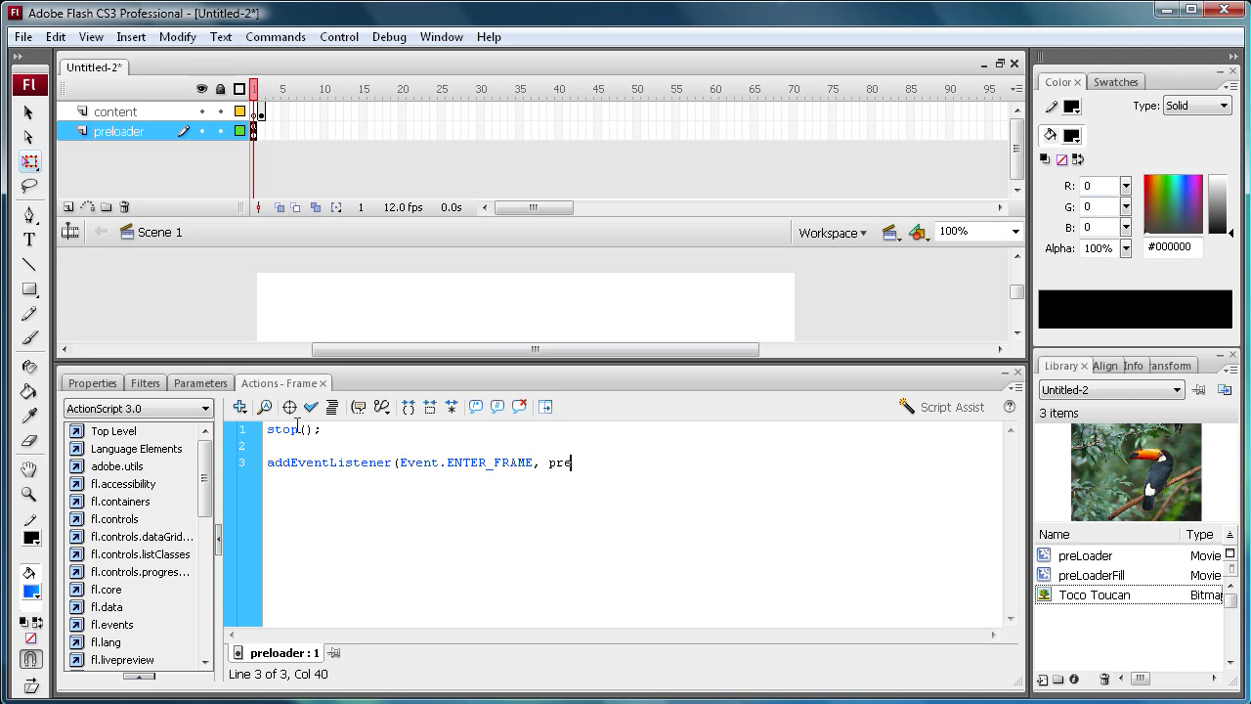
type("Load")
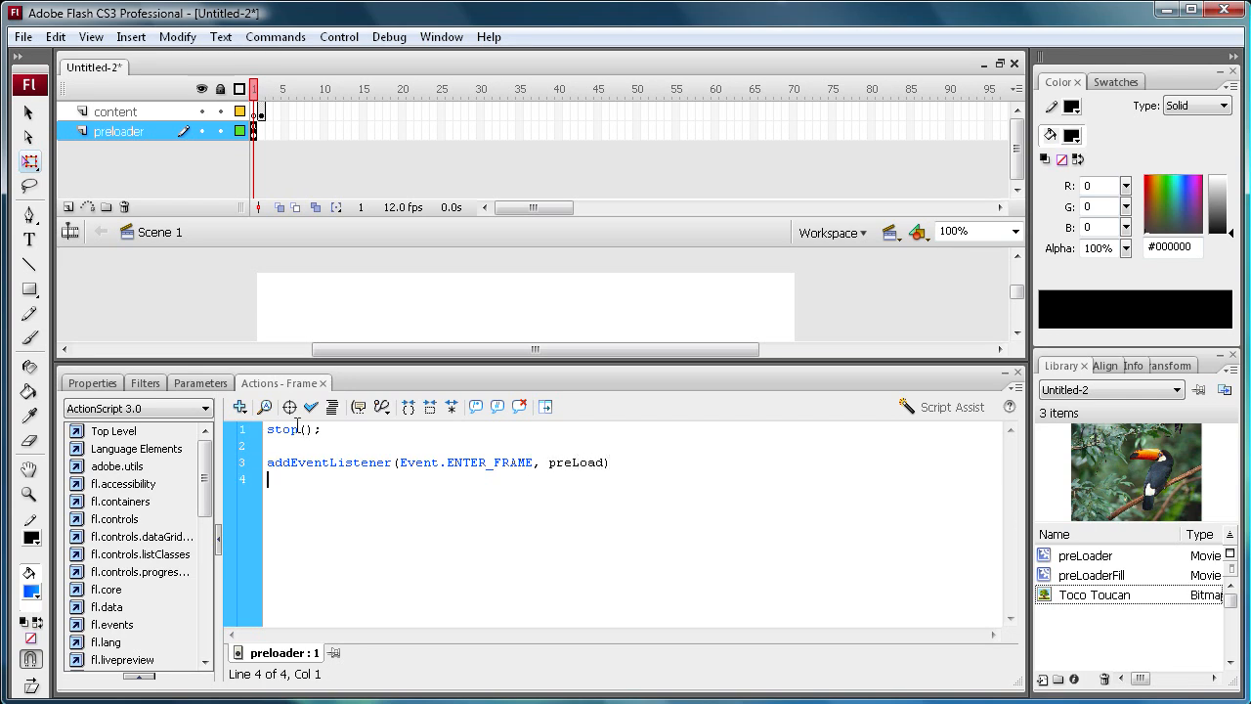
Type function preLoad(e:Event):void with opening and closing braces
type("funct")
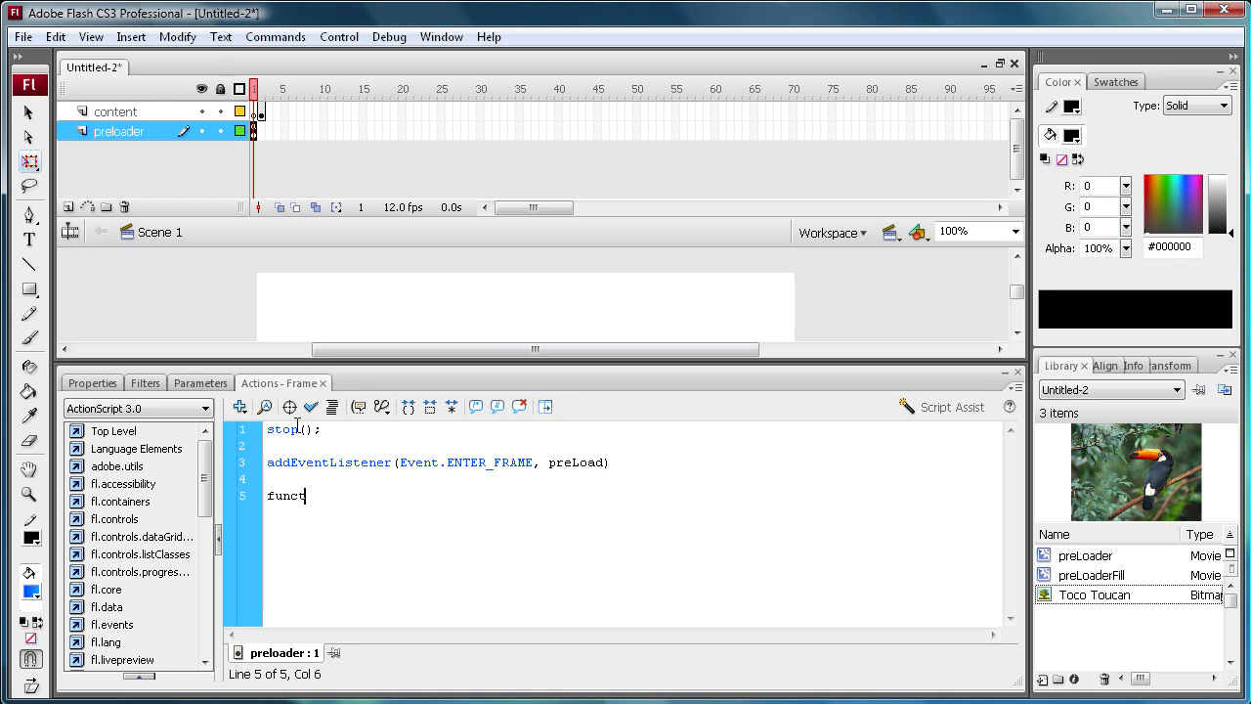
type("ion (")
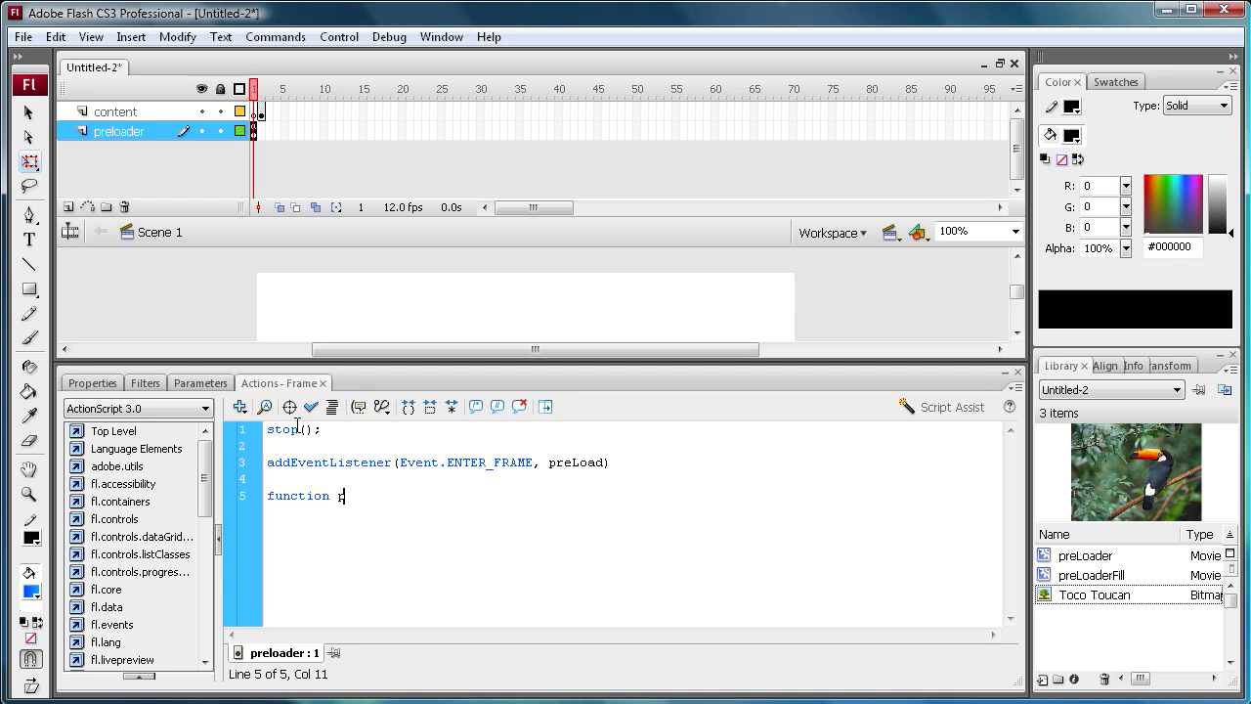
type("reLoad")
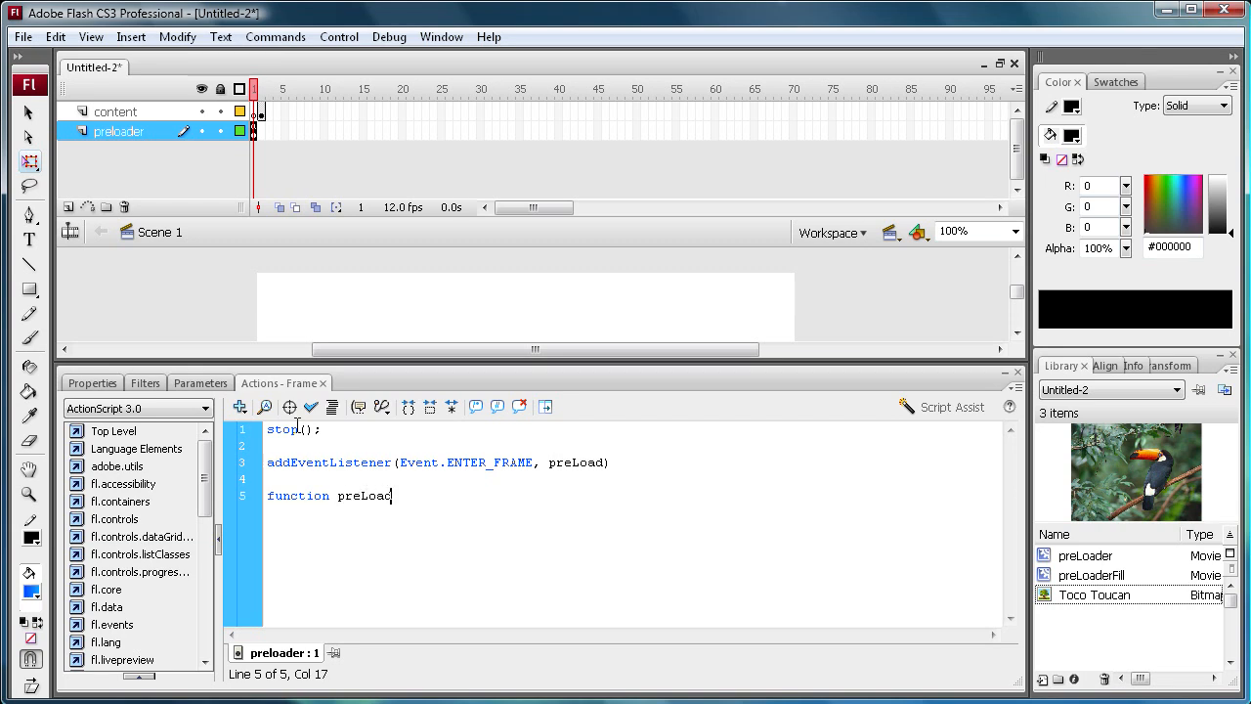
type("(e")
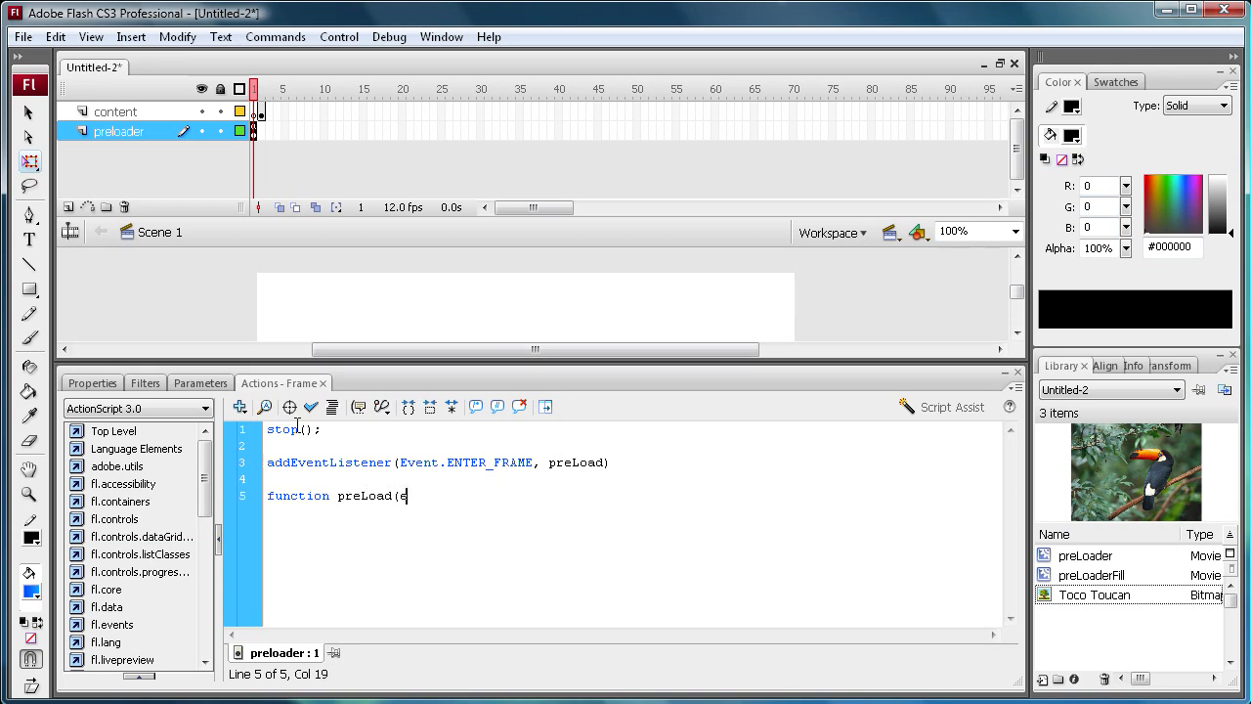
type("(")
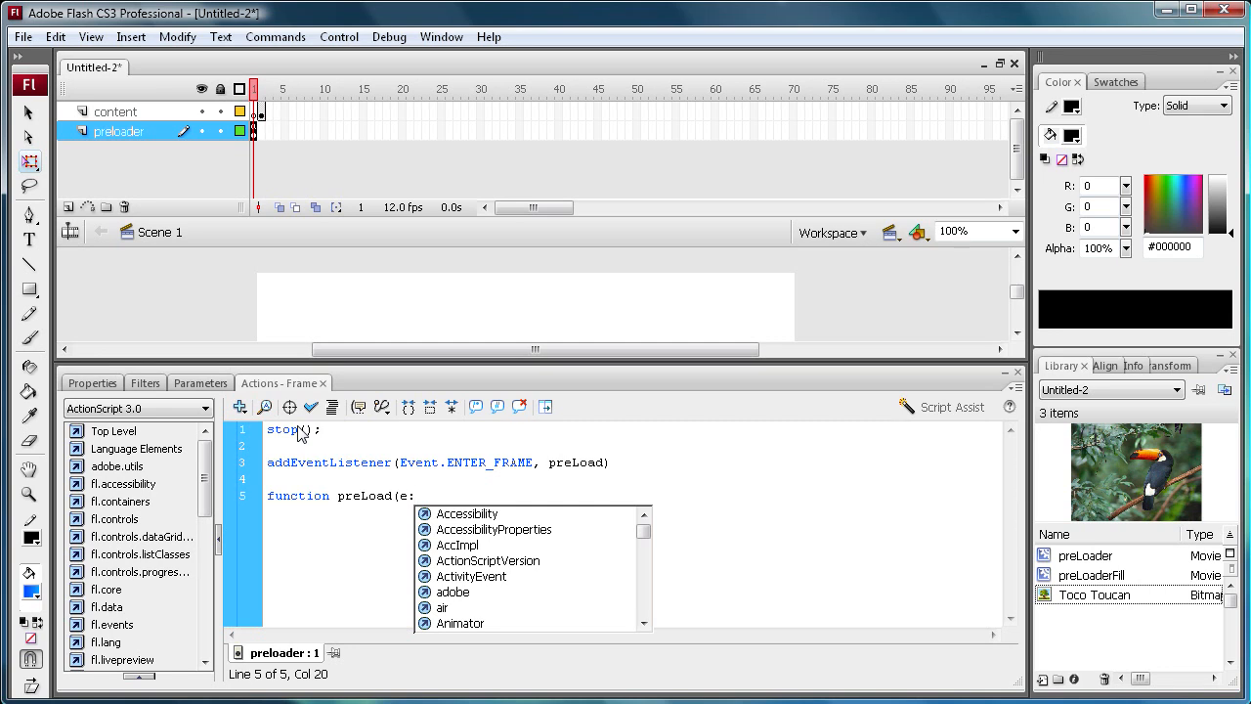
type("Event")
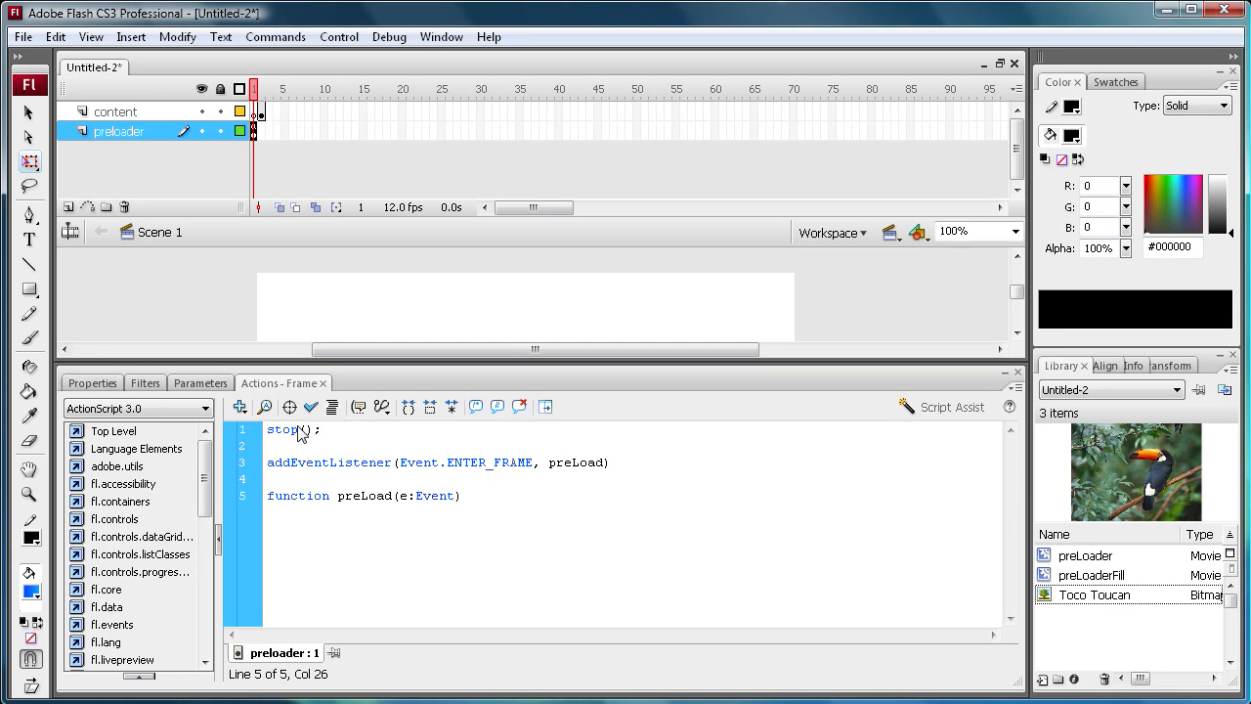
type(":vo")
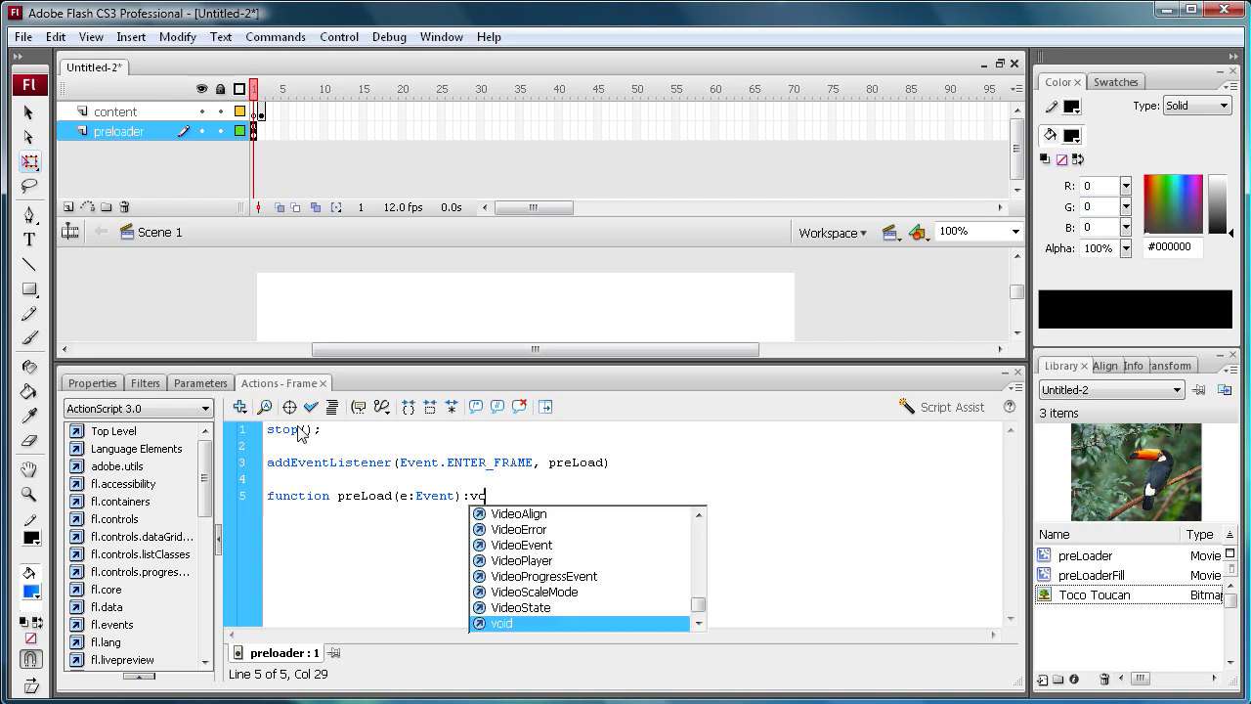
type("id")
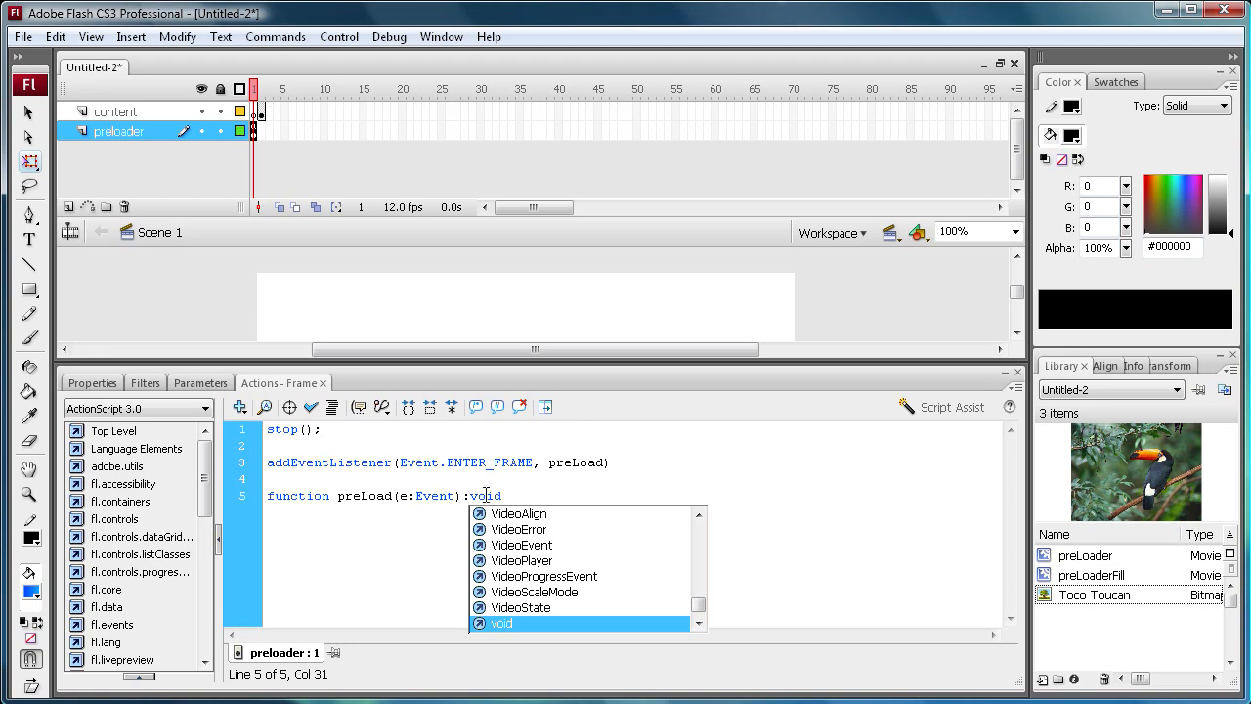
type("{")
type("}")
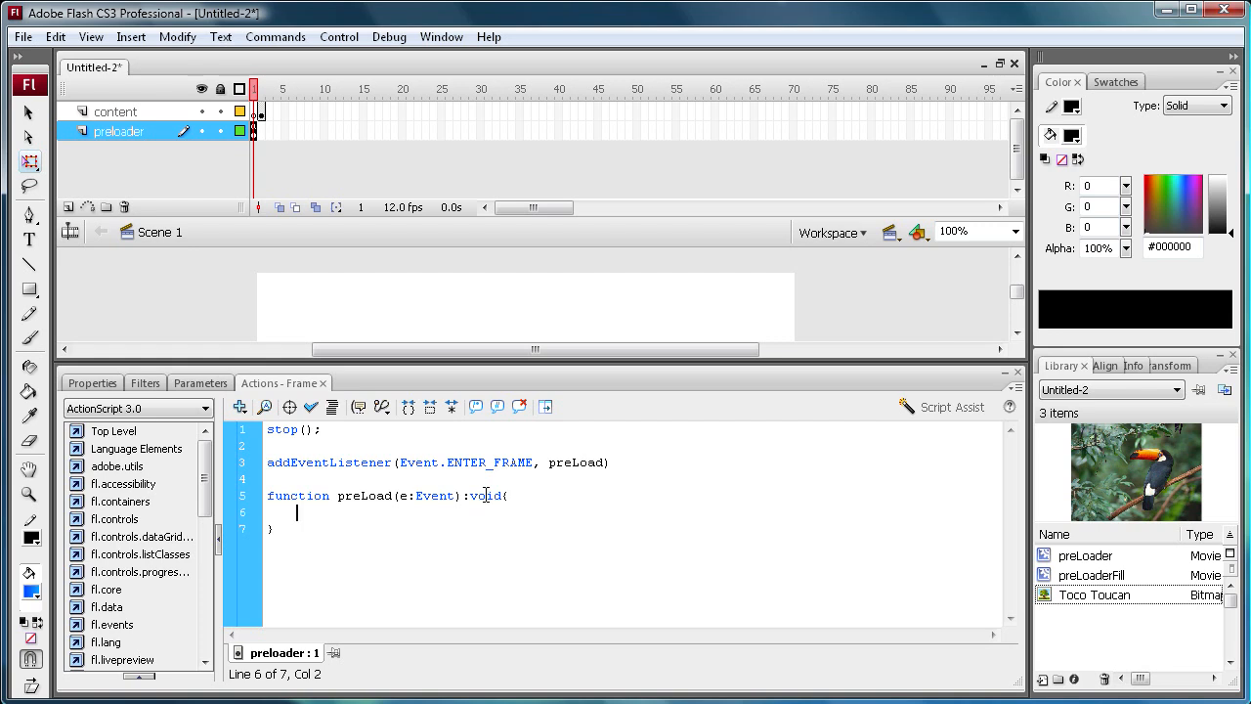
Type var bytestoLoad:Number = loaderInfo.bytesTotal; inside the preLoad body
type("var")
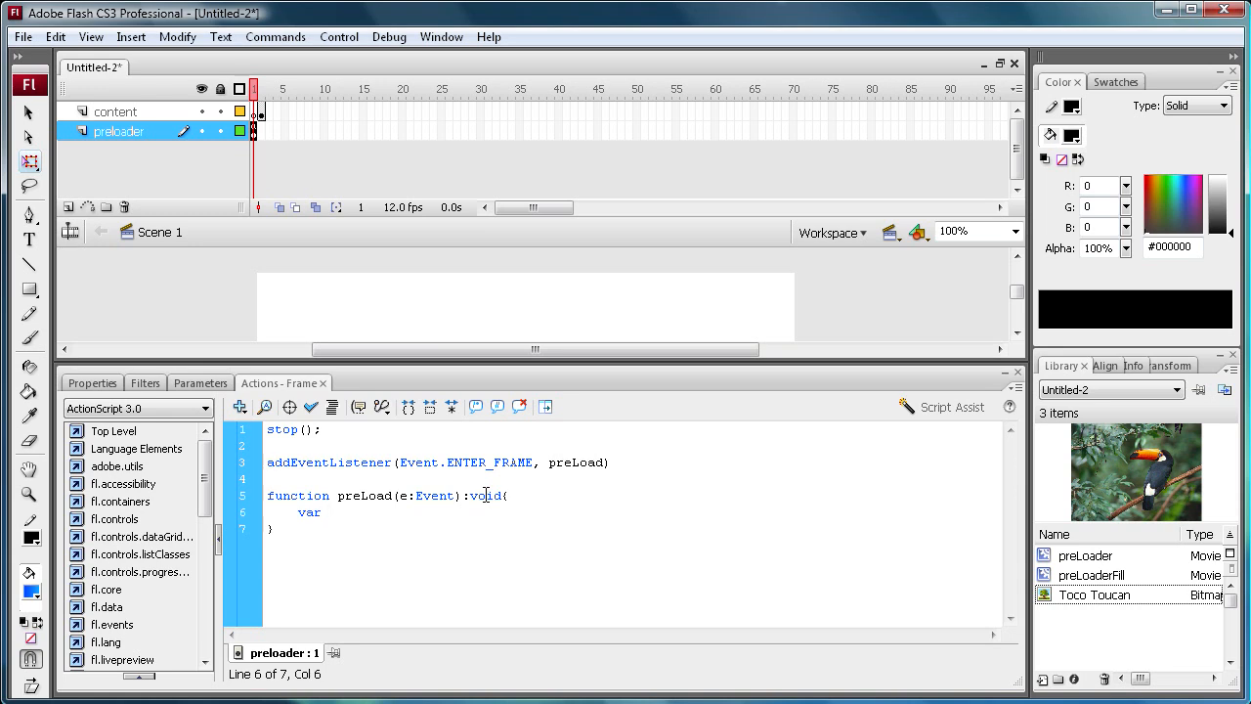
type("bytesL")
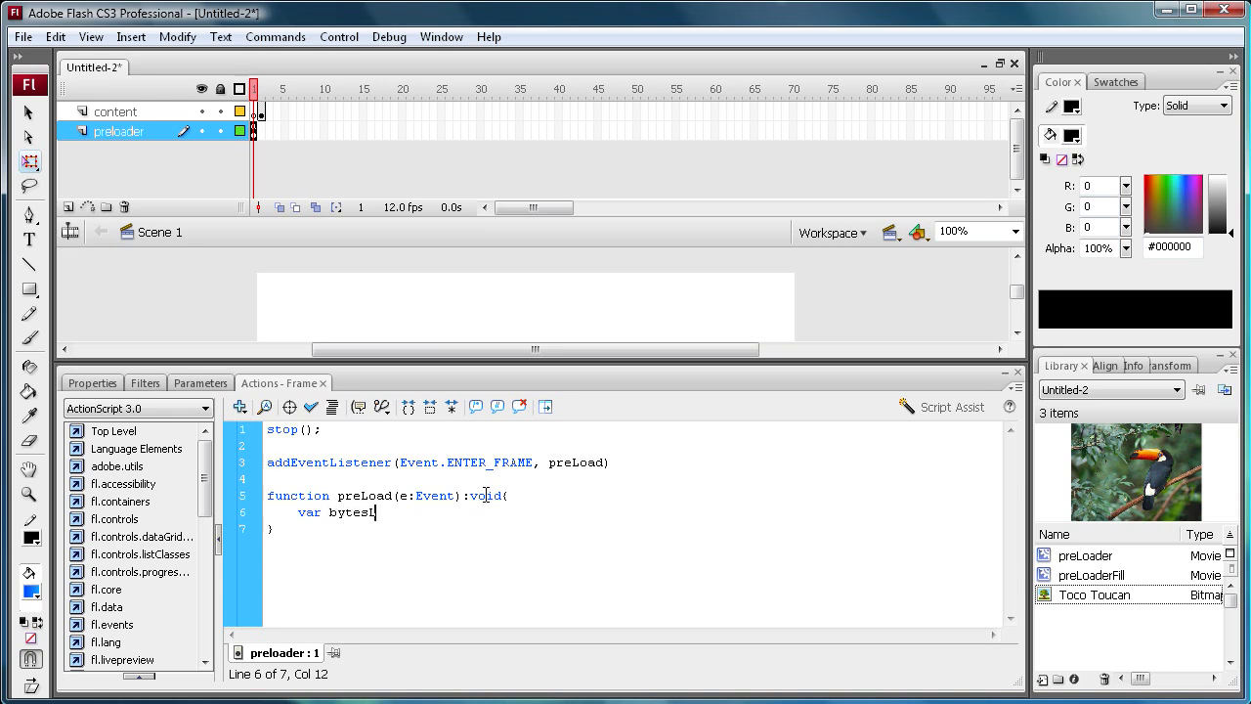
type("toLoad")
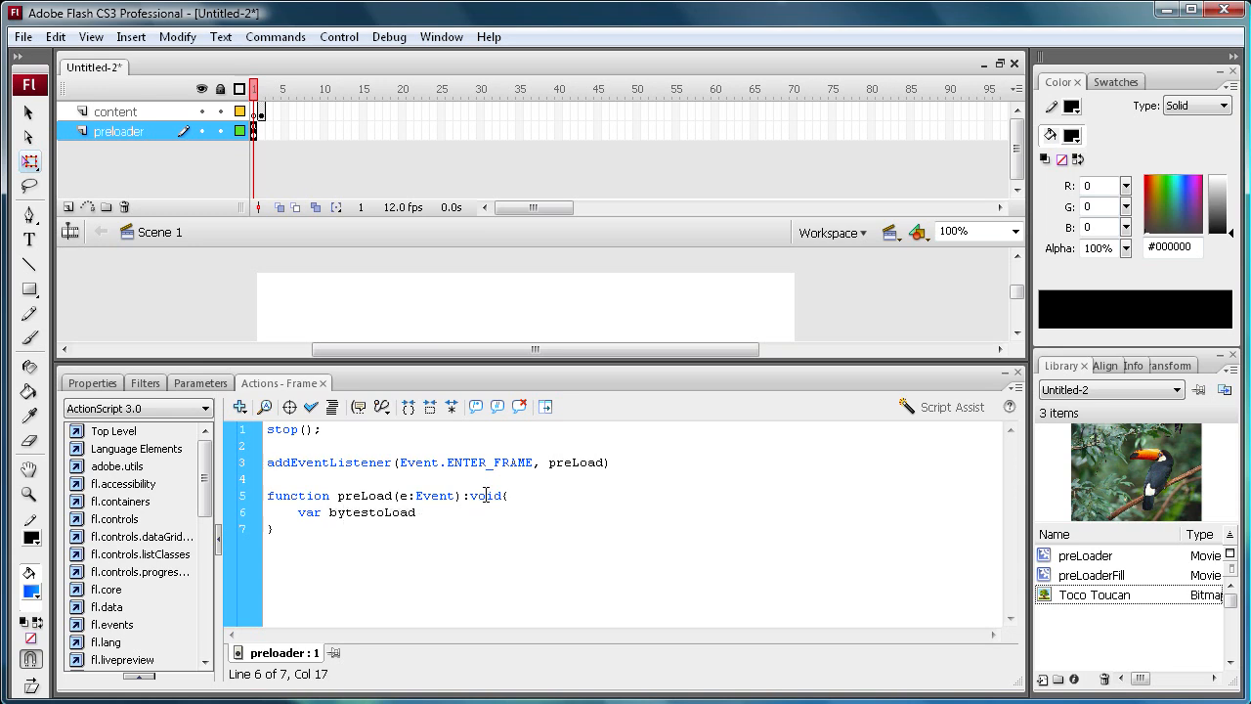
type(":Number =")
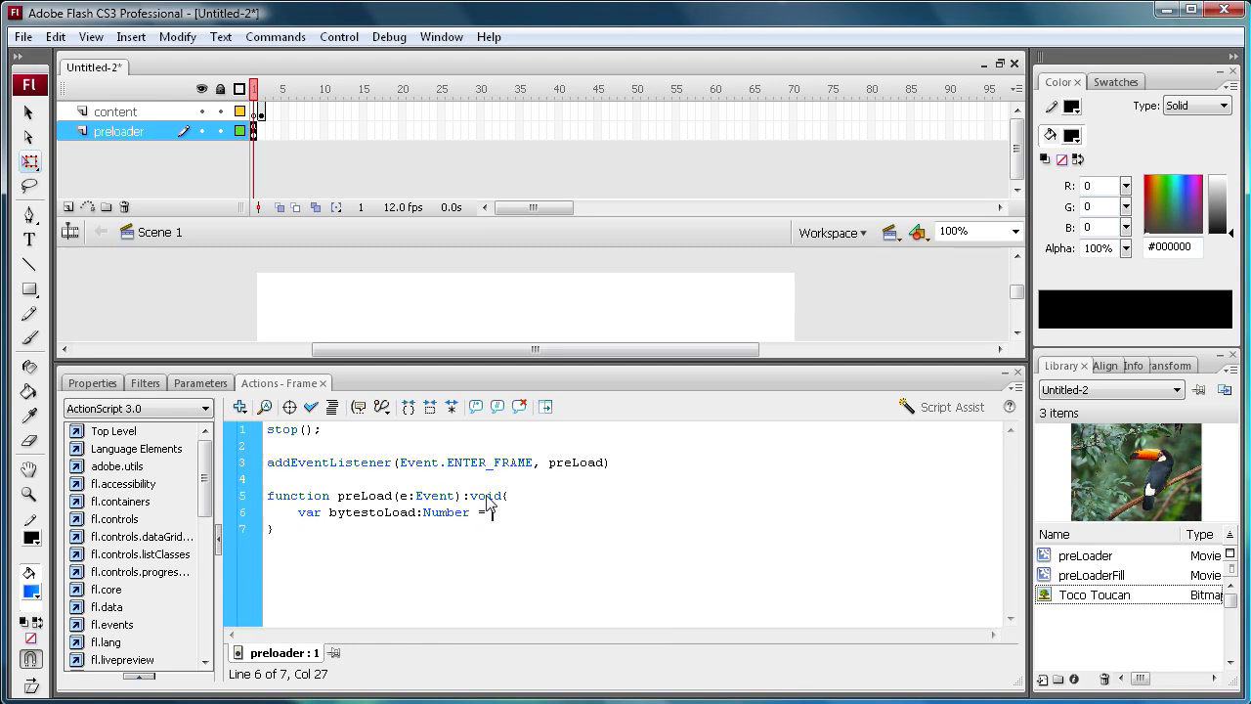
type("loader")
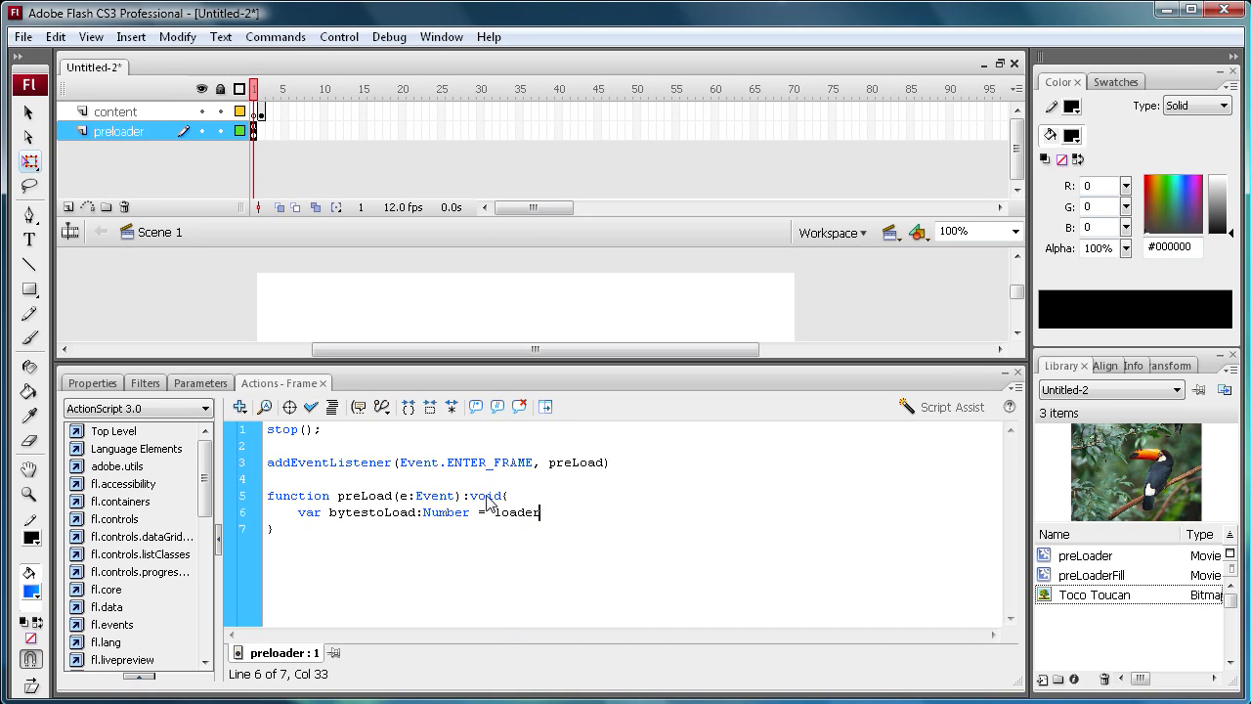
type("Info")
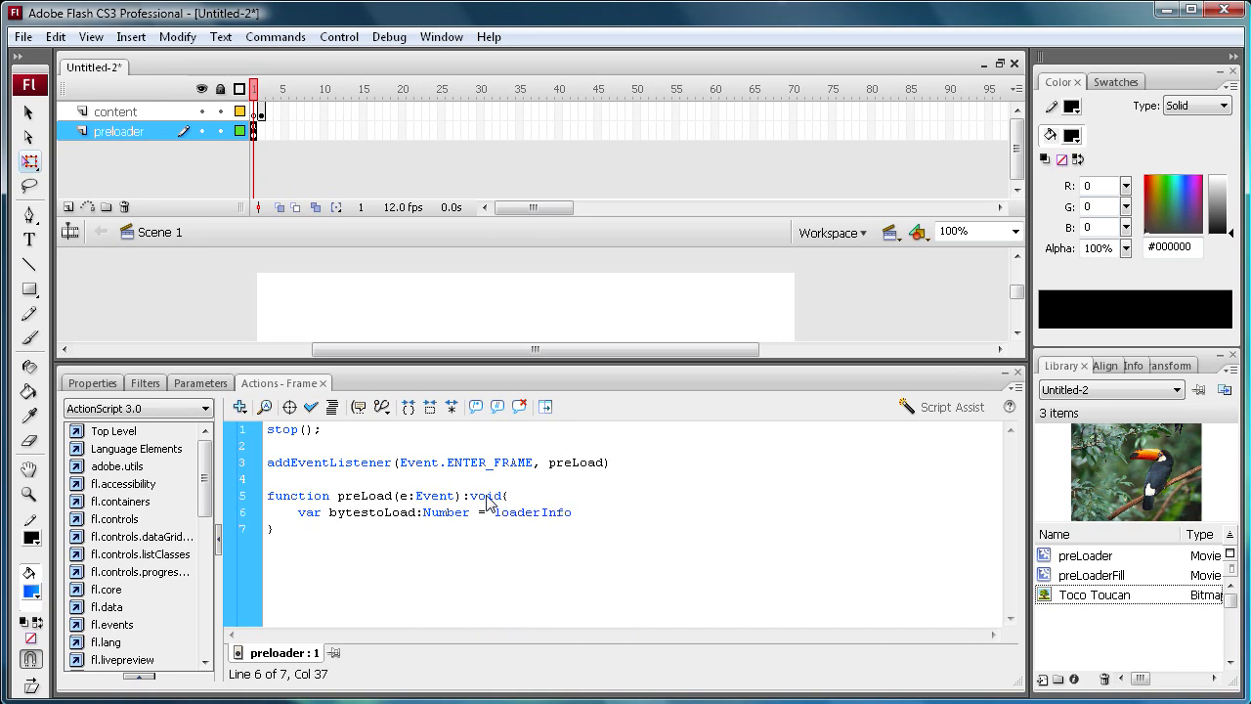
type(".bytes")
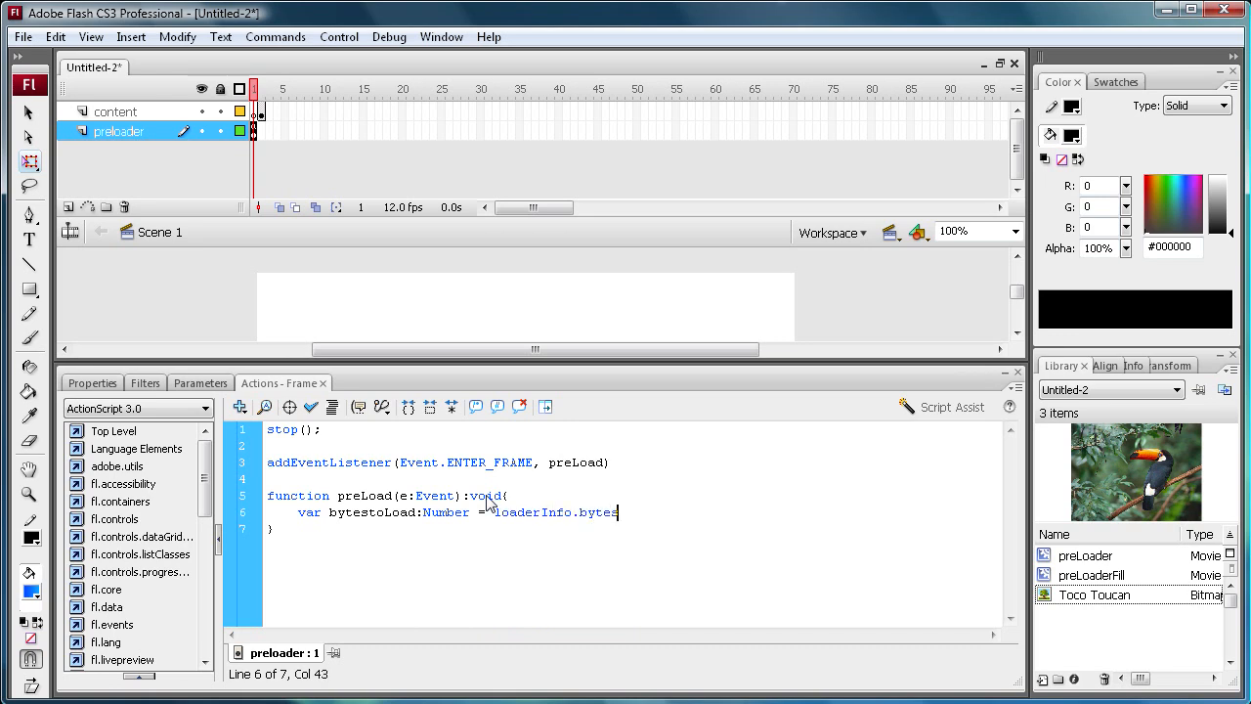
type("Total;")
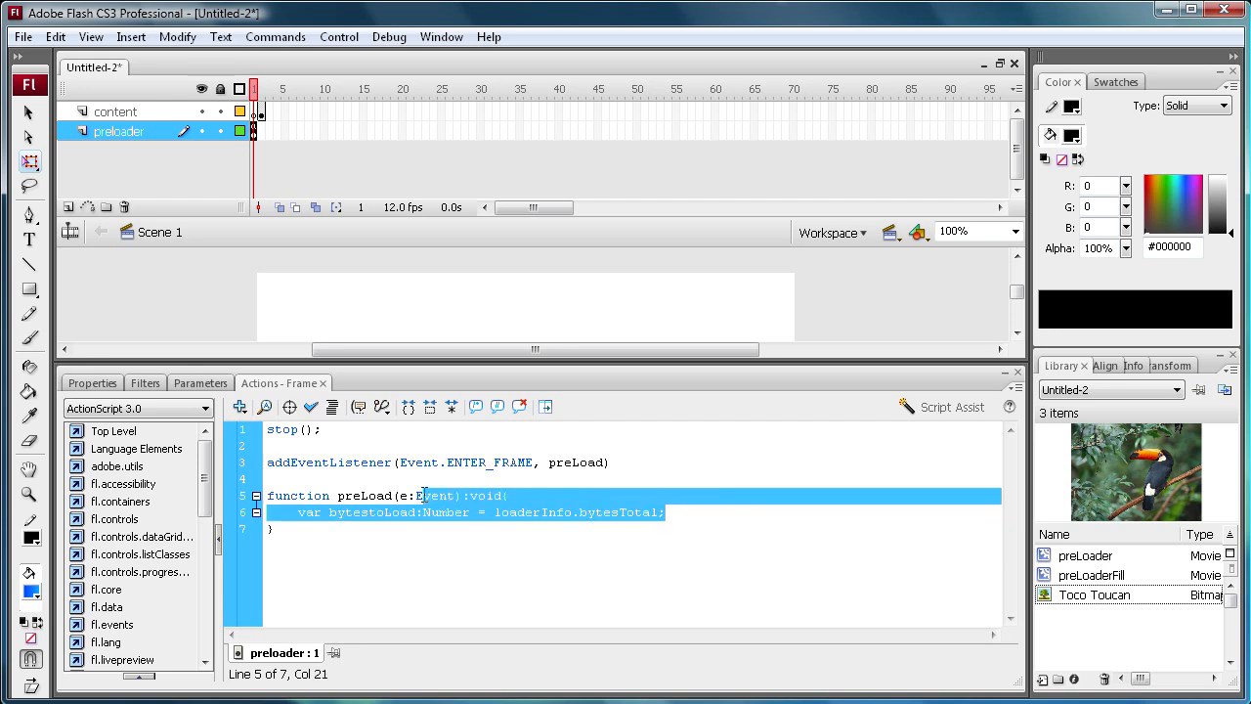
Below the bytestoLoad line, declare var numberLoaded:Number = loaderInfo.bytesLoaded;
left_click(666, 512)
type("var")
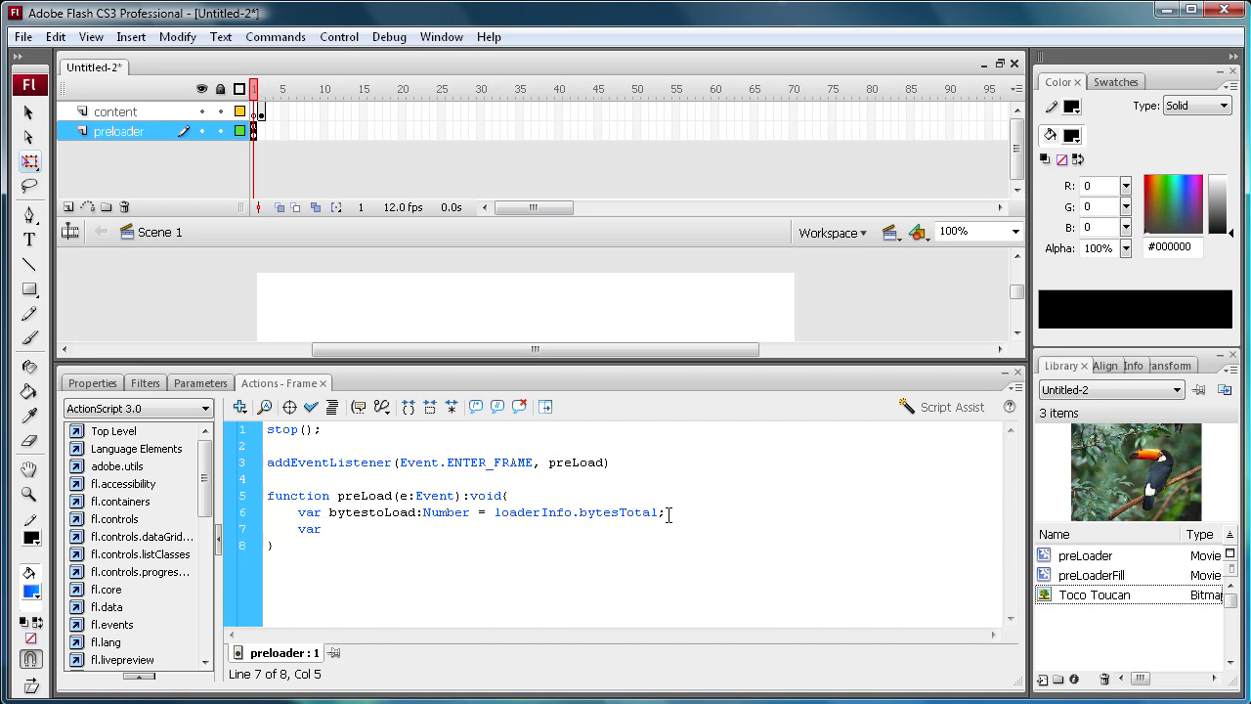
type("nu")
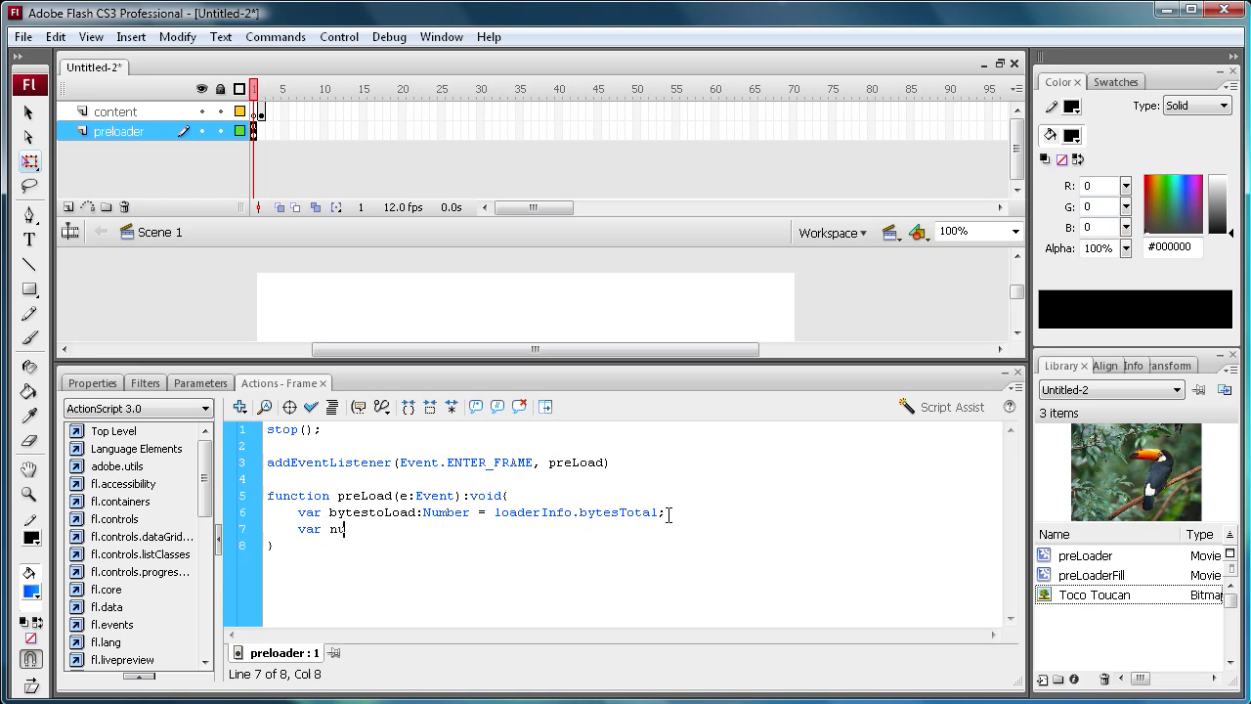
type("mber")
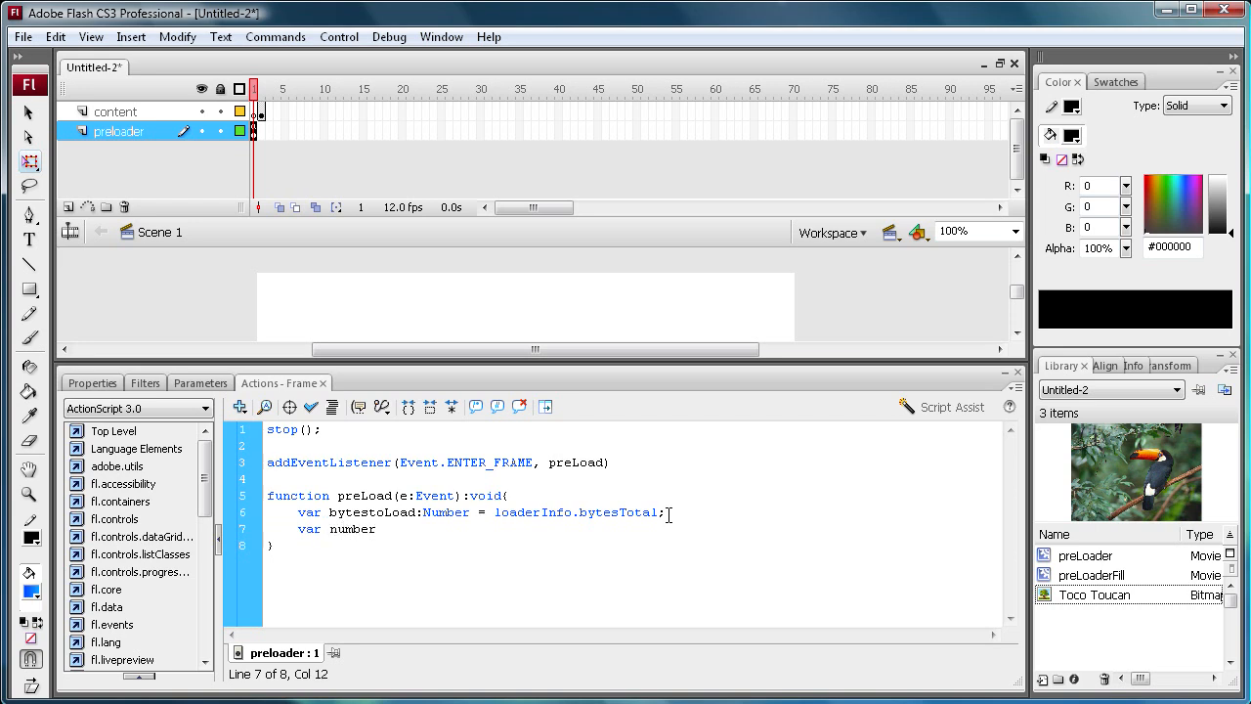
type("Loade")
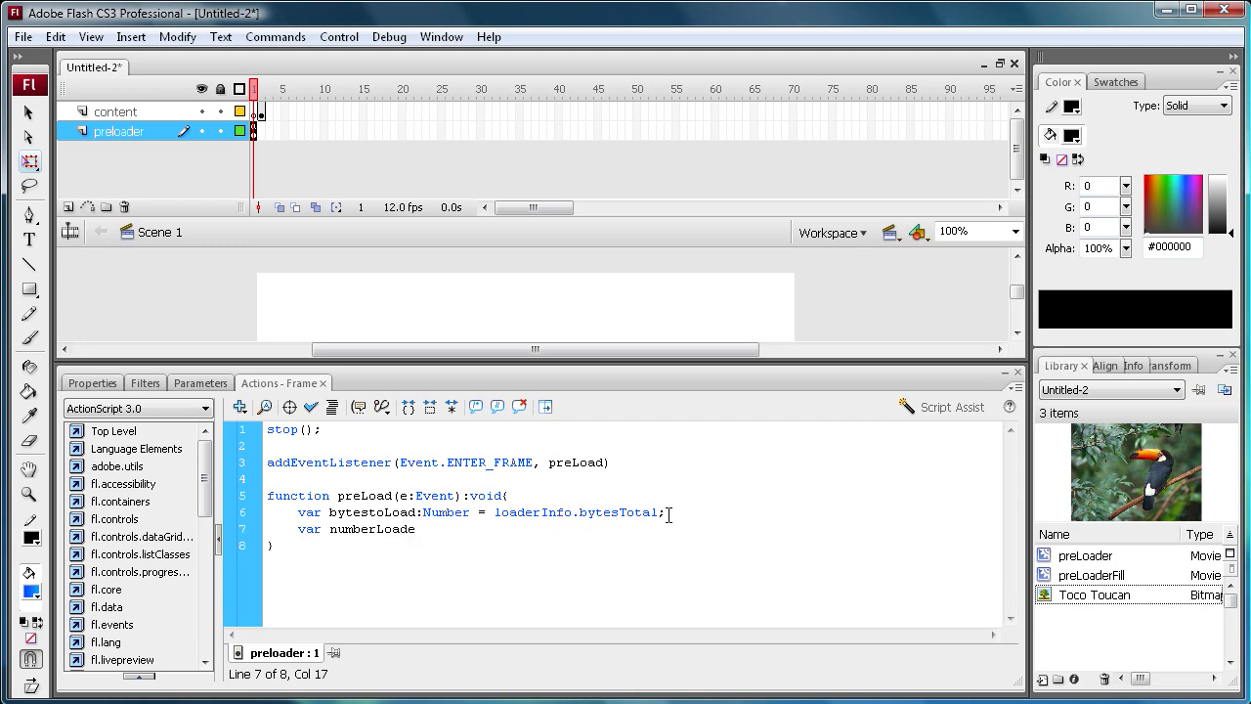
type("d")
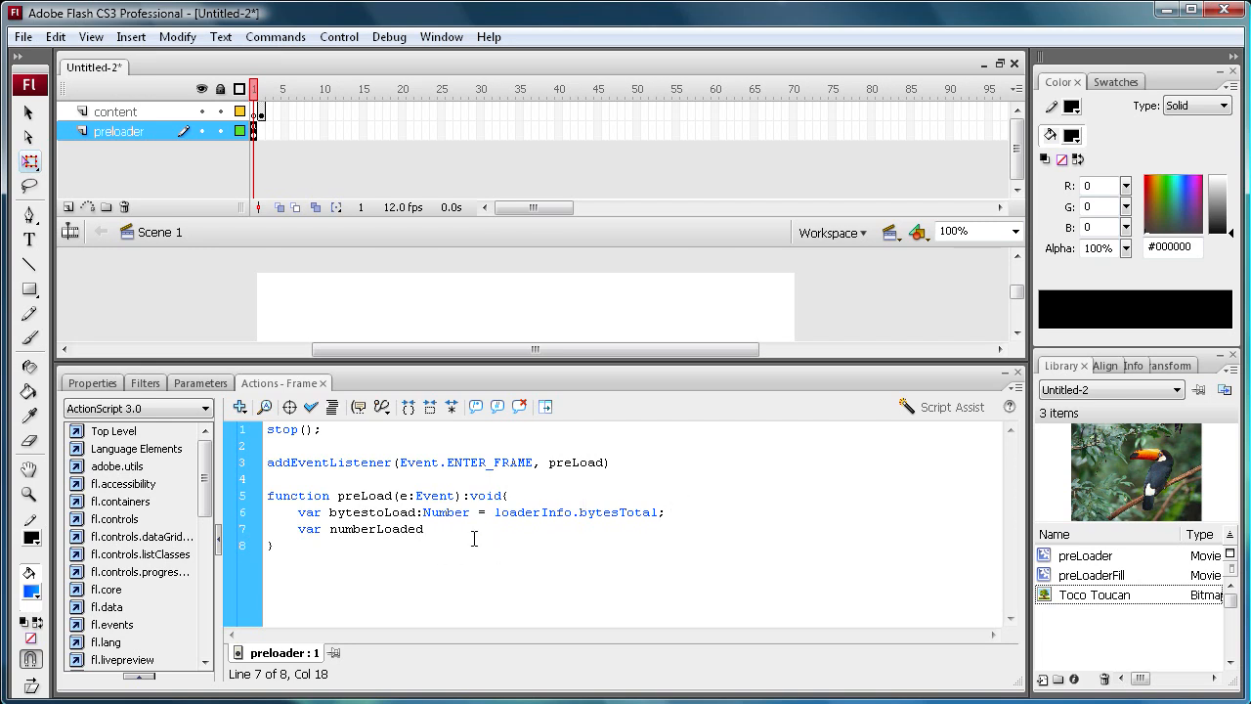
type(":")
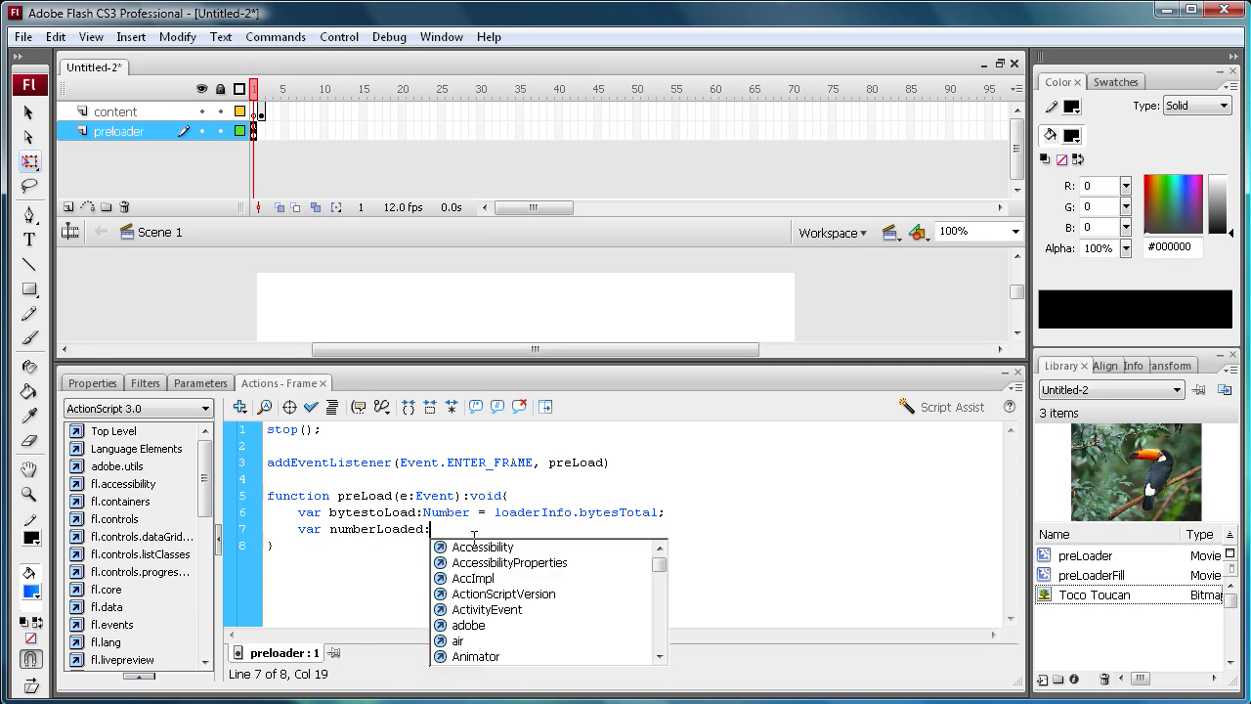
type("Number =")
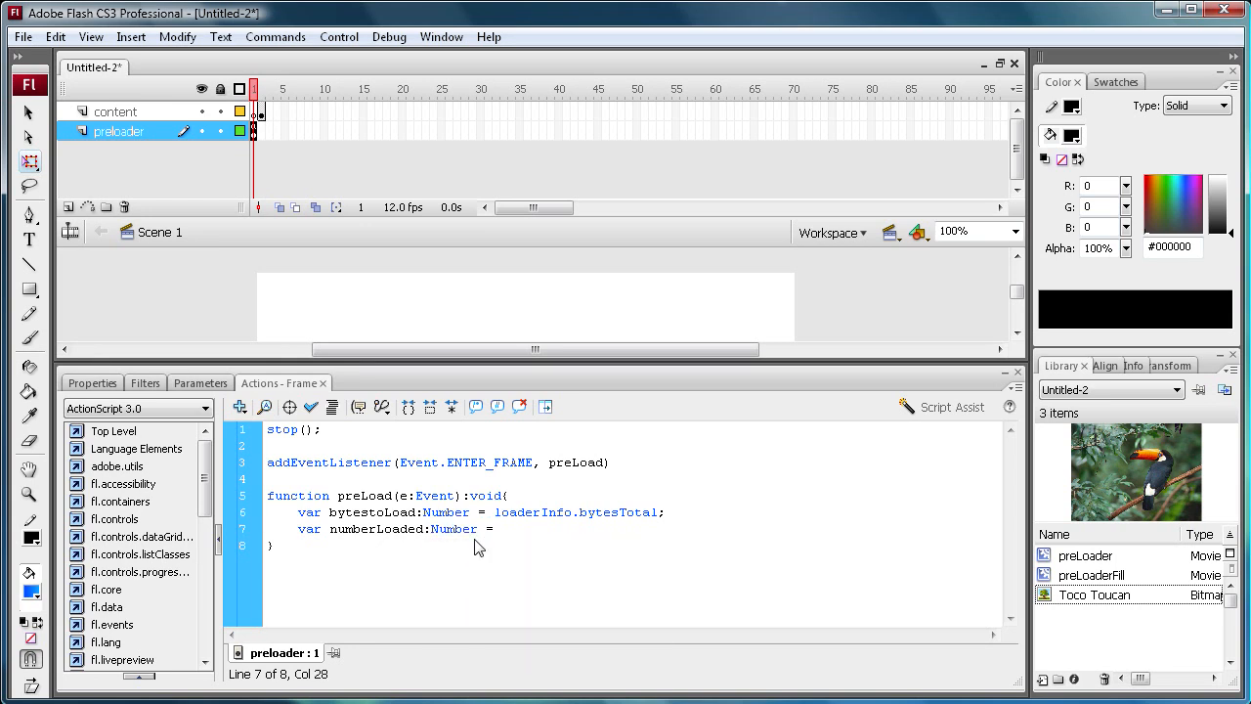
type("loaderInfo.byt")
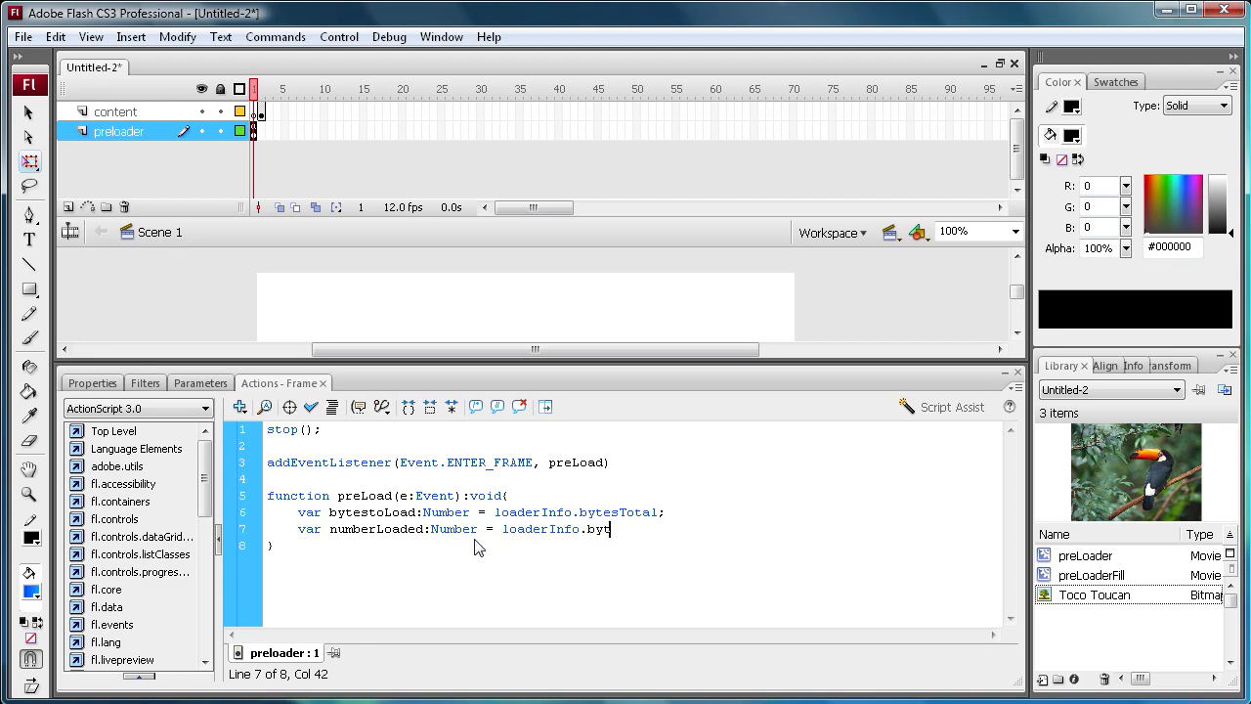
type("esLoade")
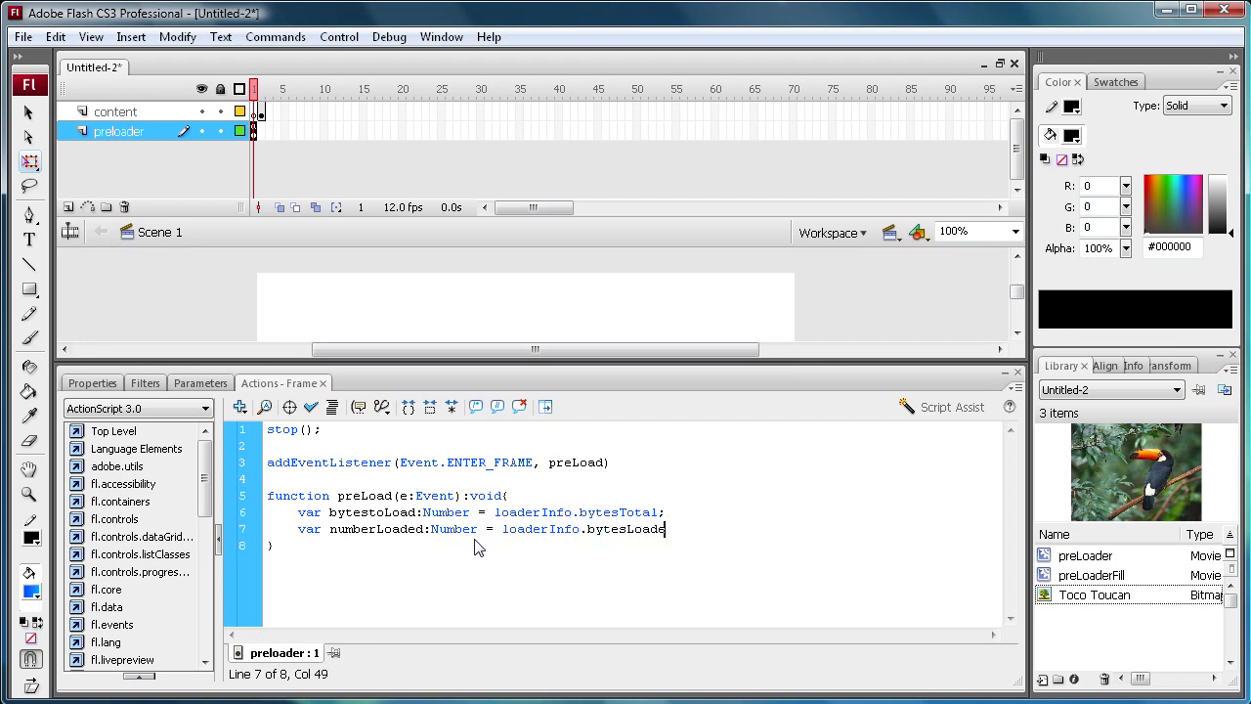
type("d;")
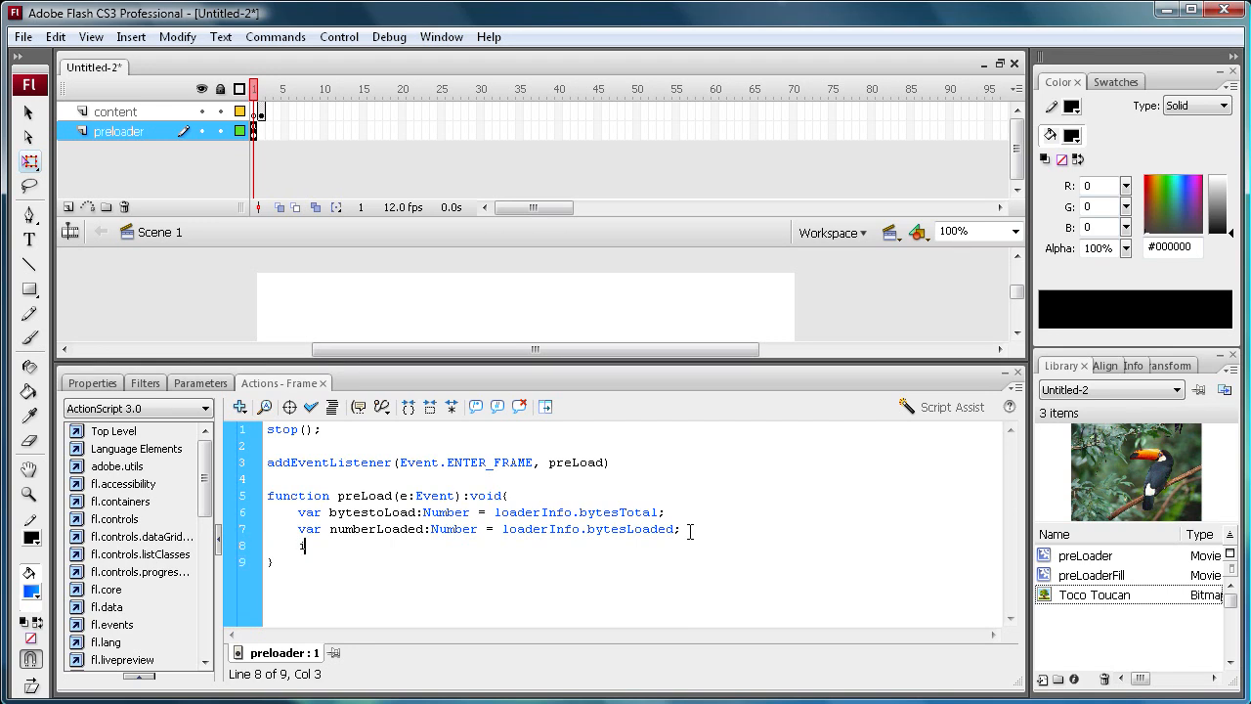
Write if (bytestoLoad == numberLoaded) { inside preLoad
type("if")
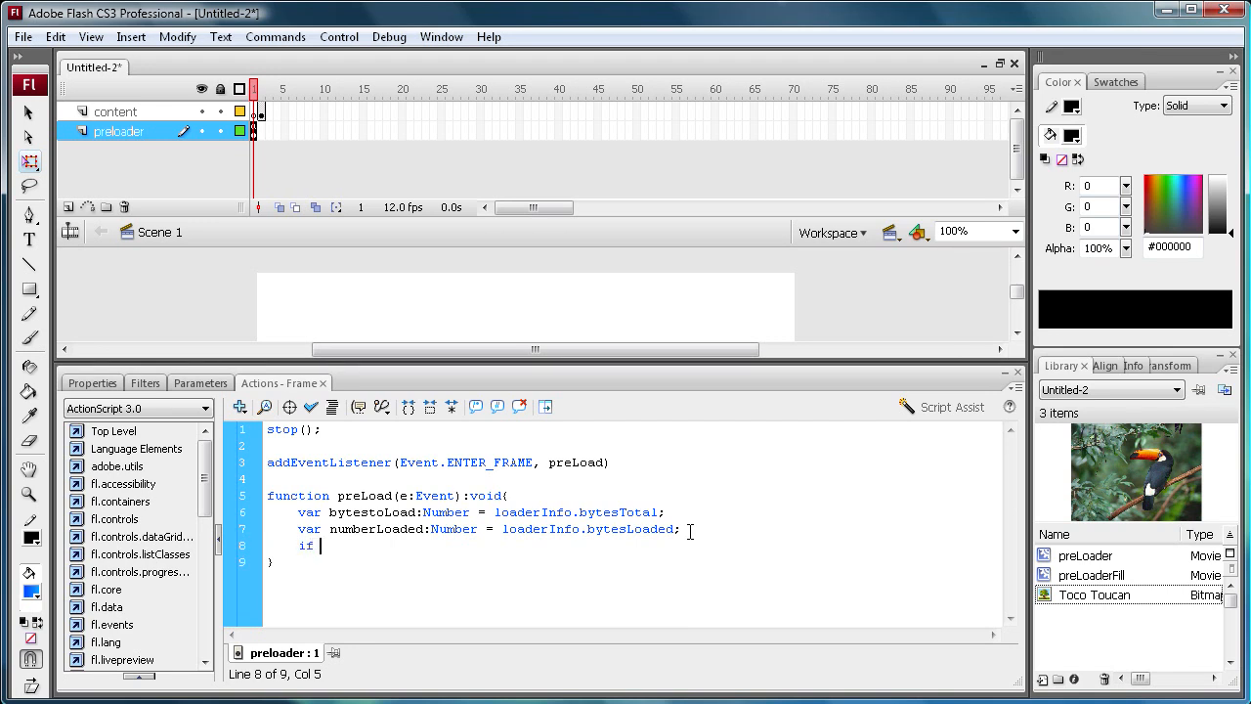
type("(")
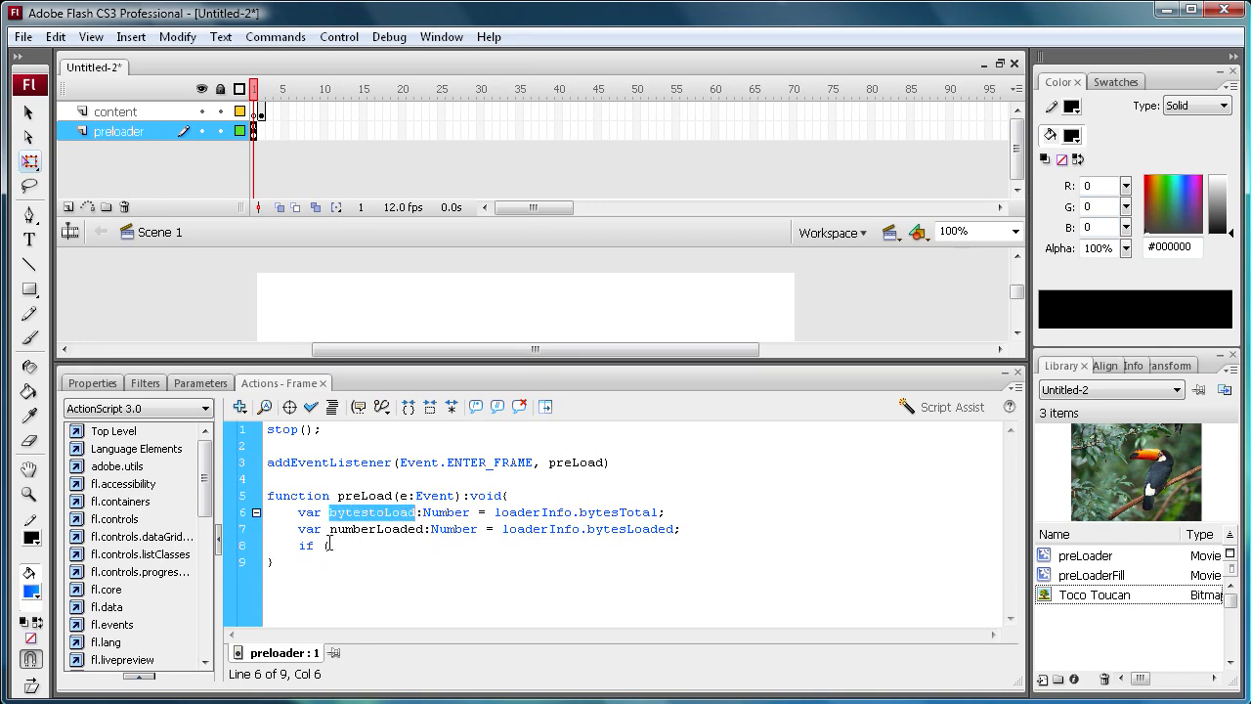
type("bytestoLoad")
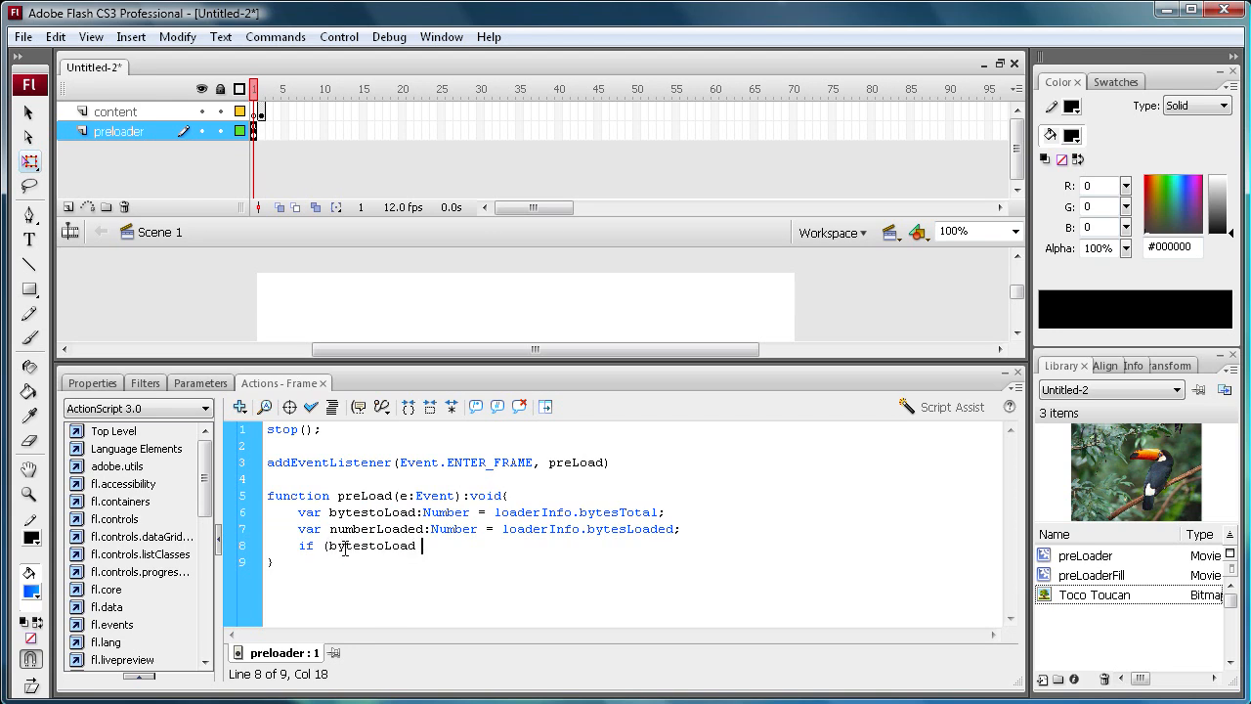
type("==")
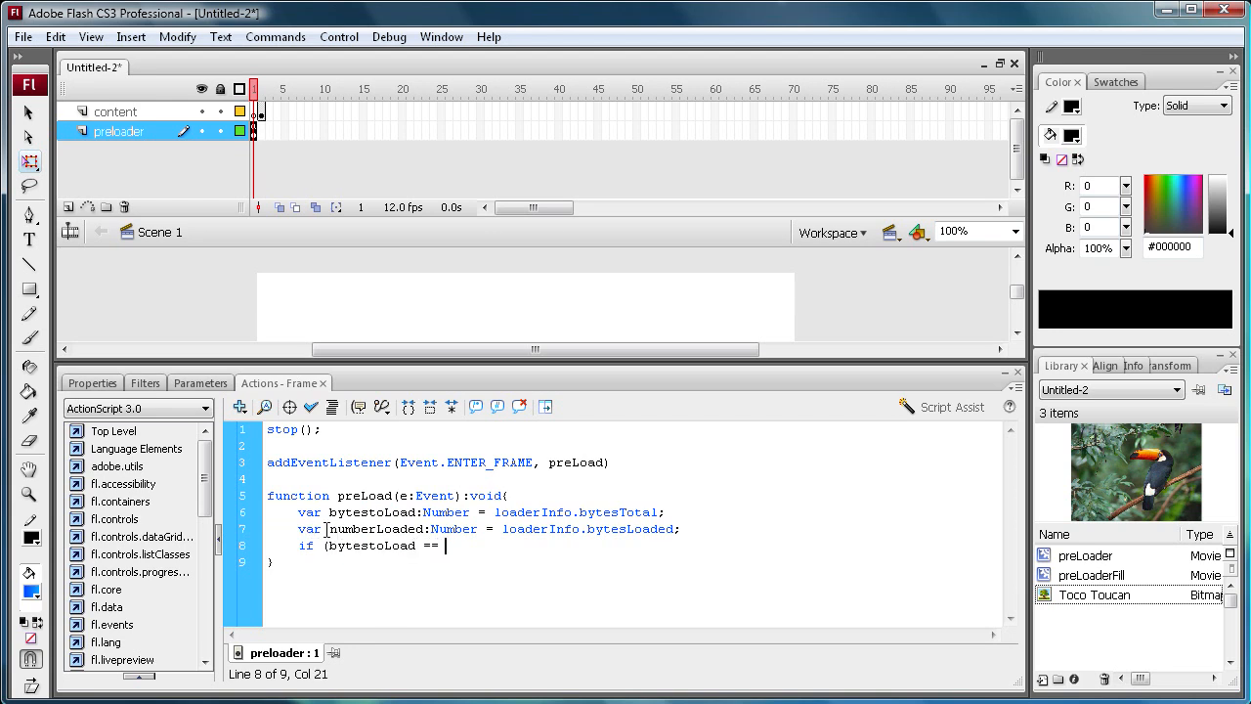
double_click(375, 529)
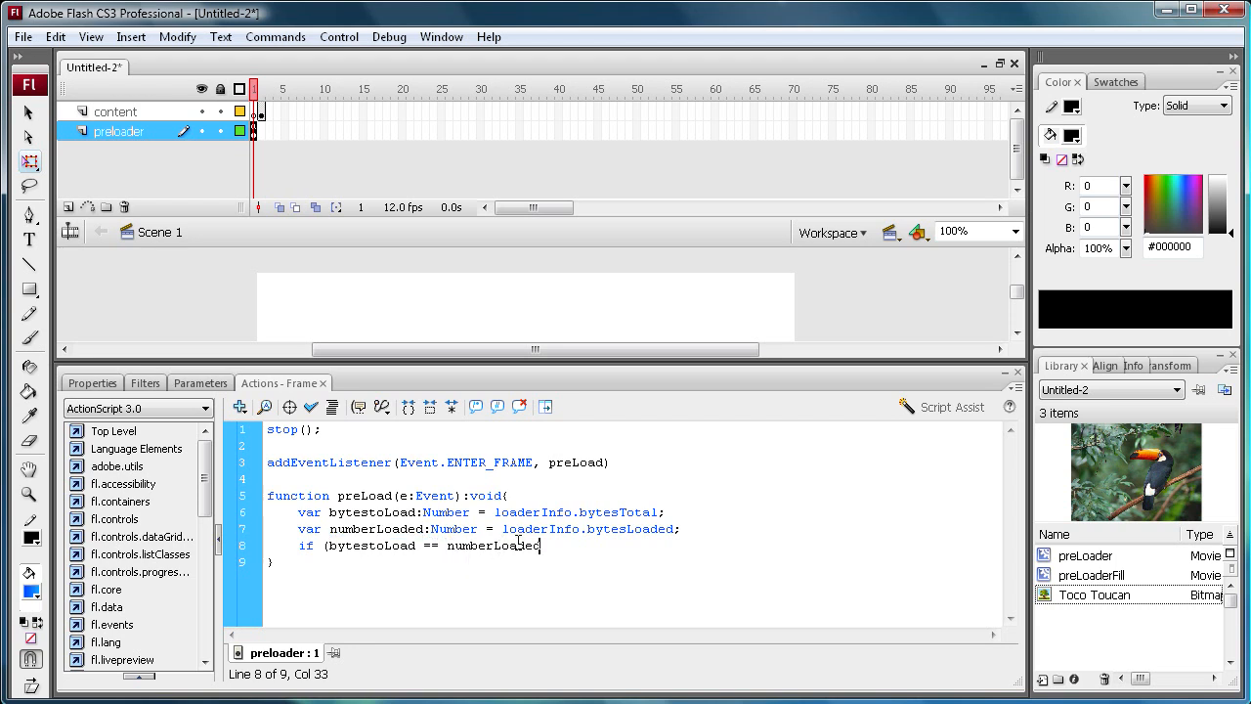
type(")")
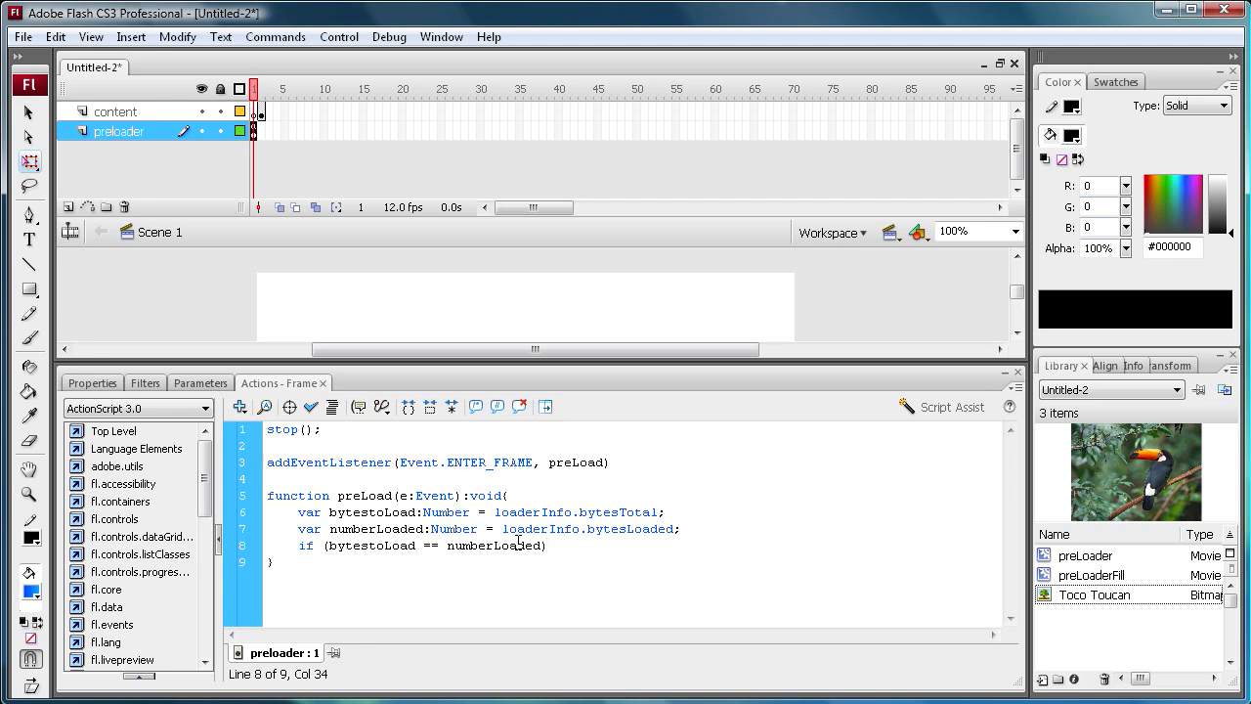
type("{")
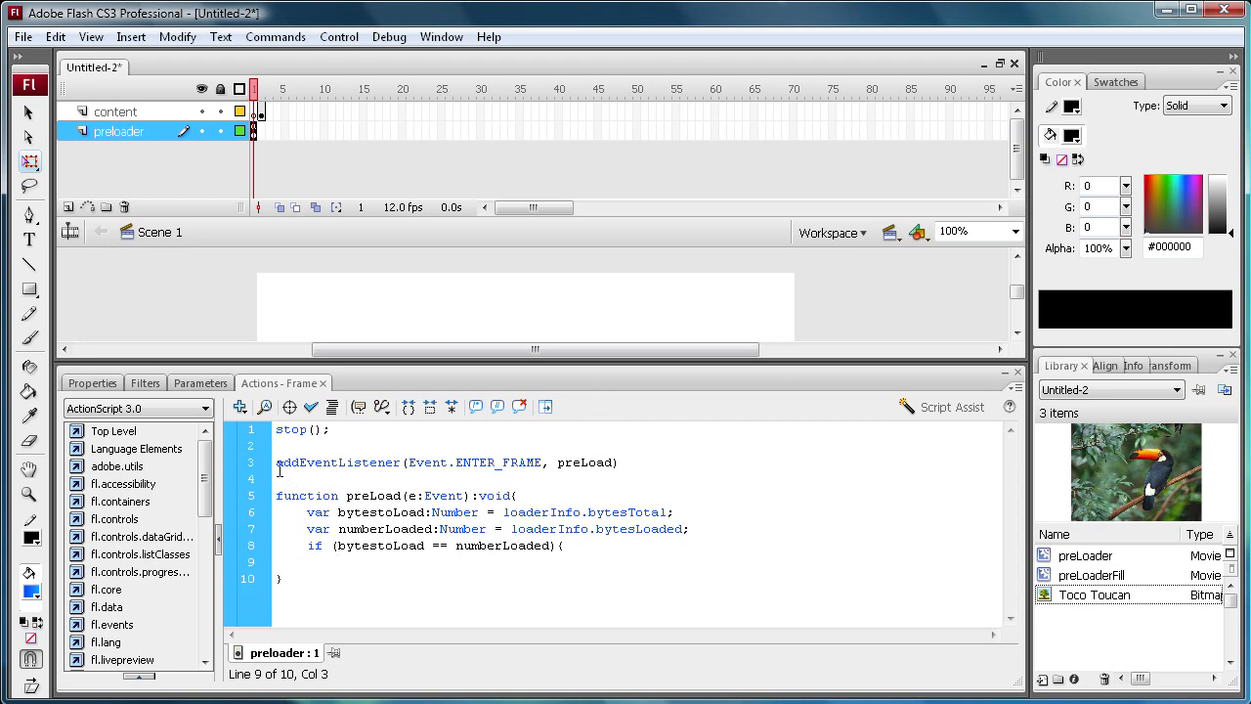
Inside the if block, remove the ENTER_FRAME preLoad listener and call gotoAndStop(2);
triple_click(445, 462)
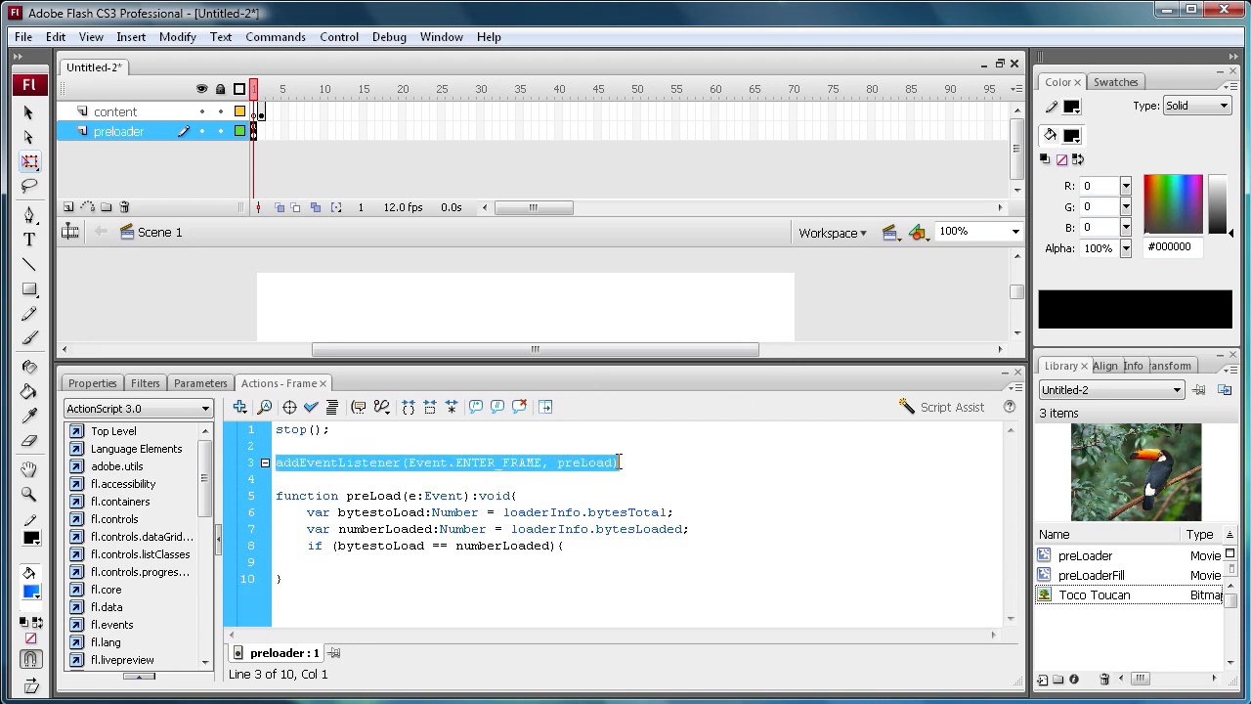
left_click(342, 561)
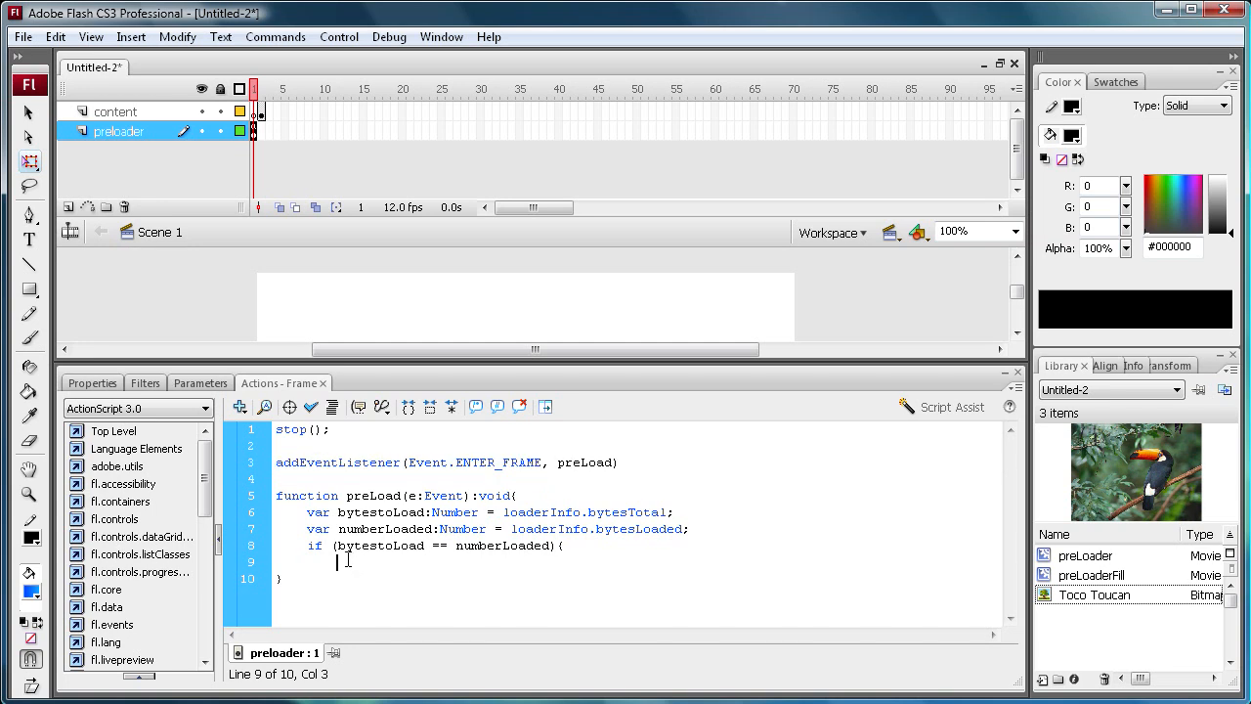
type("addEventListener(Event.ENTER_FRAME, preLoad)")
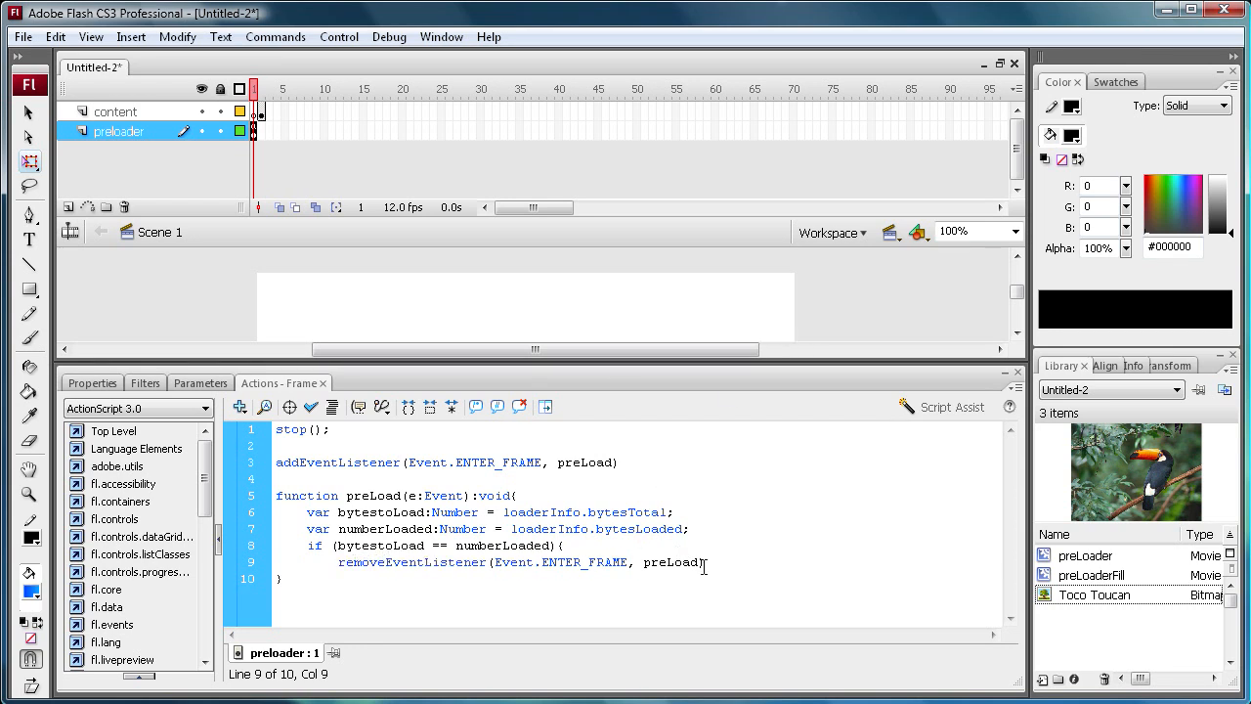
left_click(704, 562)
type("goto")
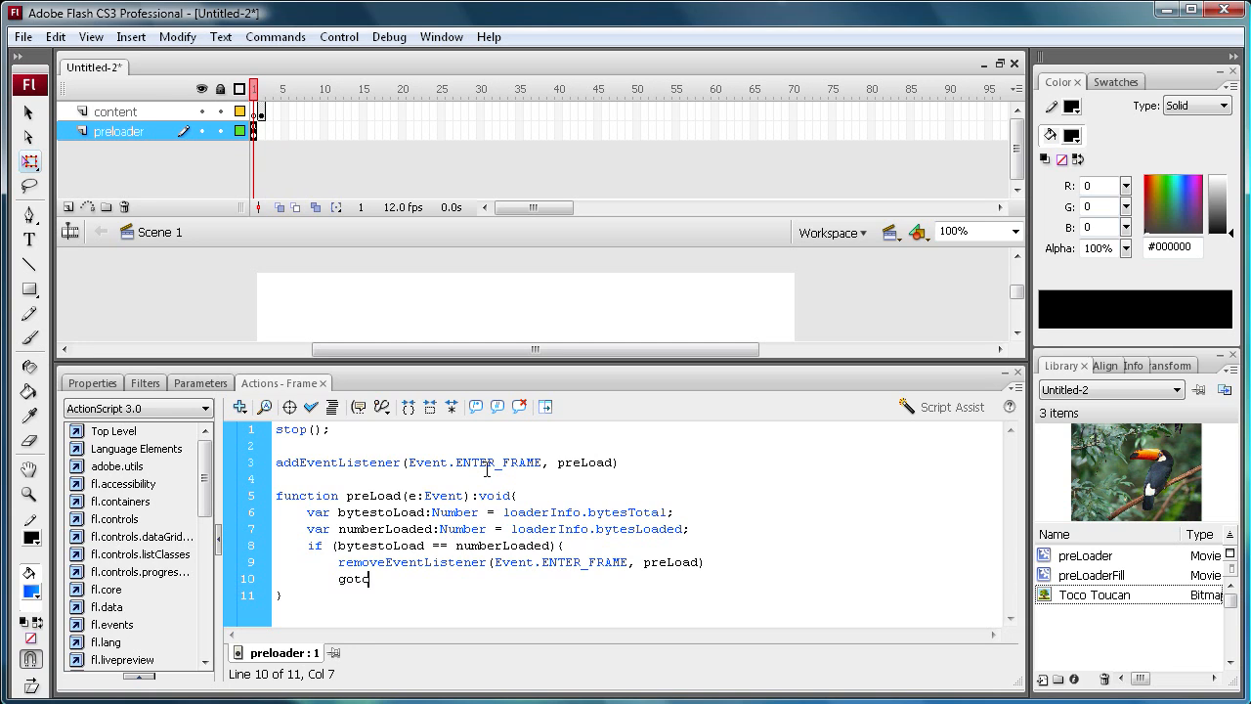
type("AndStop")
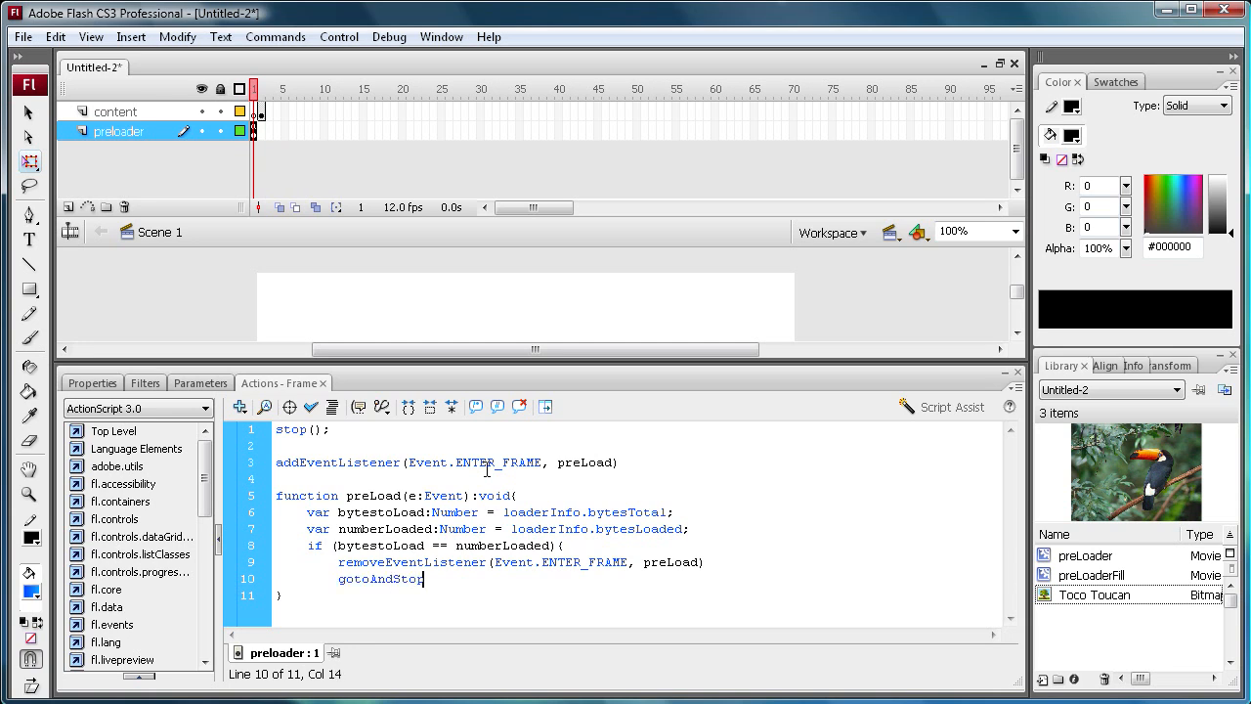
type("(2")
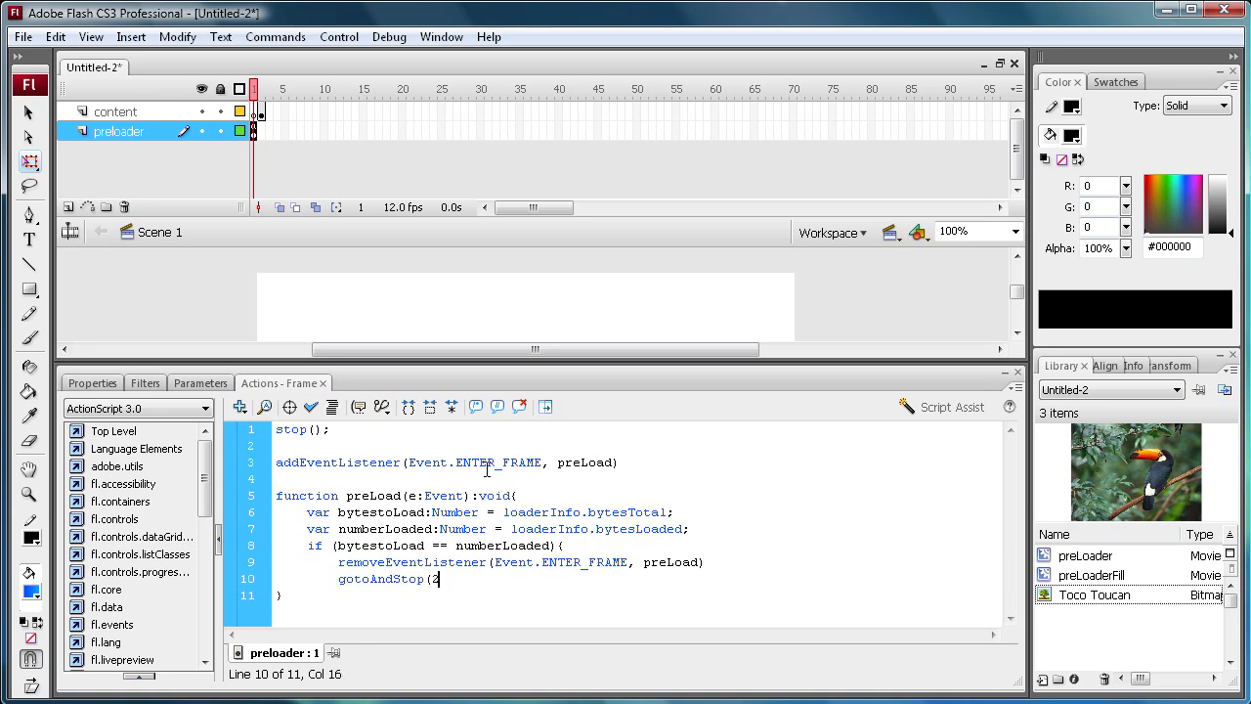
type(")")
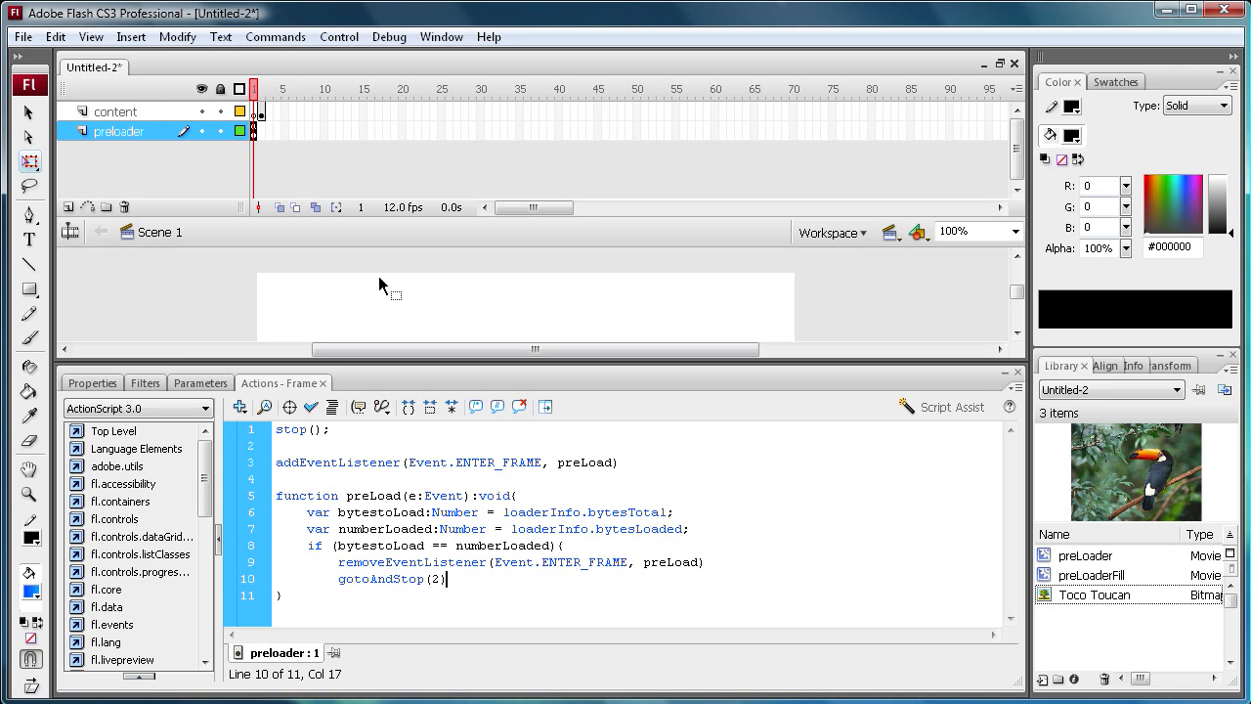
type(";")
type("}")
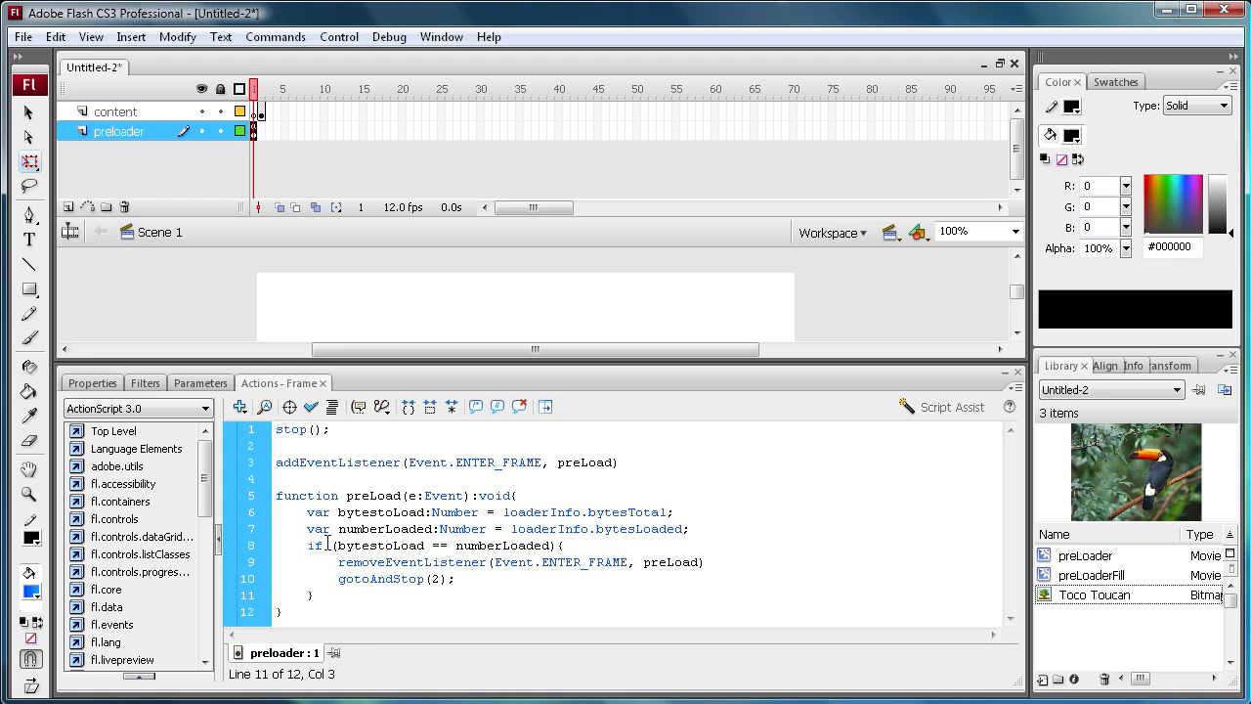
Add an else branch beginning preLoader.preLoaderFill.scaleX
left_click(315, 545)
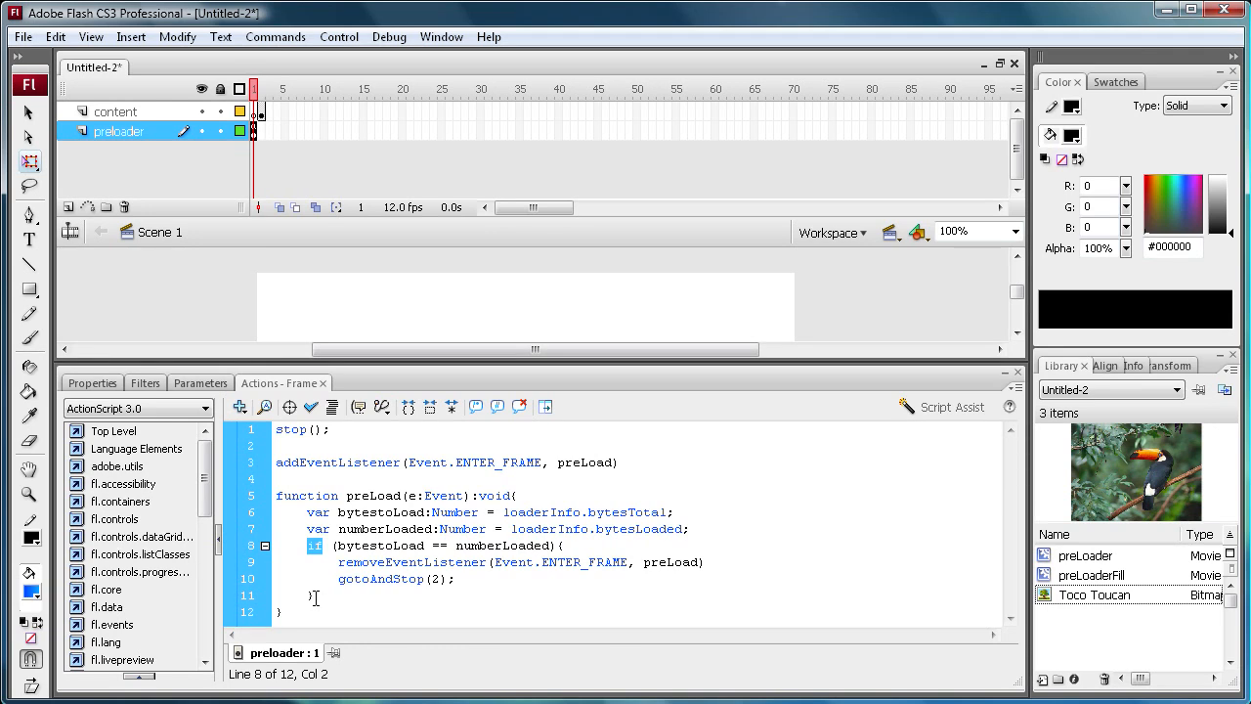
type("e")
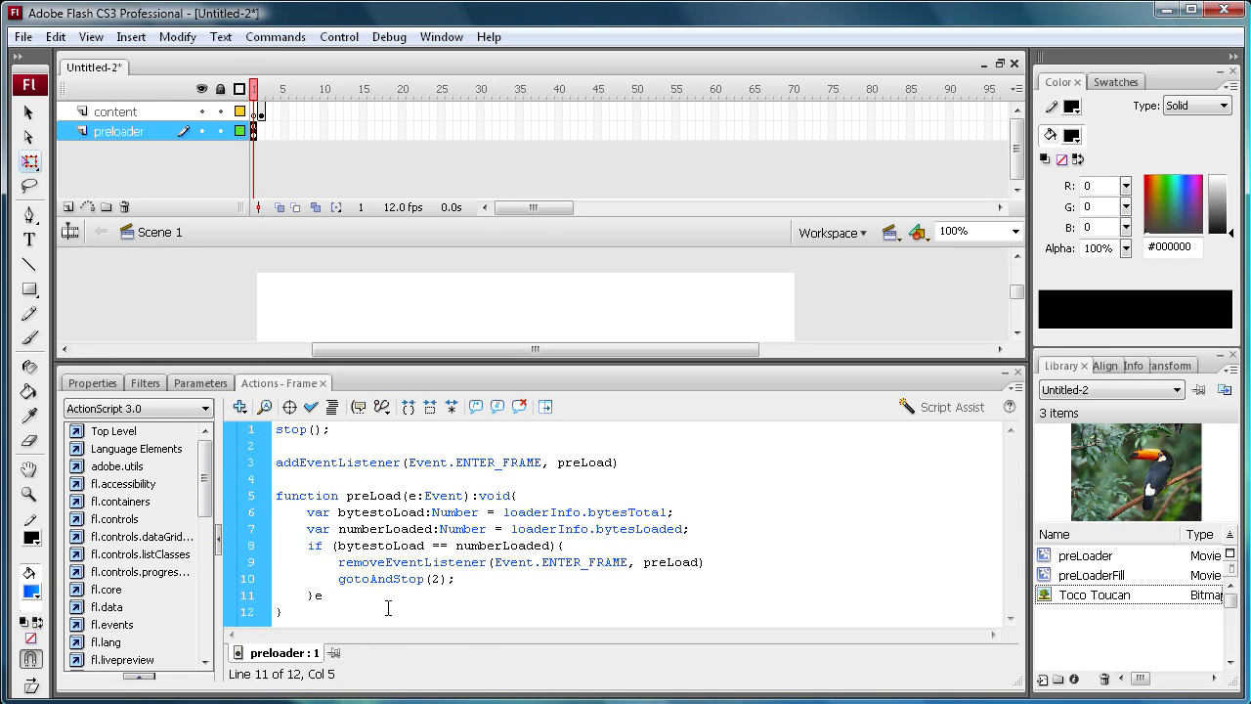
type("lse {")
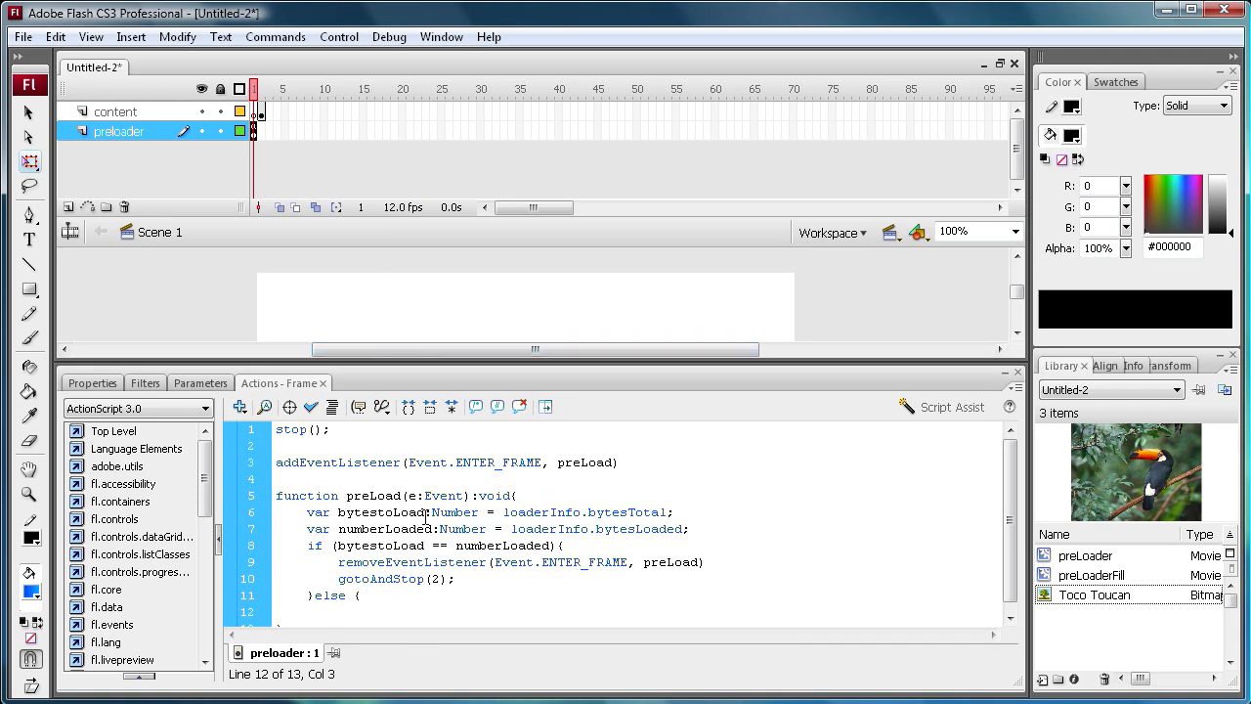
type("prel")
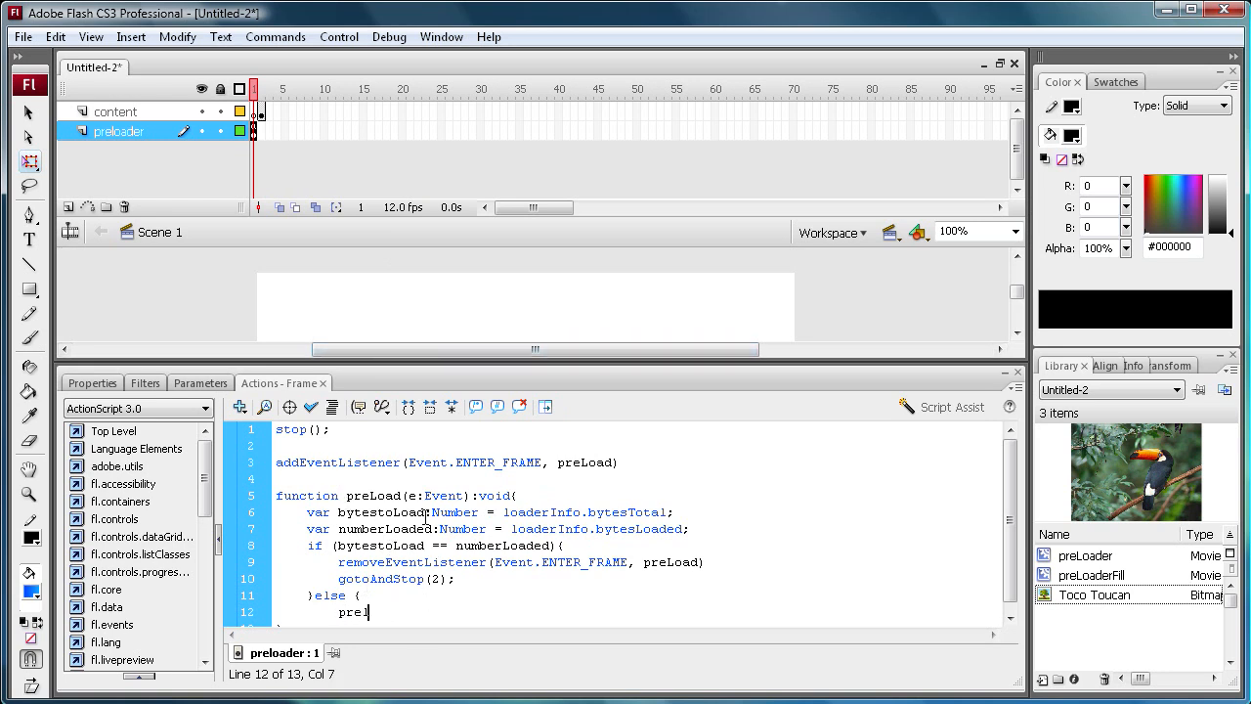
type("Lo")
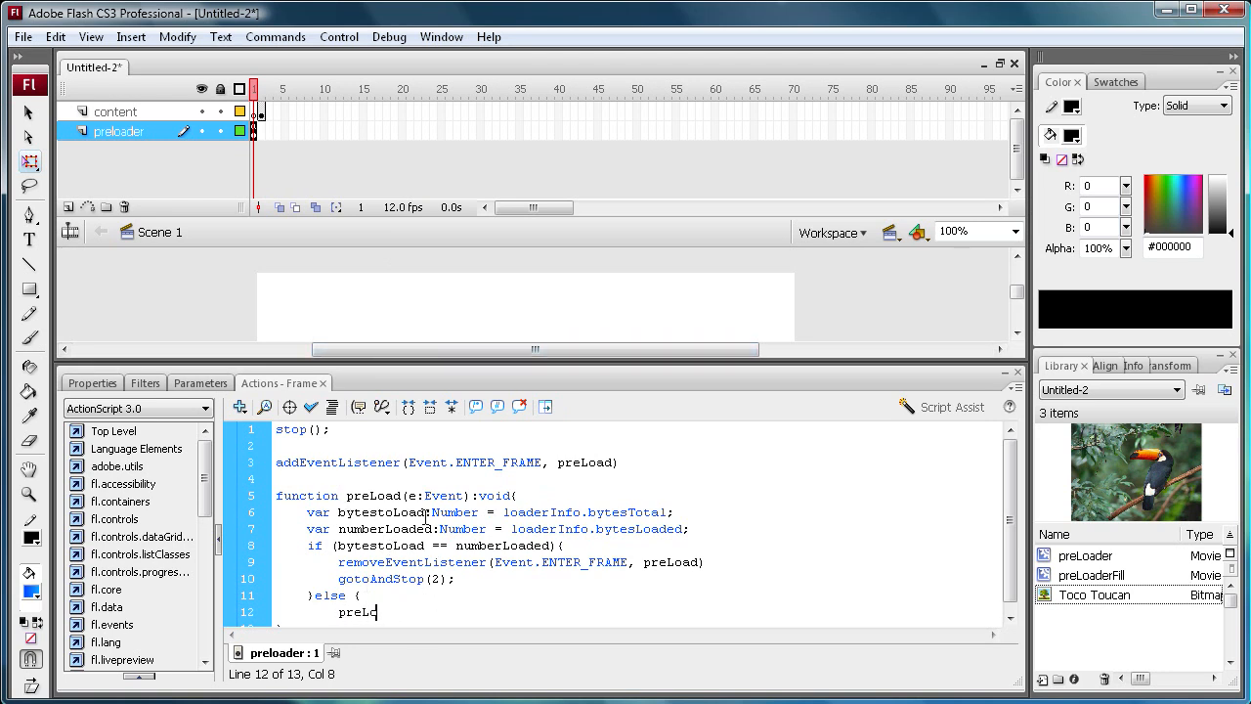
type("oader.pre")
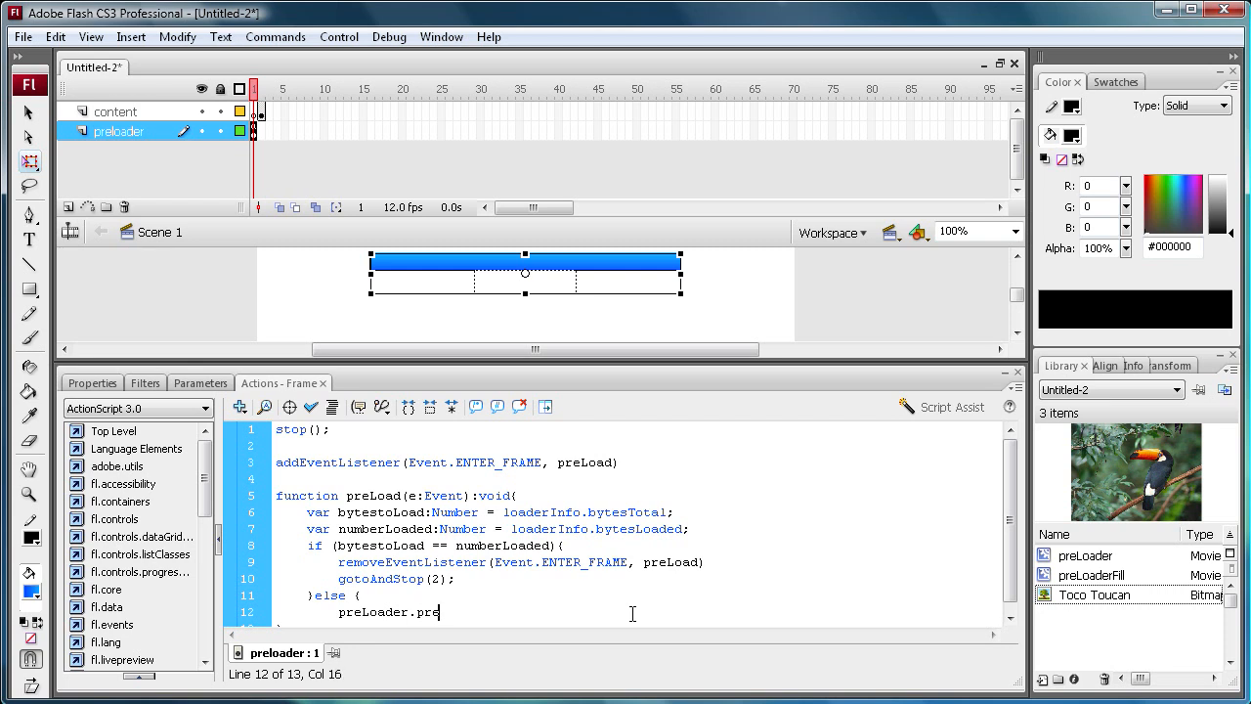
type("LoaderFill")
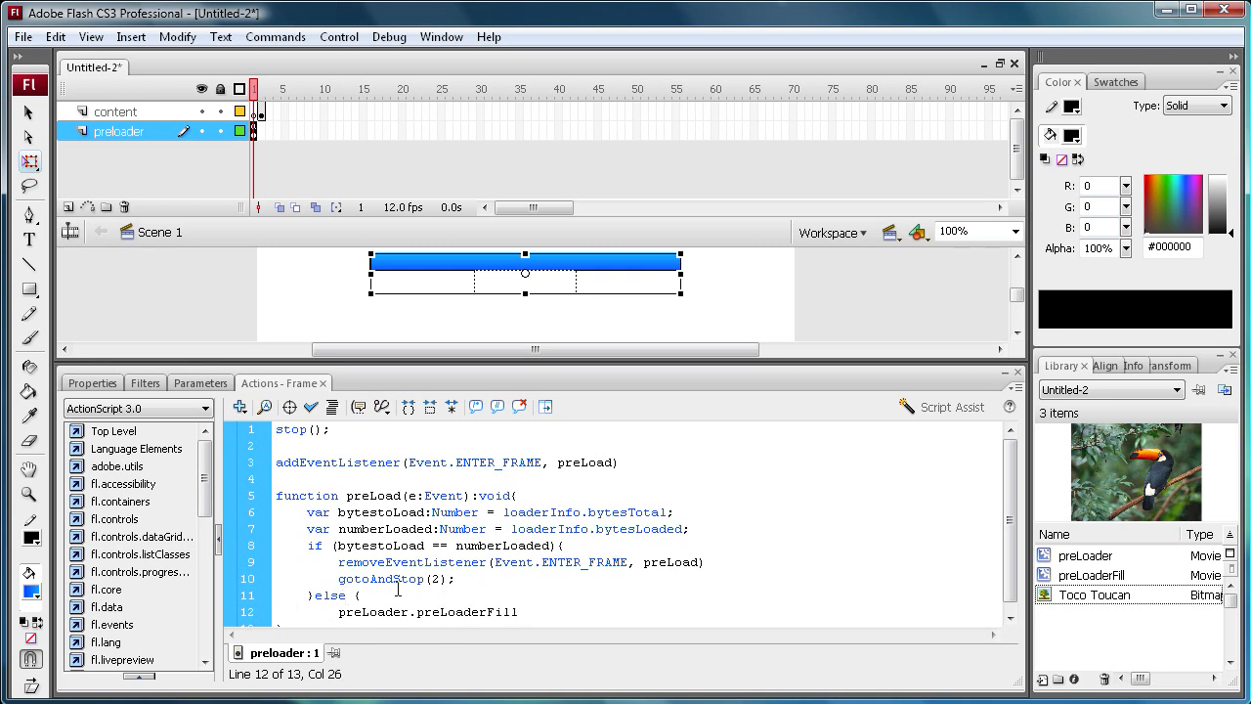
type(".sce")
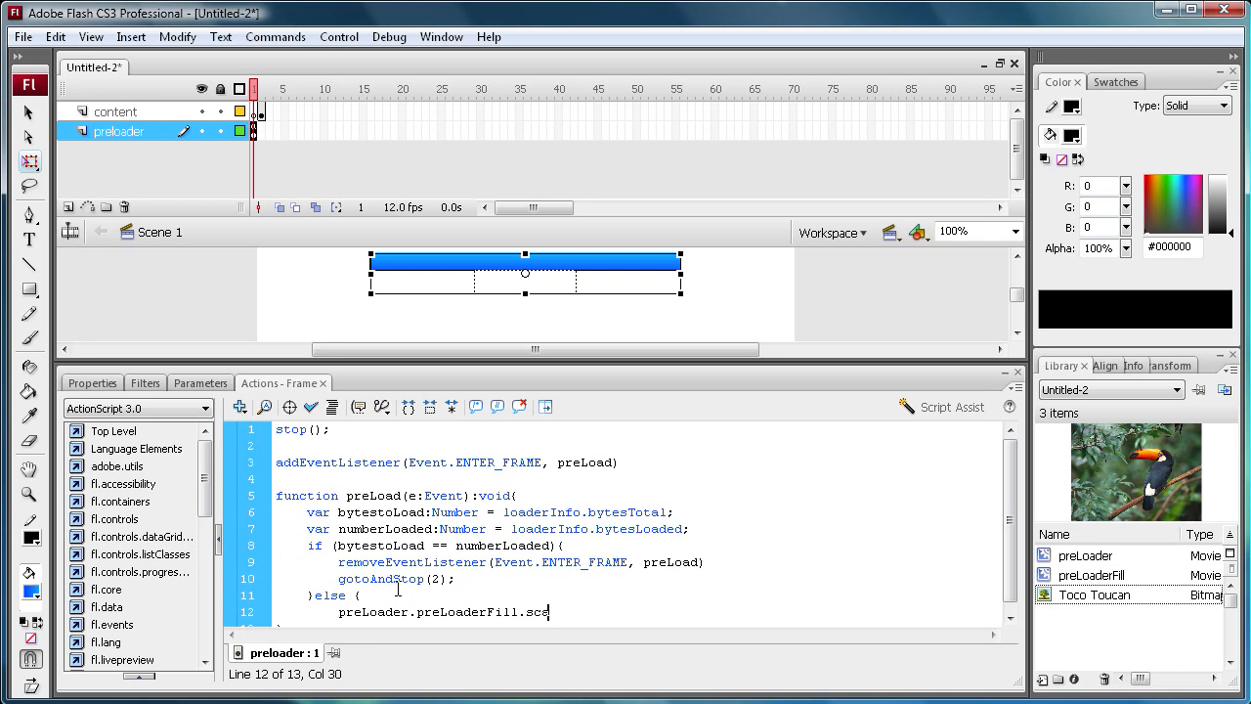
type("caleX =")
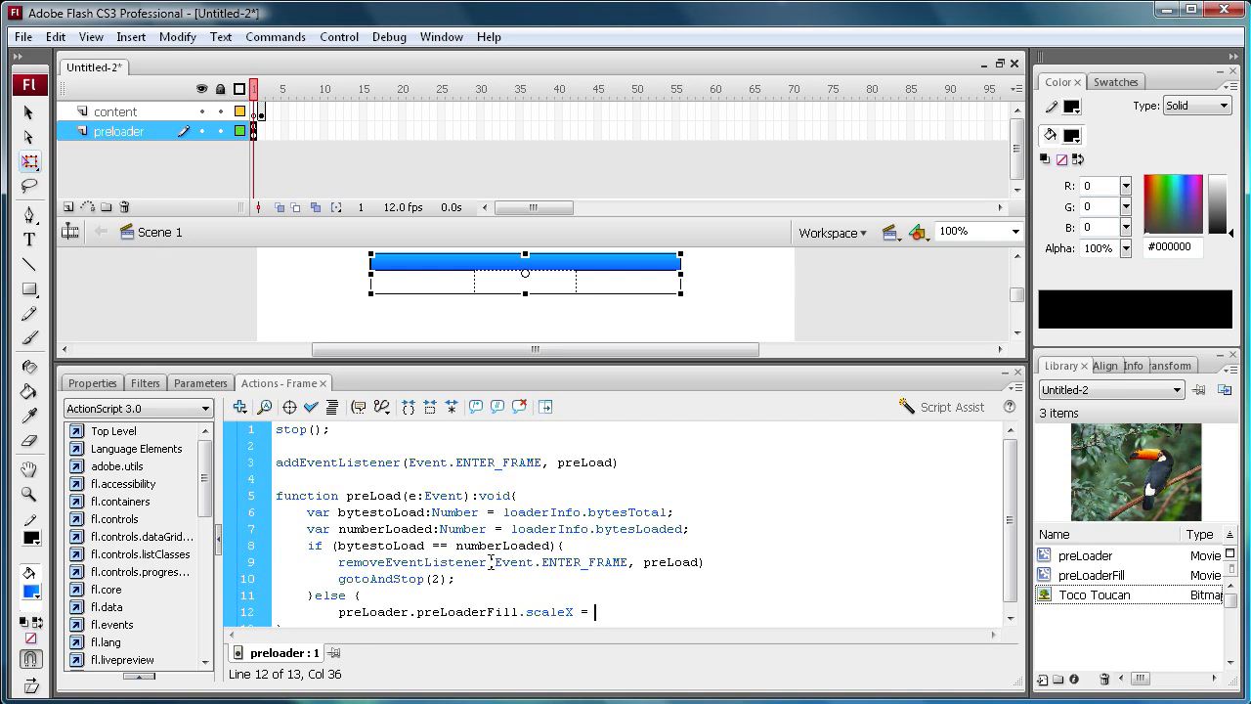
Finish the else line as scaleX = numberLoaded/bytestoLoad;
double_click(376, 528)
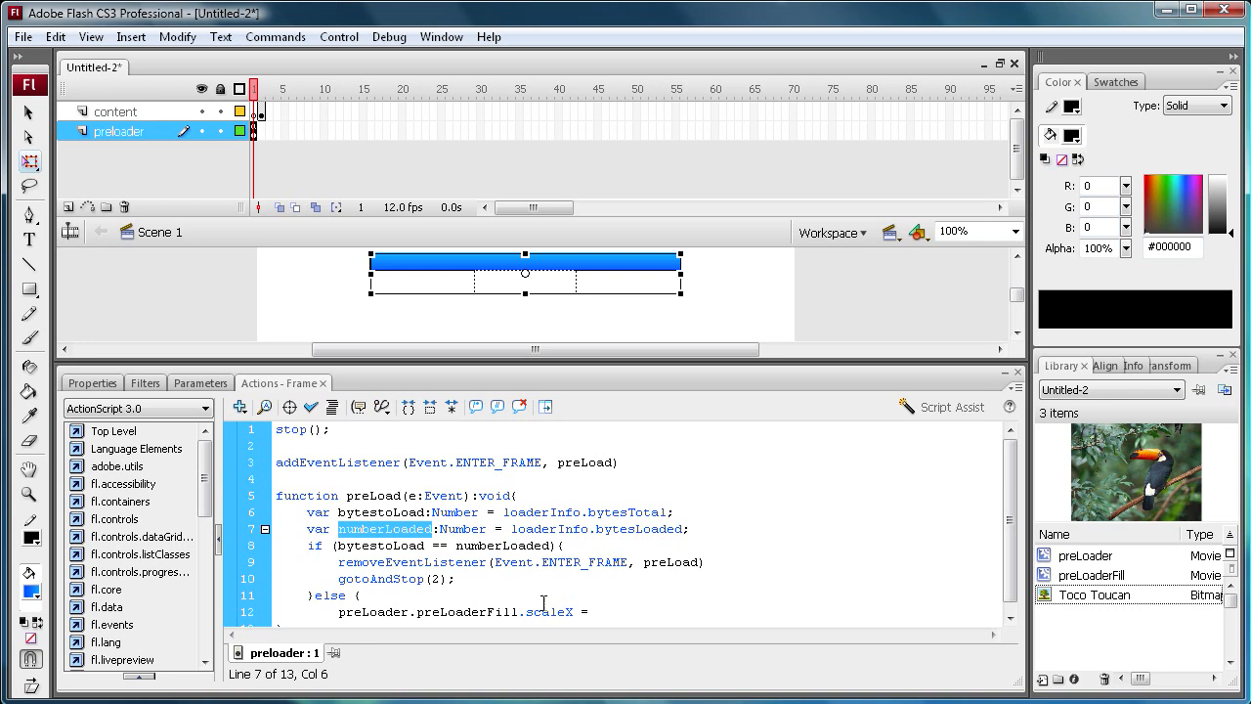
left_click(581, 612)
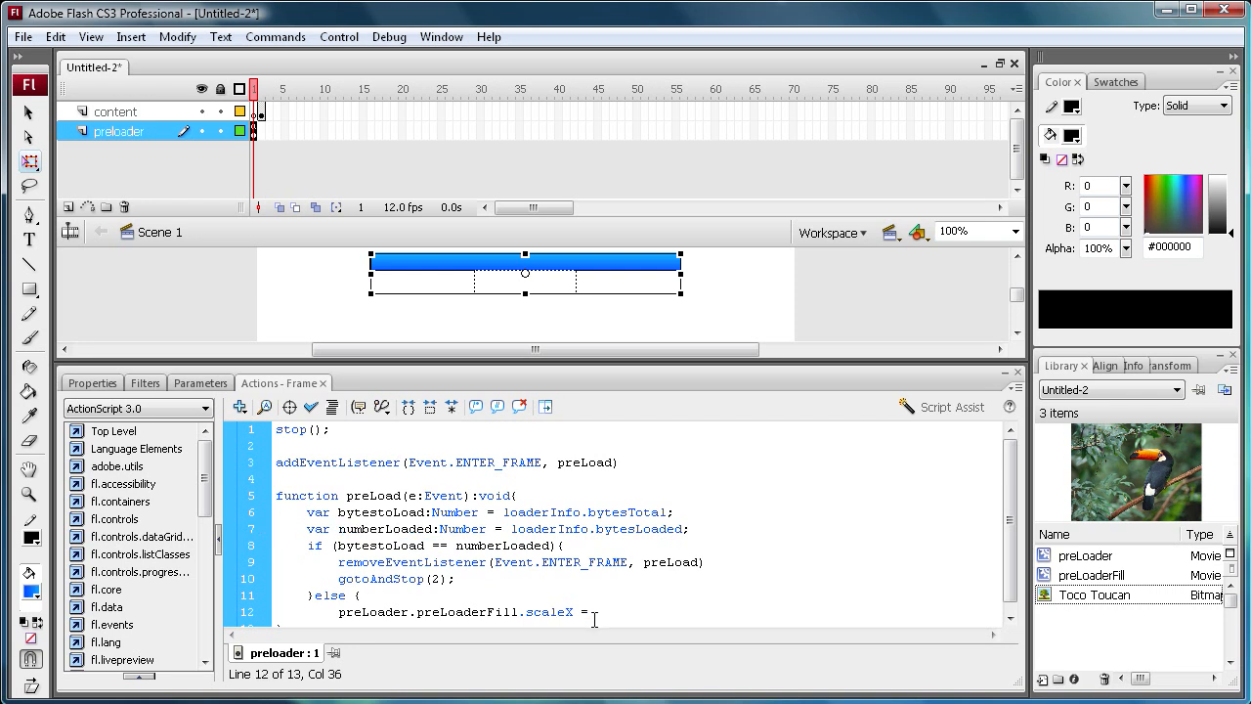
type("numberLoaded/")
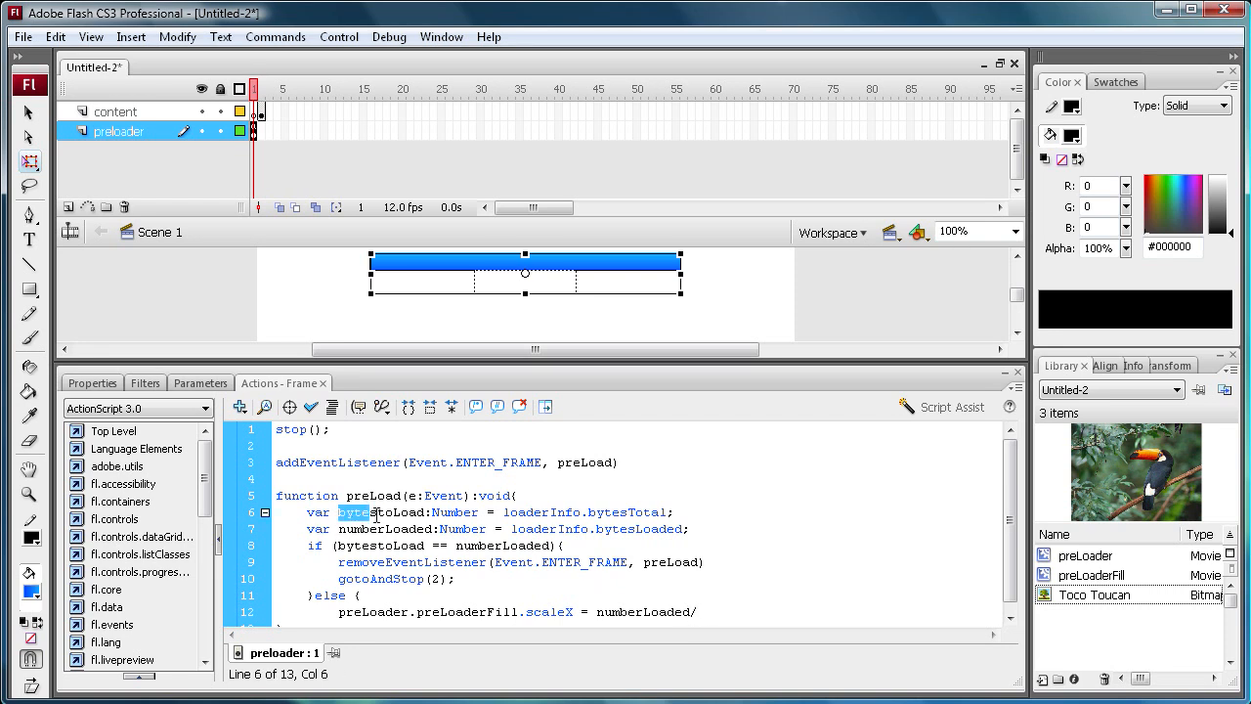
double_click(379, 512)
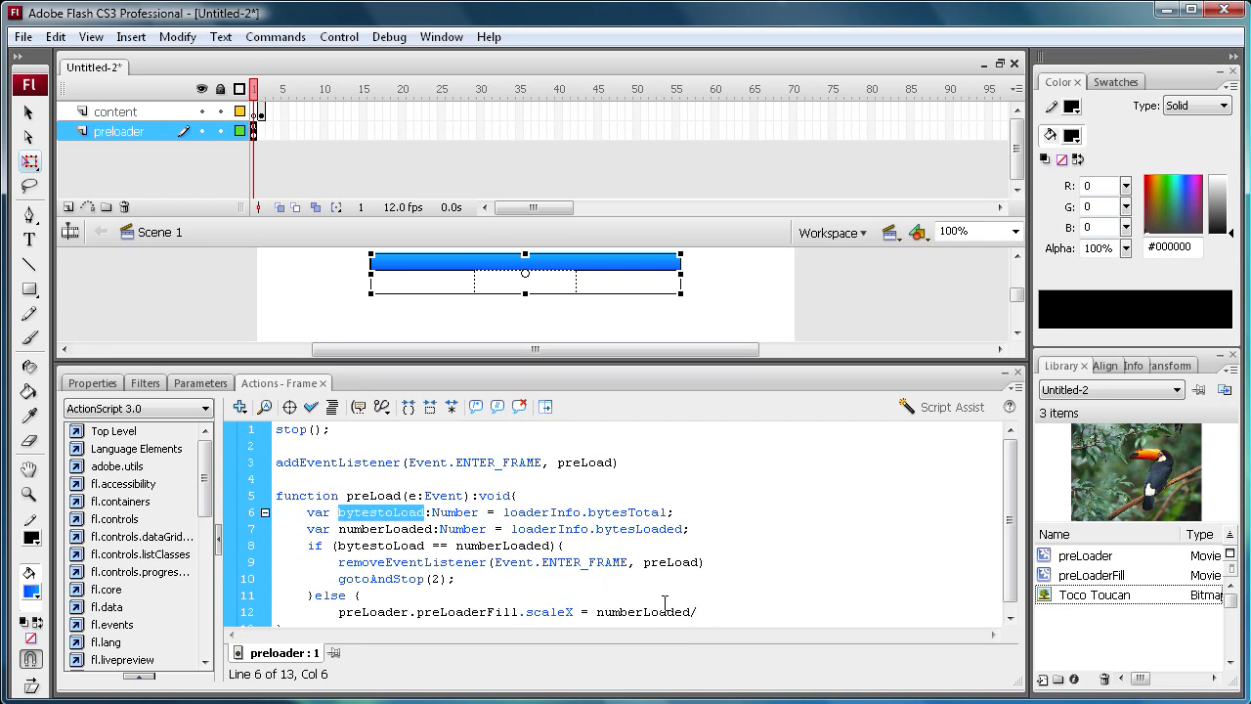
type("bytestoLoad")
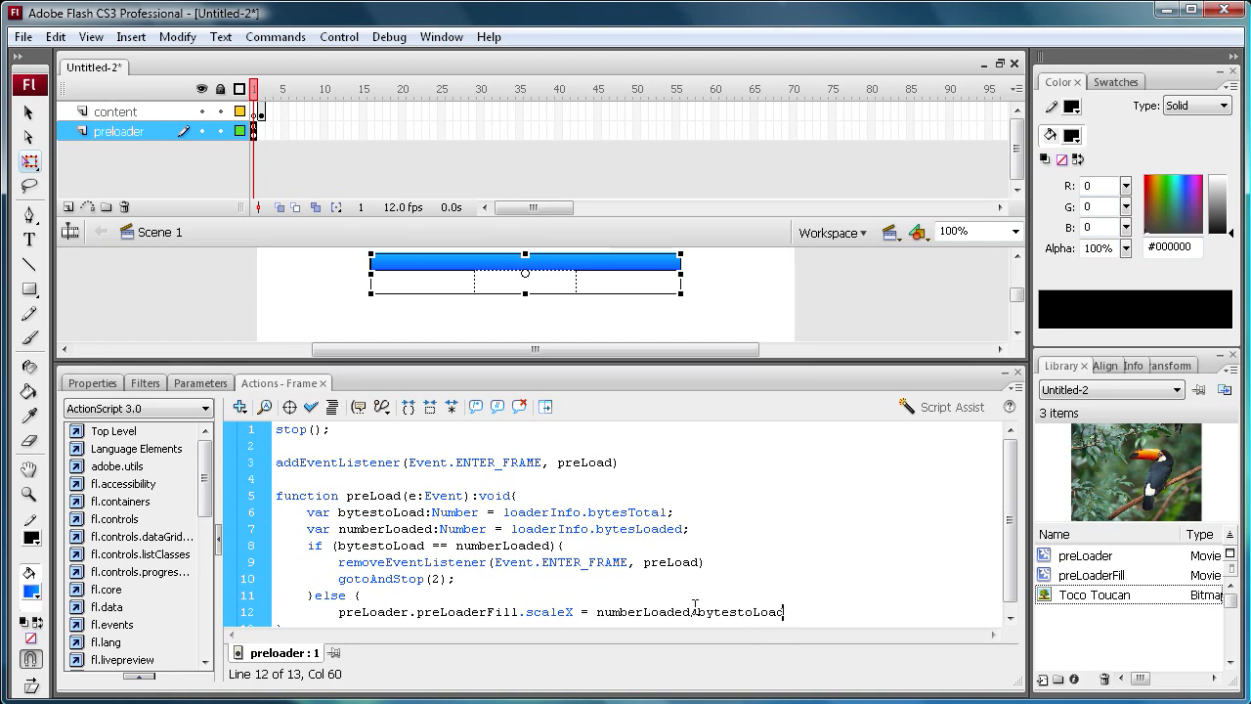
type(";")
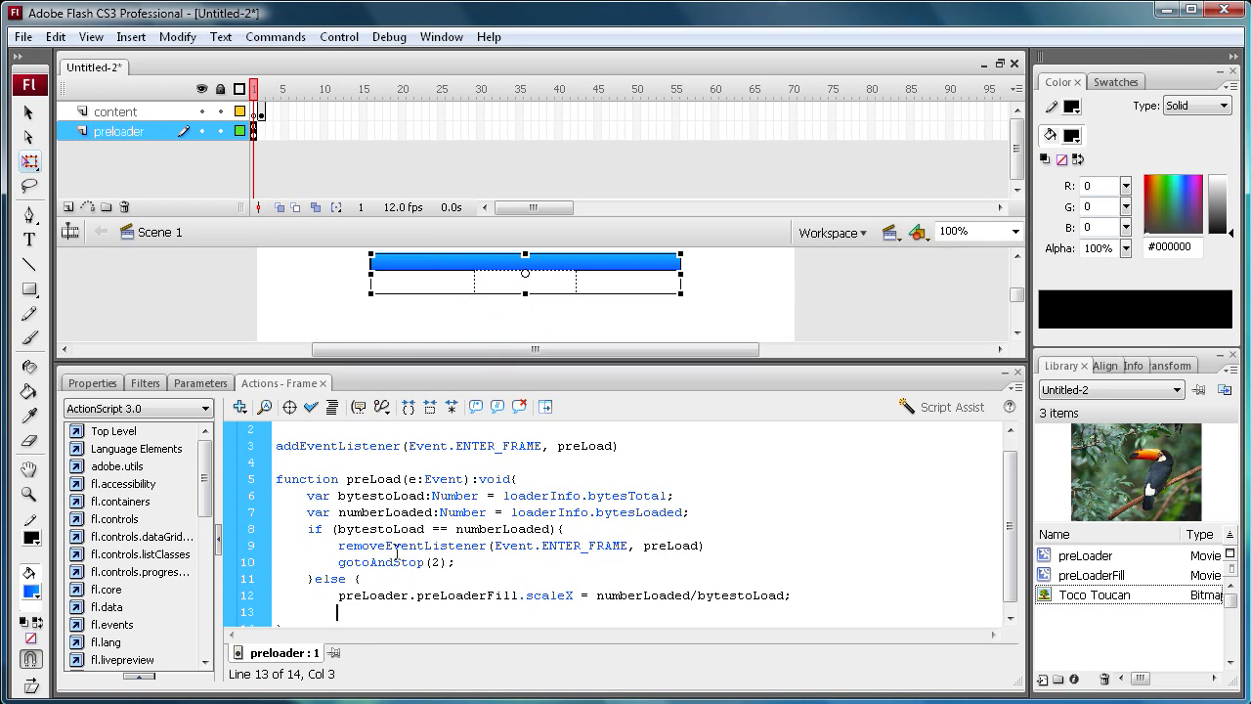
double_click(622, 594)
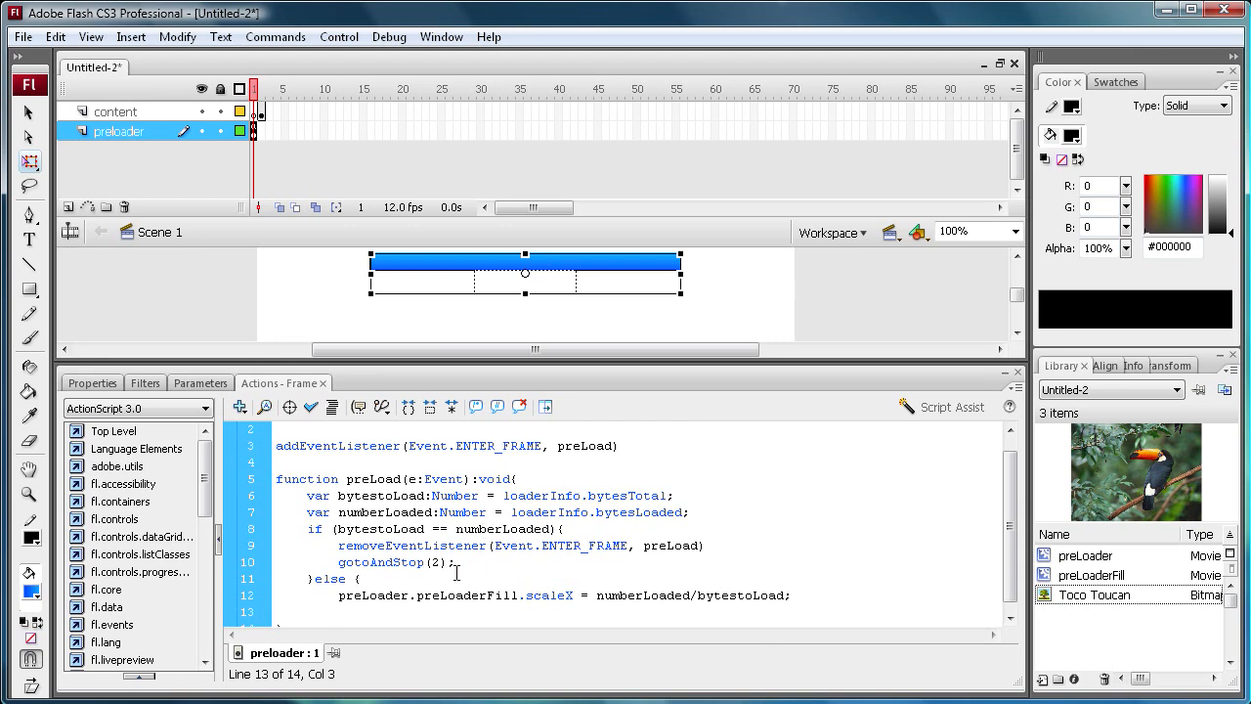
On frame 1's script, start the line preLoader.bytesPercent.text = Math under scaleX
type("preload")
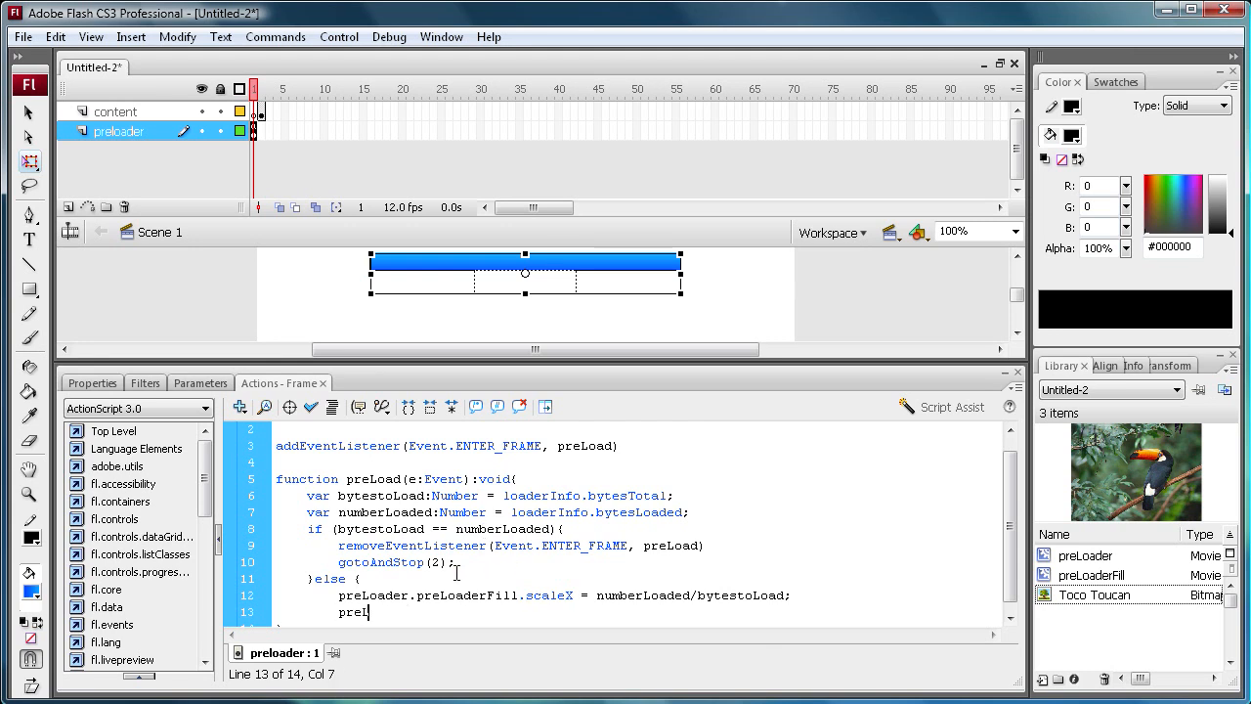
type("oader")
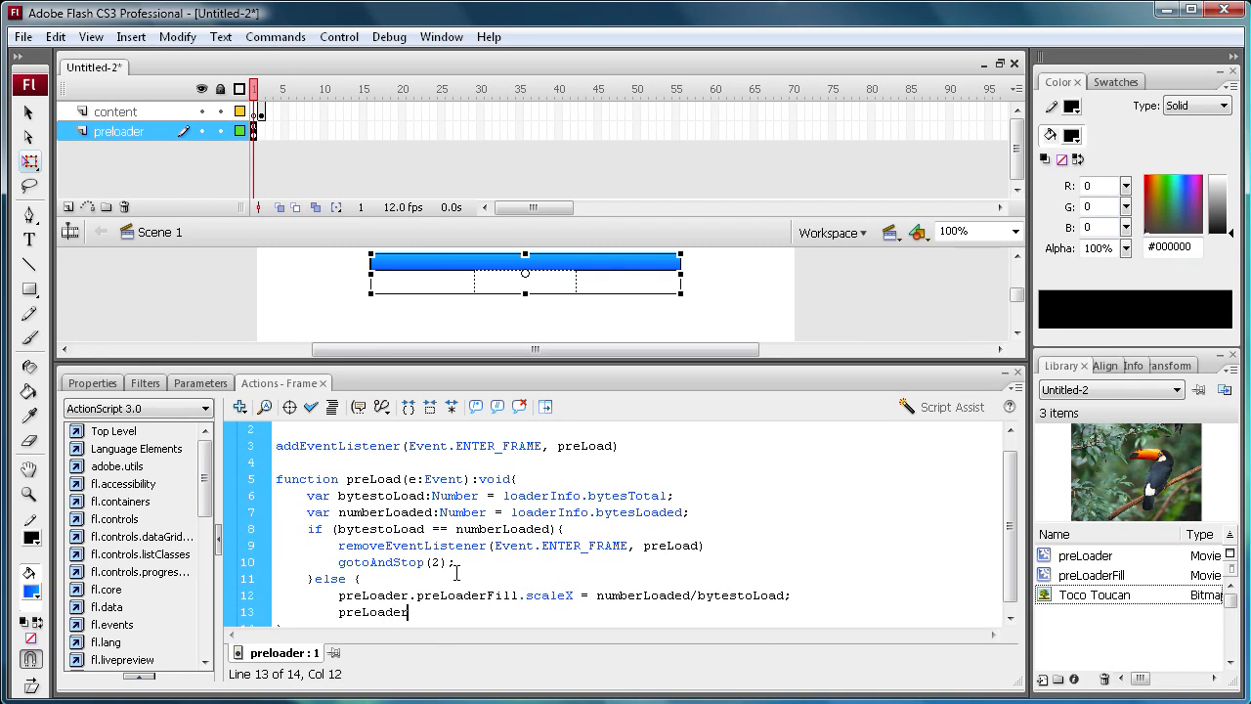
type(".")
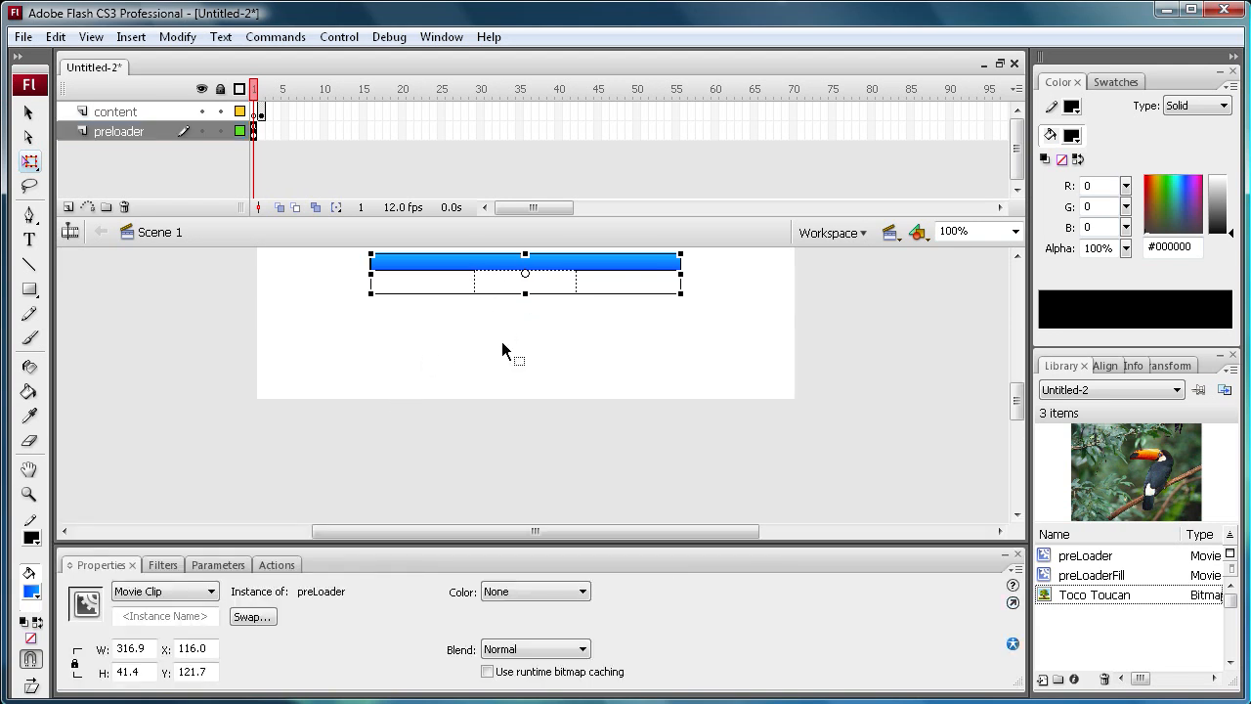
double_click(525, 274)
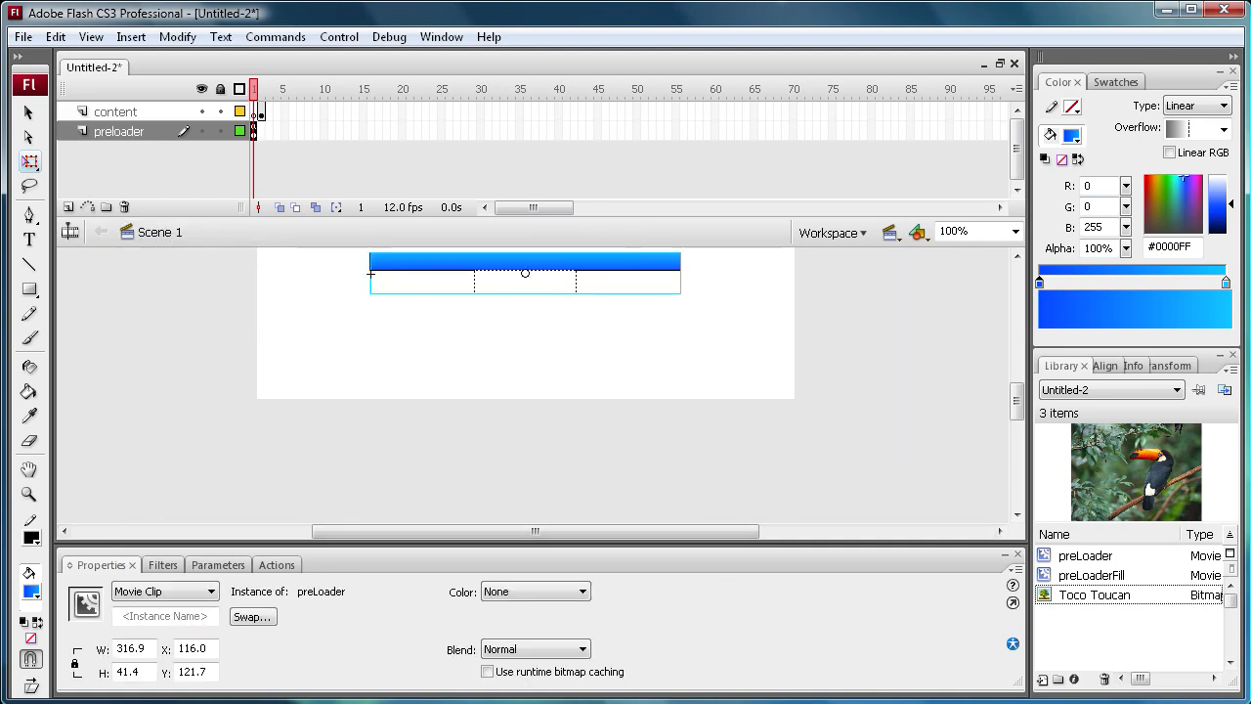
left_click(254, 130)
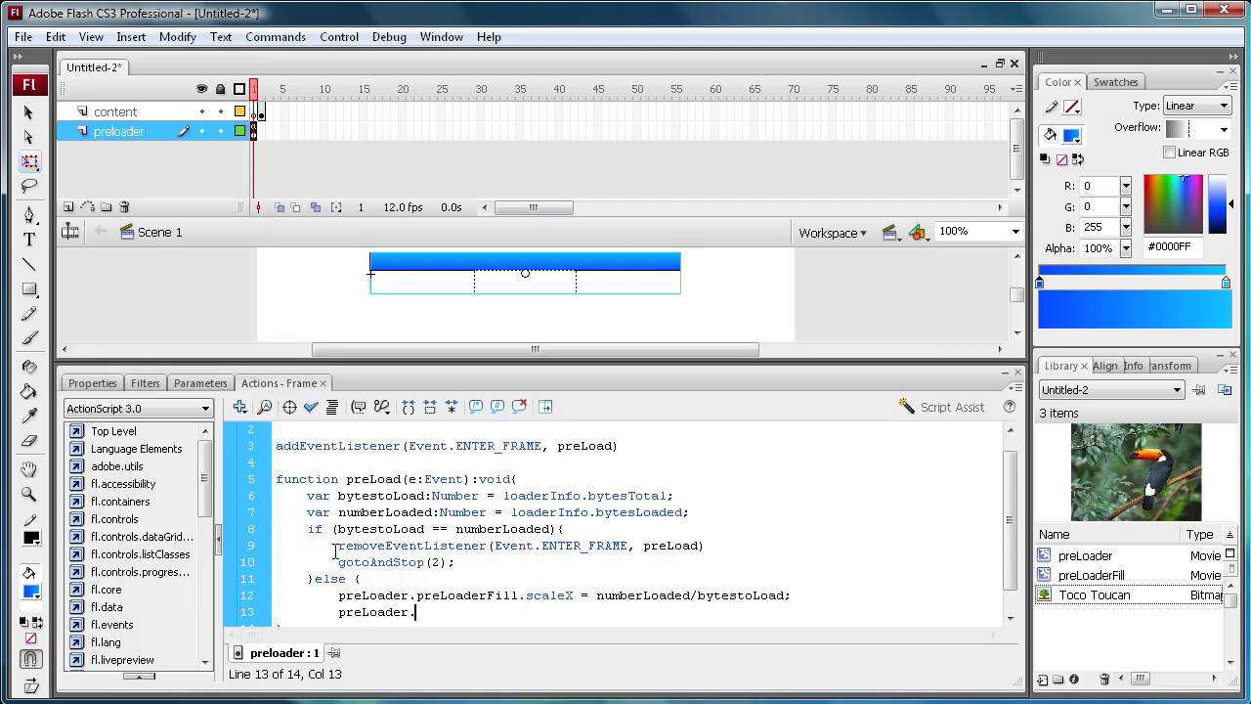
type("bytesPercen")
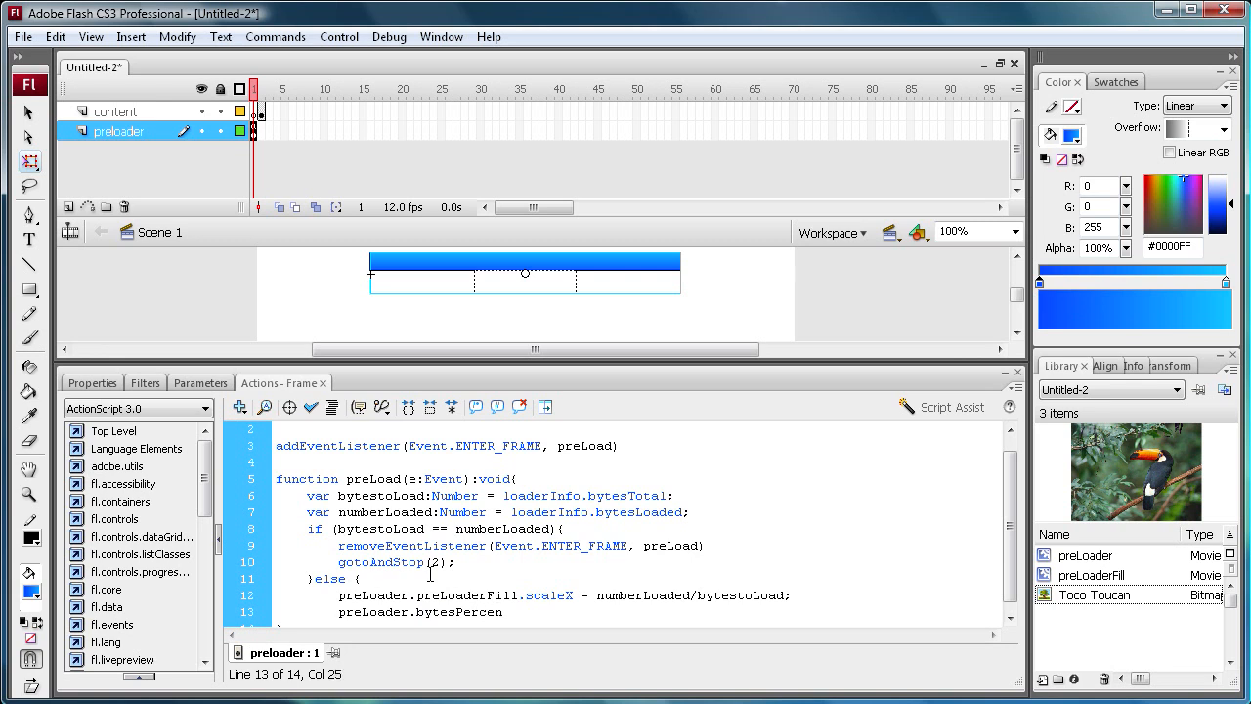
type("t")
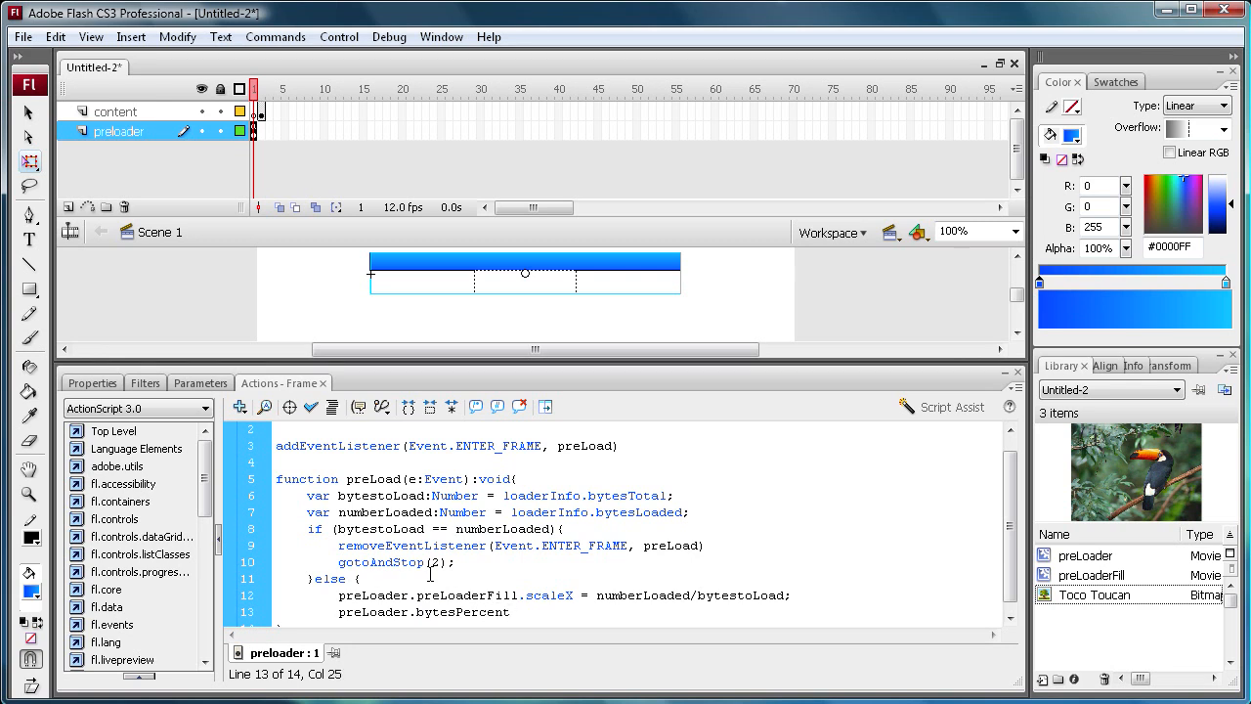
type("text =")
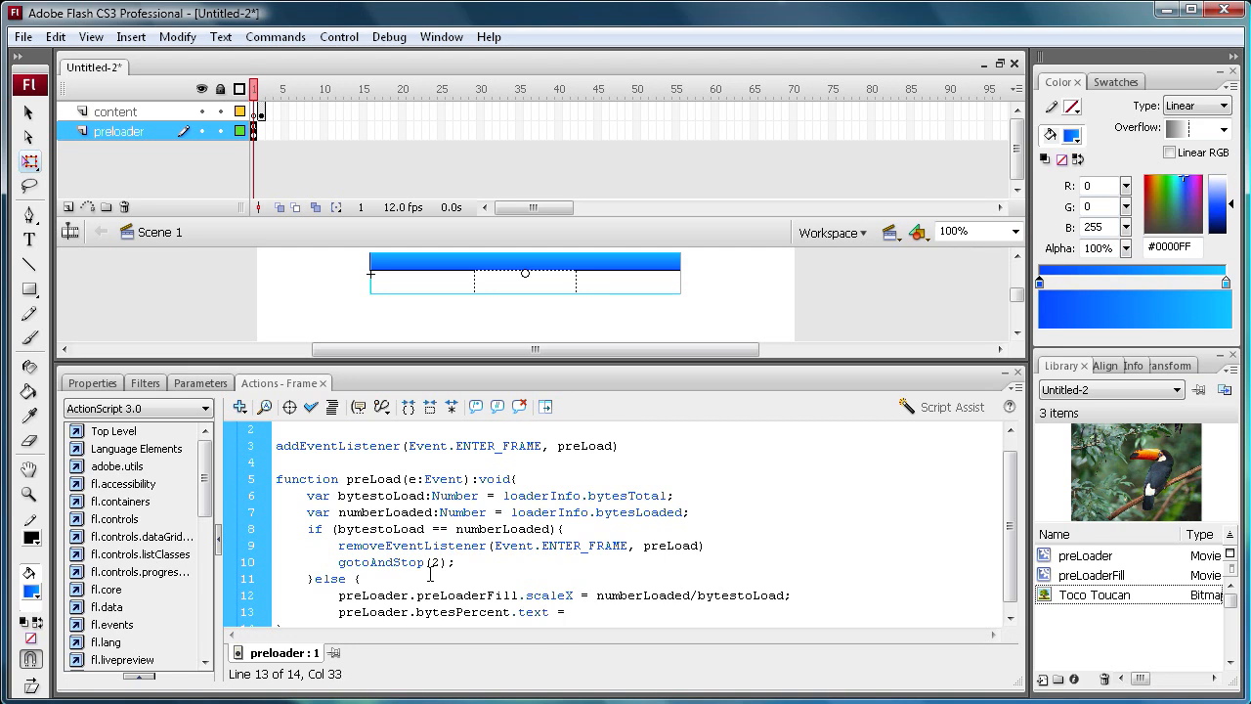
type("Math.floor")
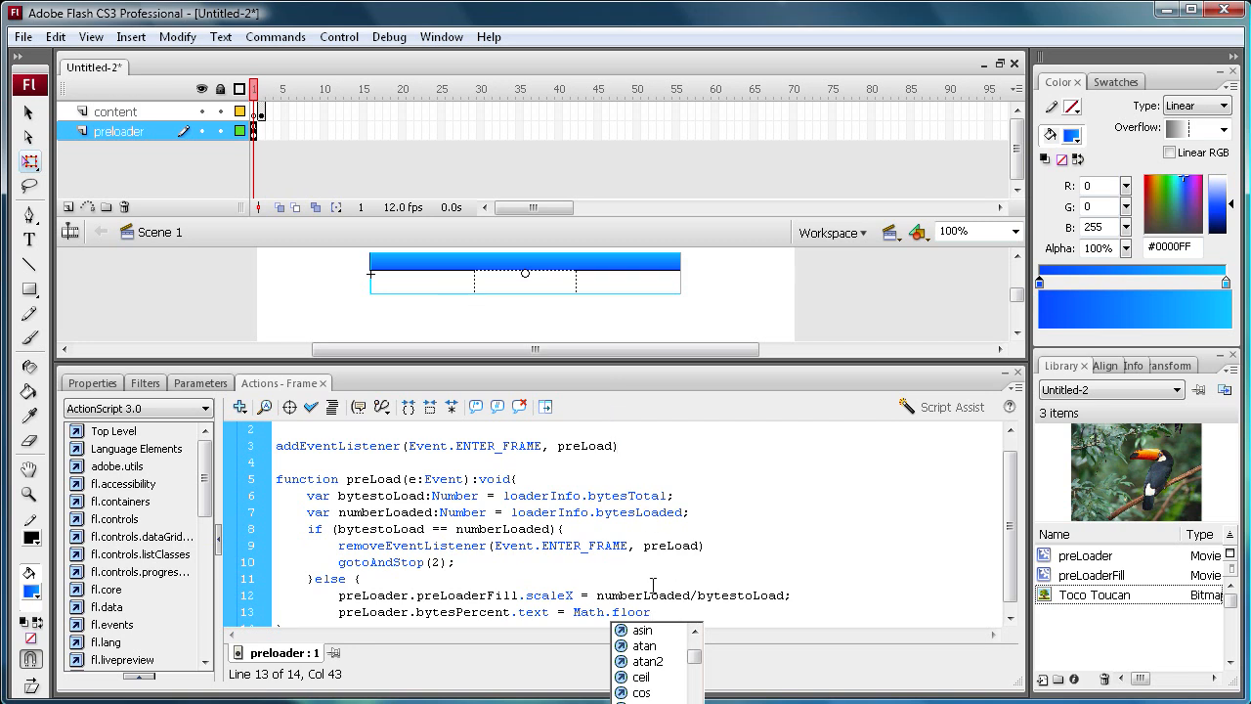
Complete the percent line as Math.floor(numberLoaded/bytestoLoad*100) + "%";
type("(")
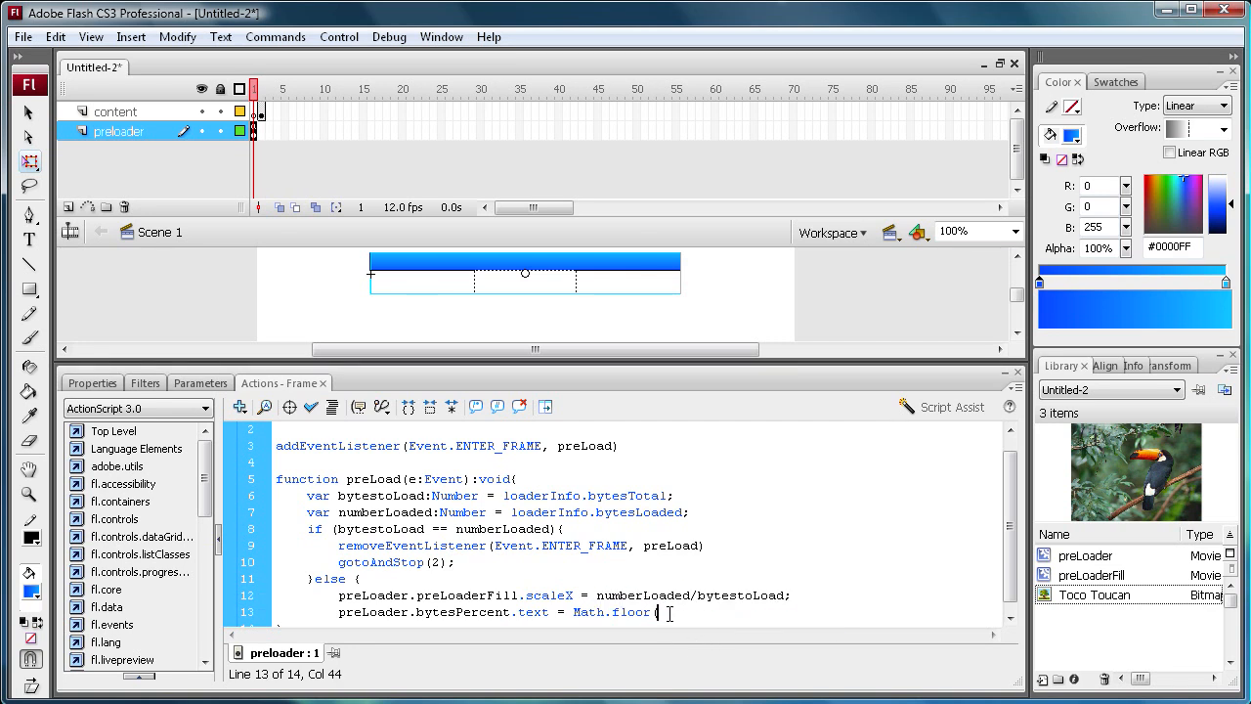
type("numberLoaded/bytestoLoad")
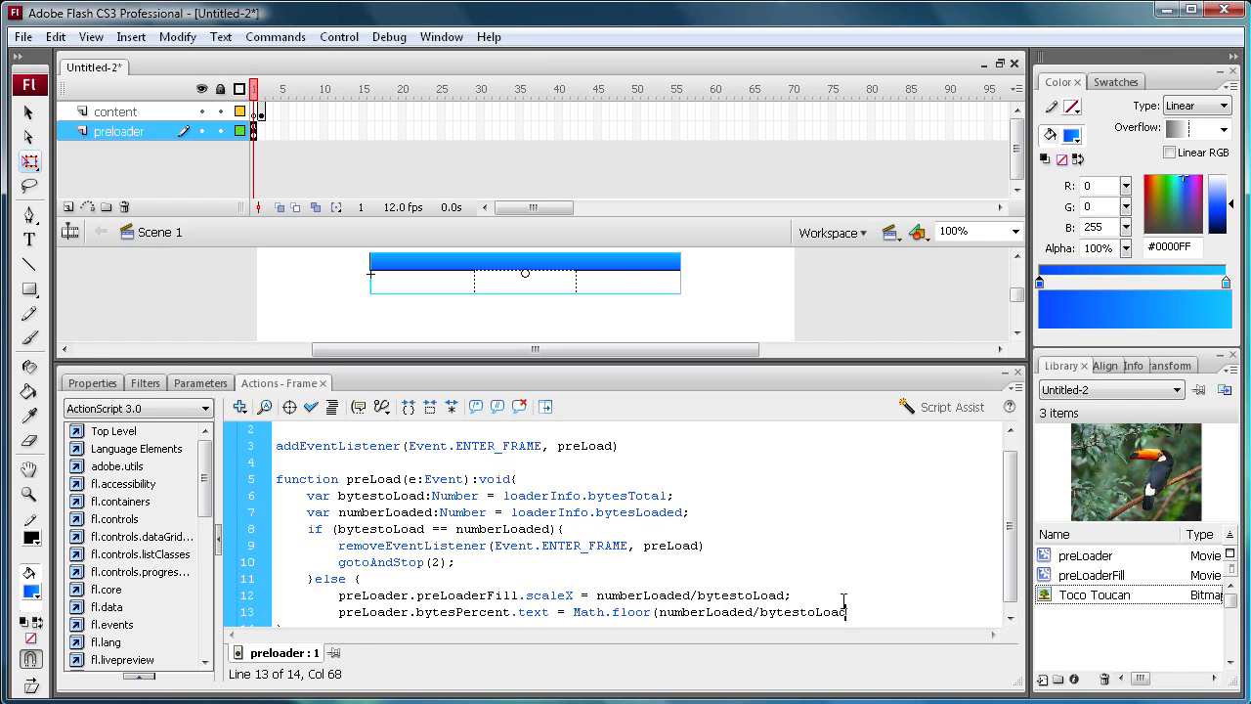
type("*100")
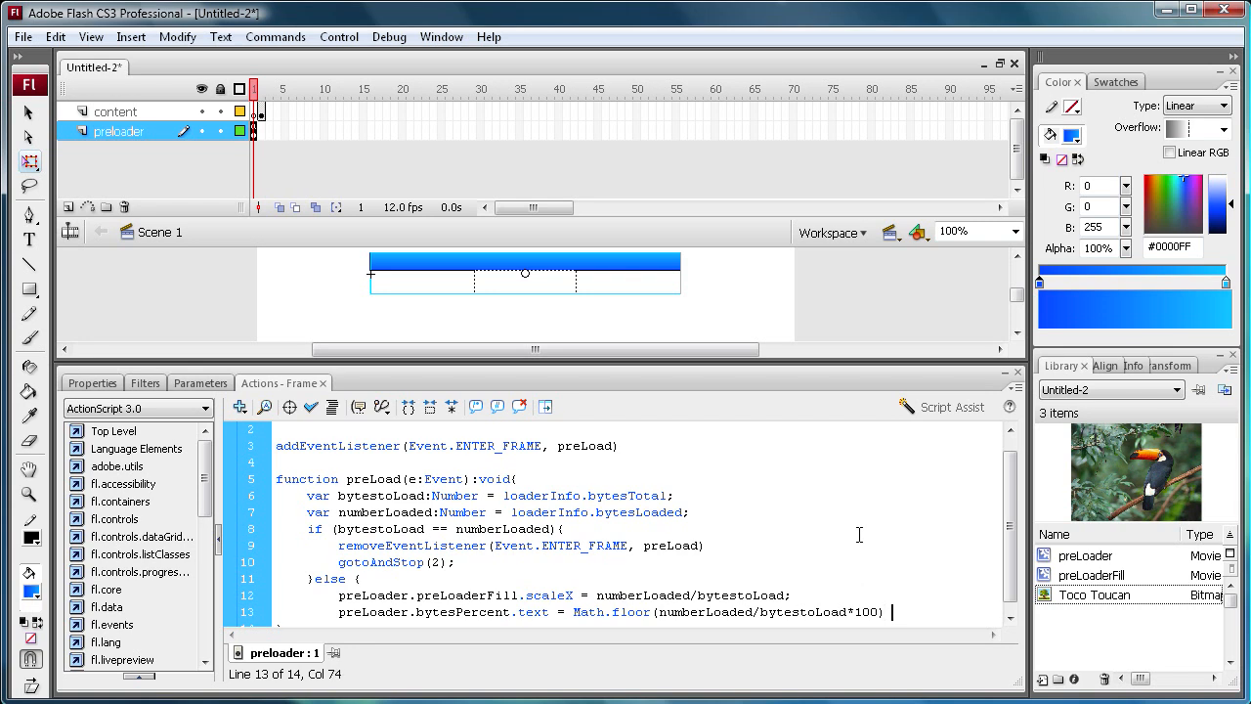
type("+")
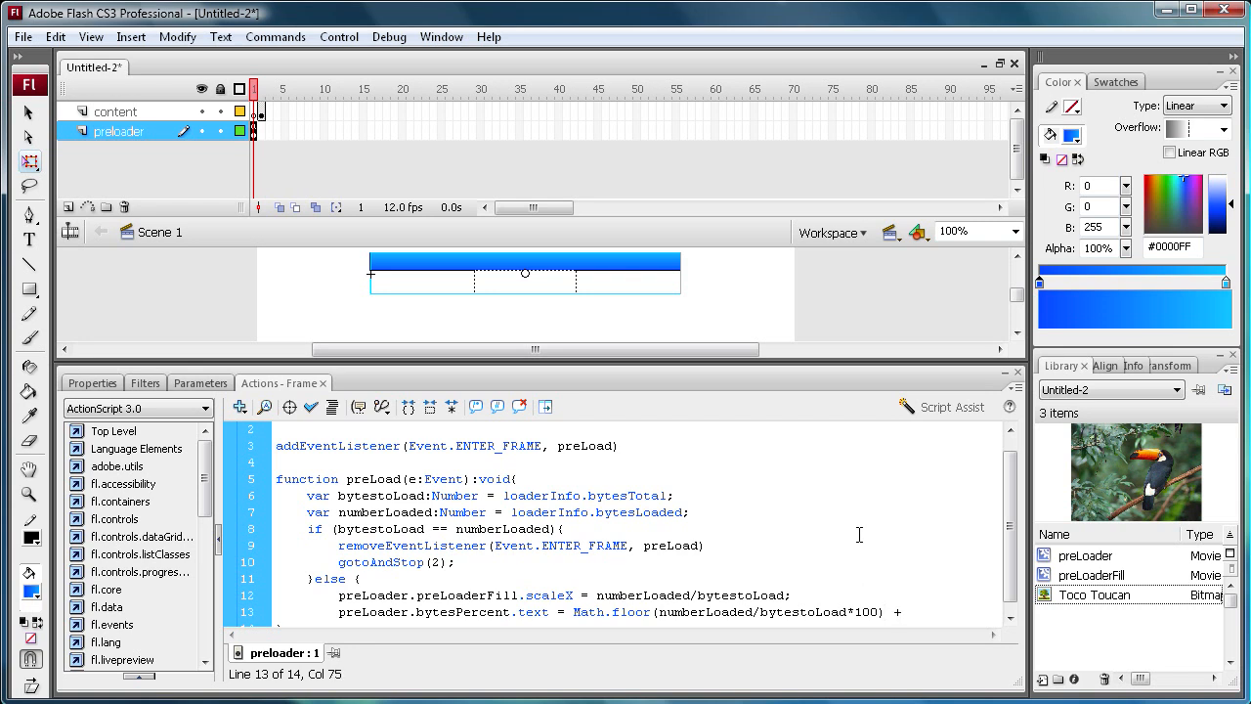
type("\"")
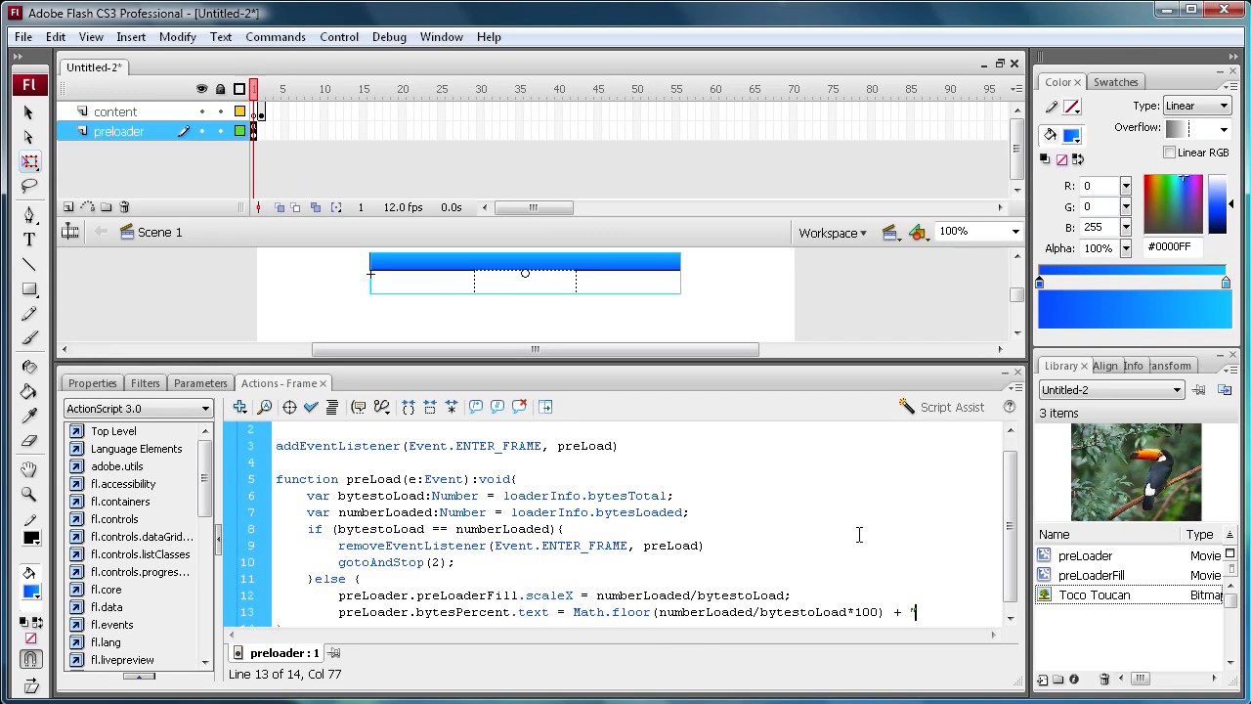
type("%")
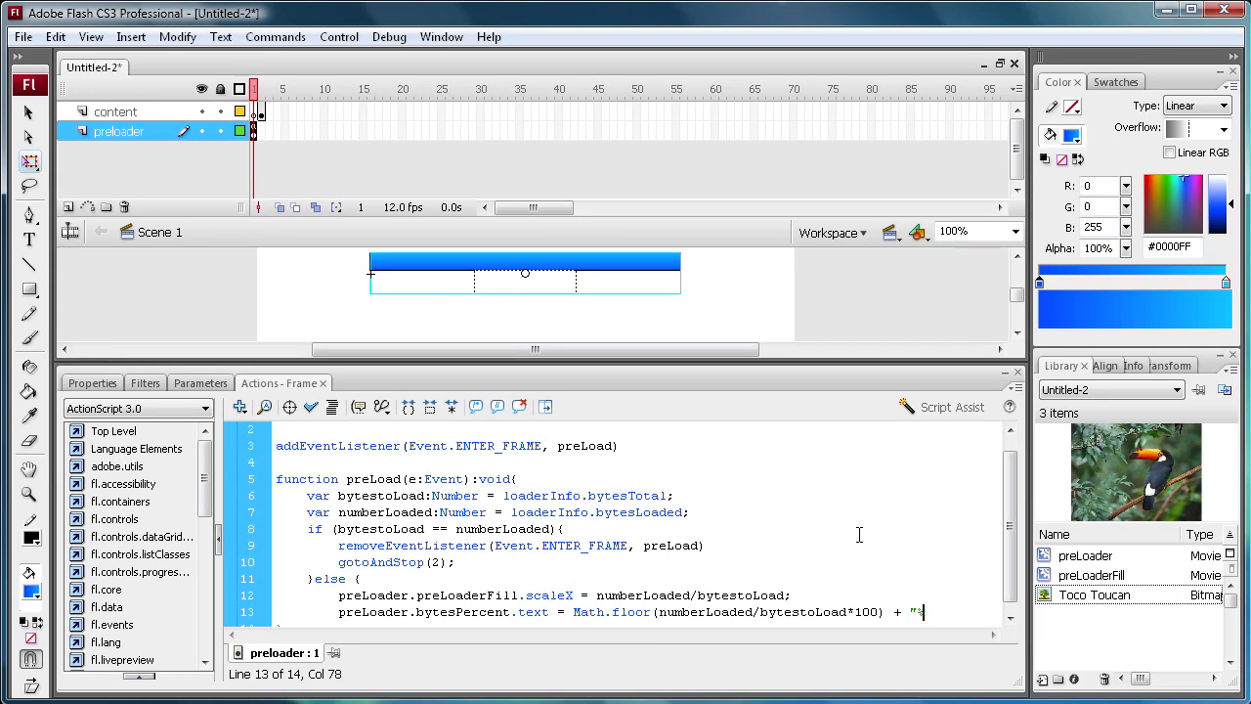
type("\"")
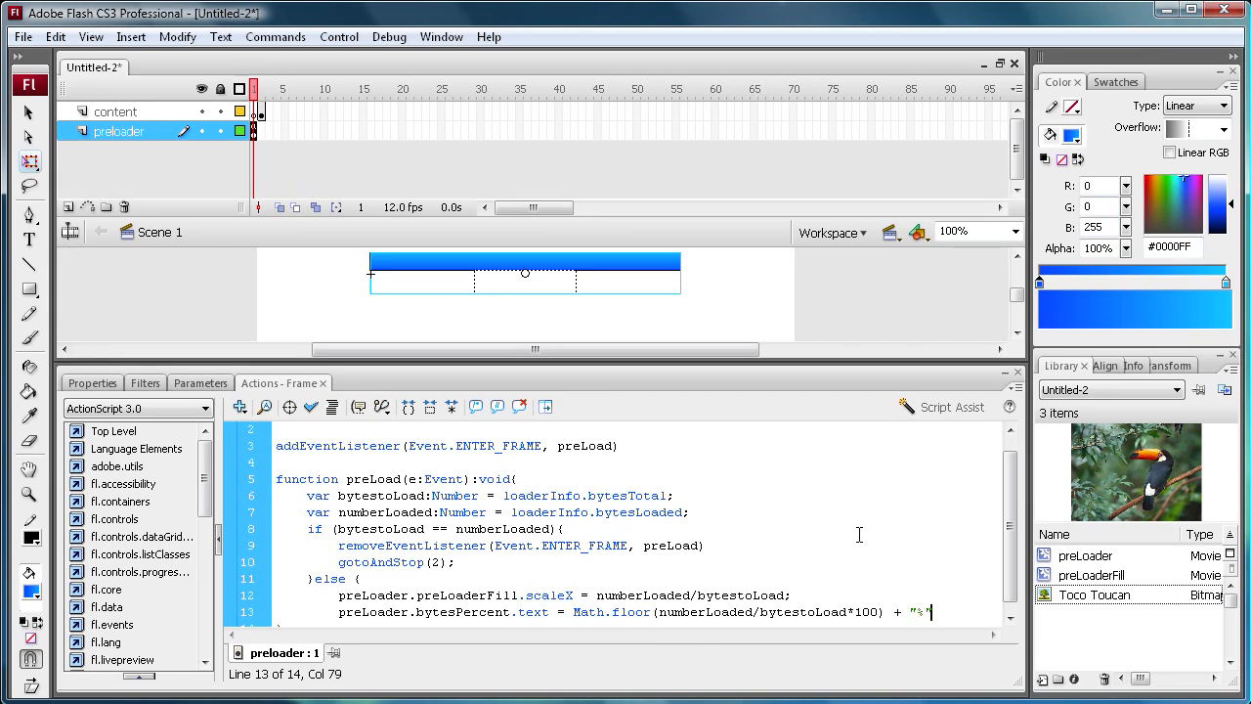
type(";")
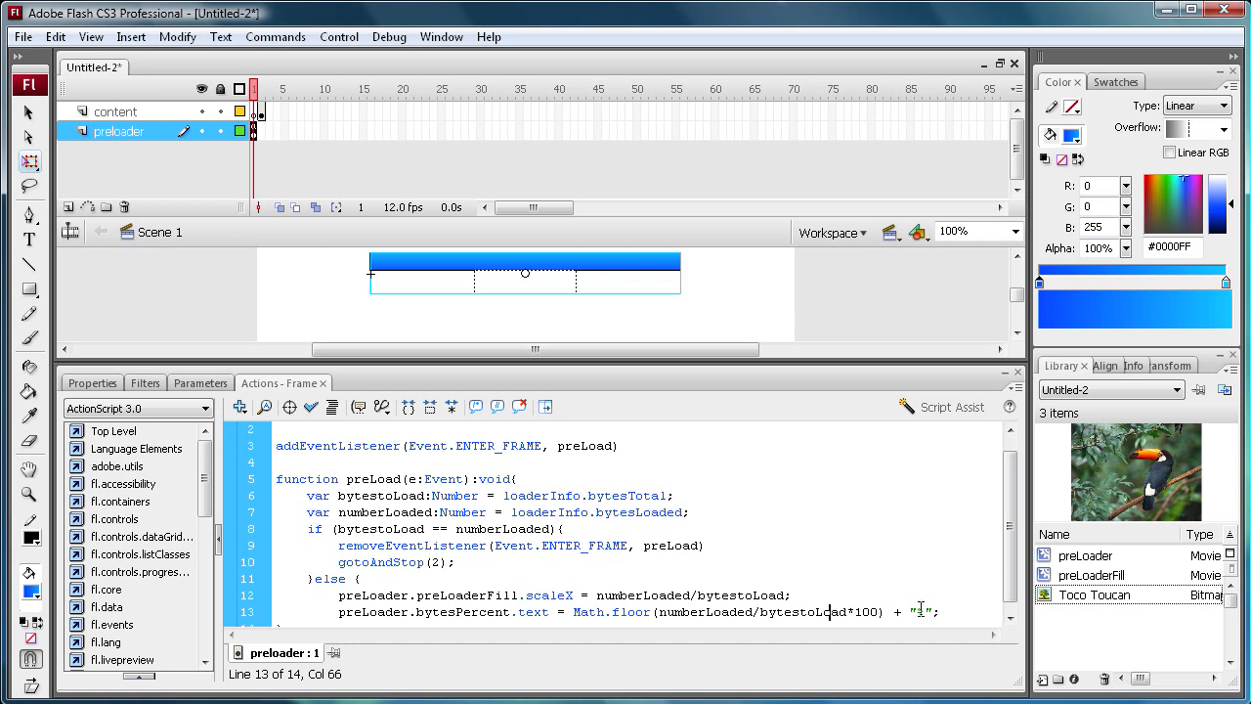
type("%")
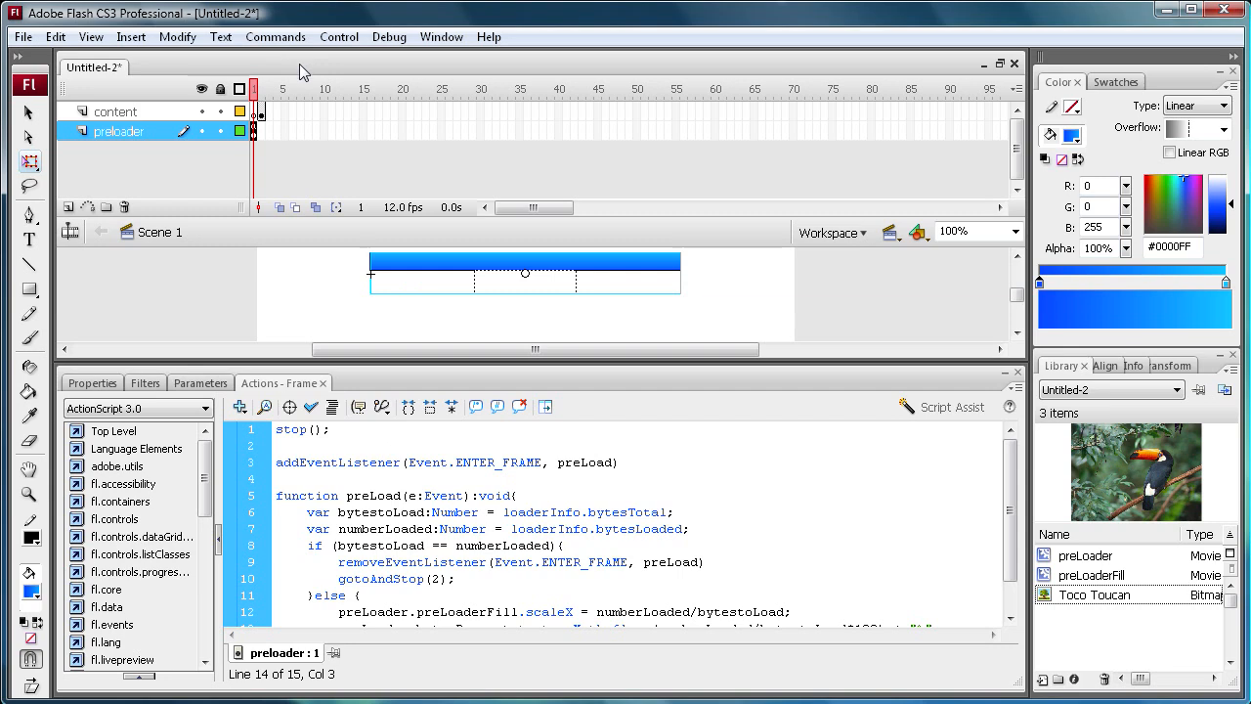
Test the movie, review the undefined preLoader errors, and name the bar instance preLoader
left_click(339, 36)
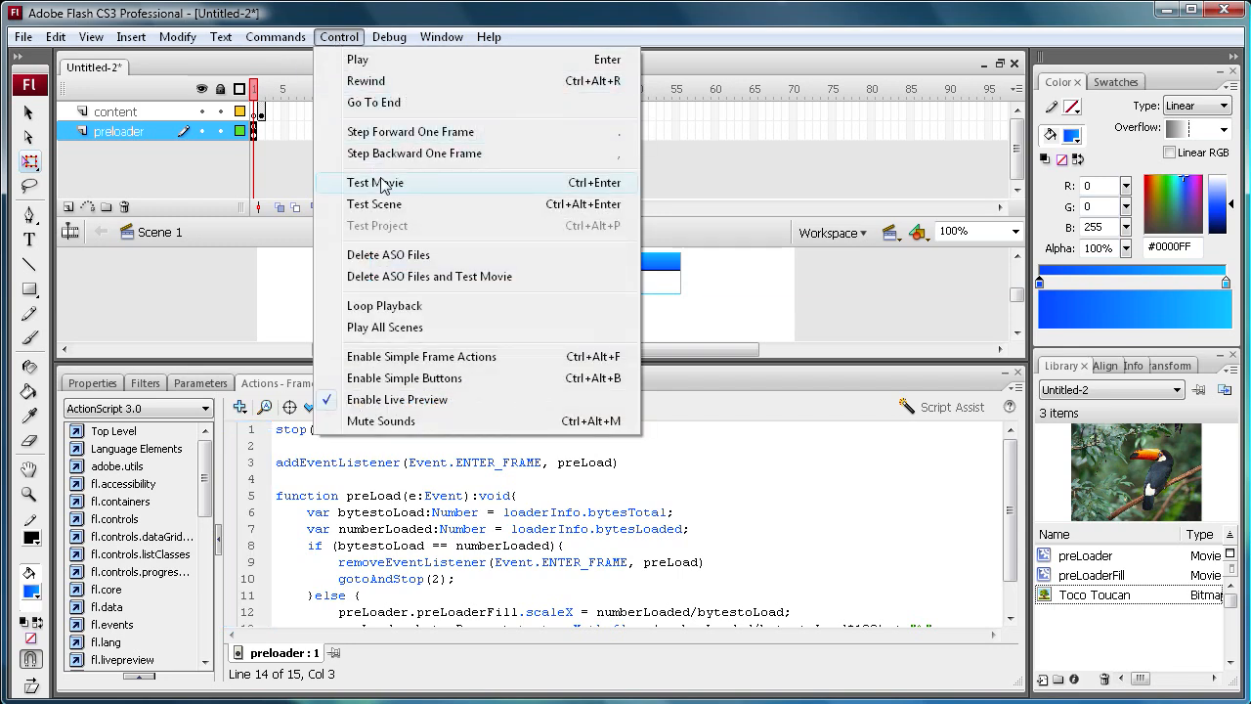
left_click(375, 183)
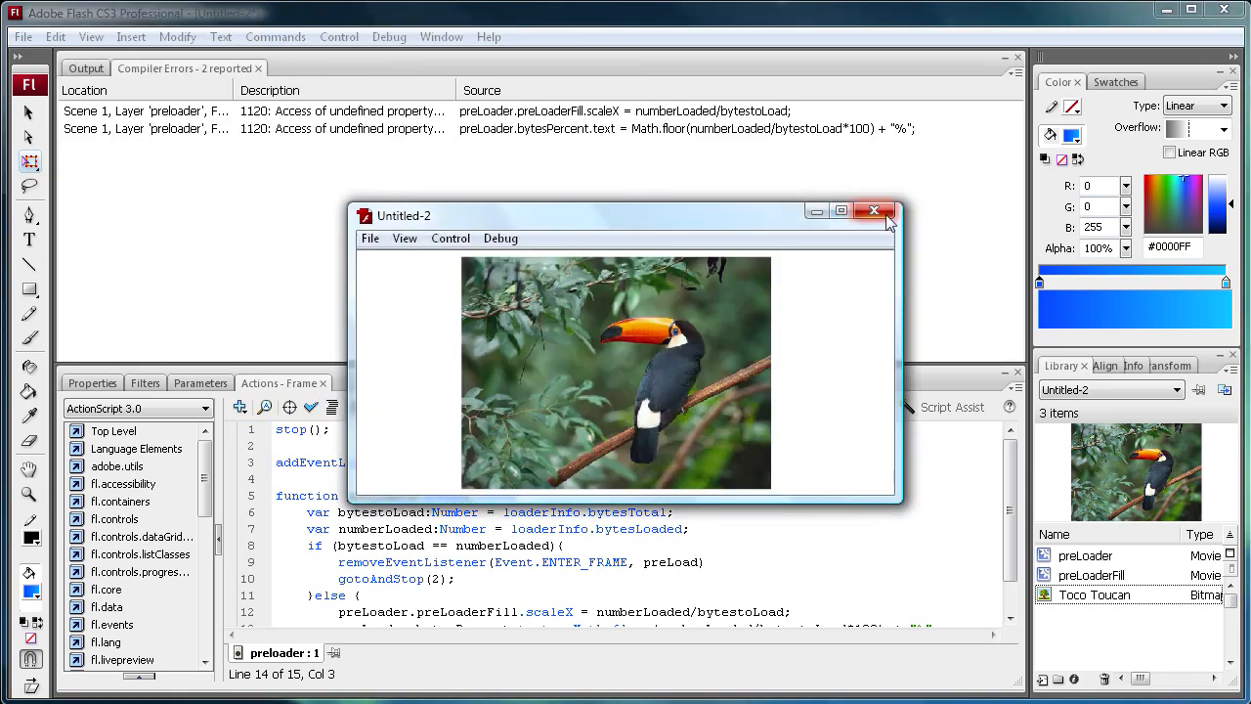
left_click(872, 211)
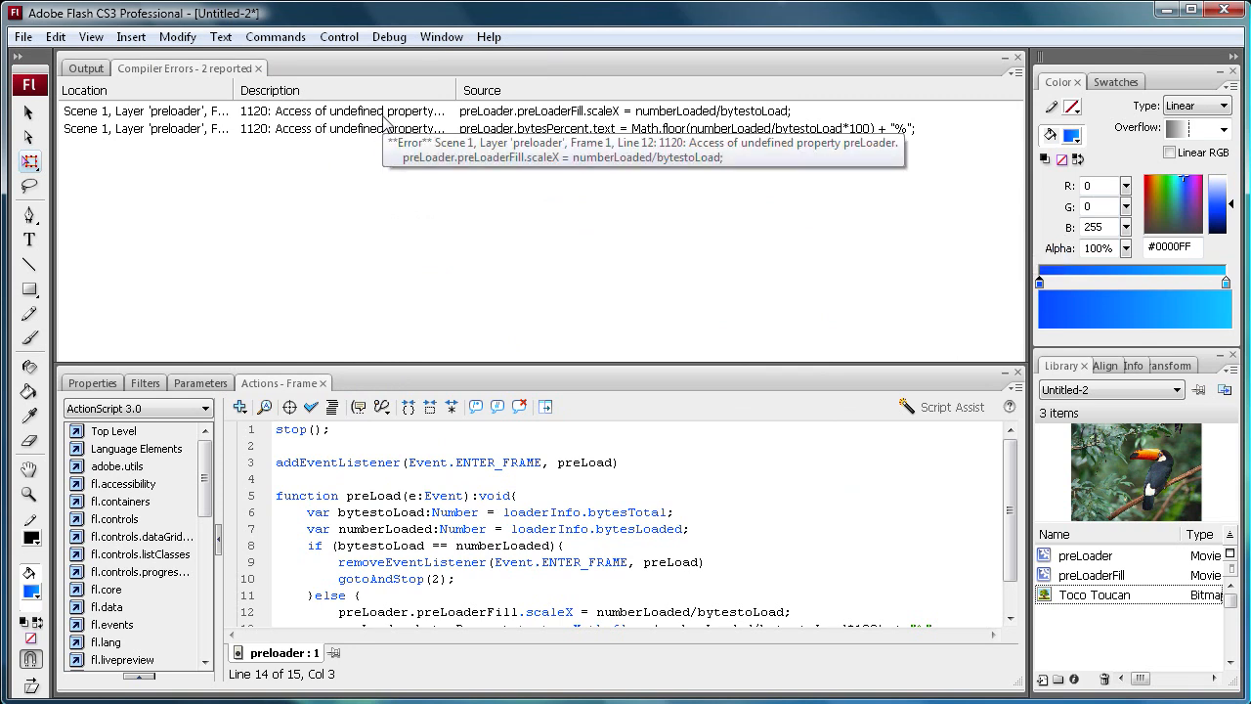
mouse_move(127, 383)
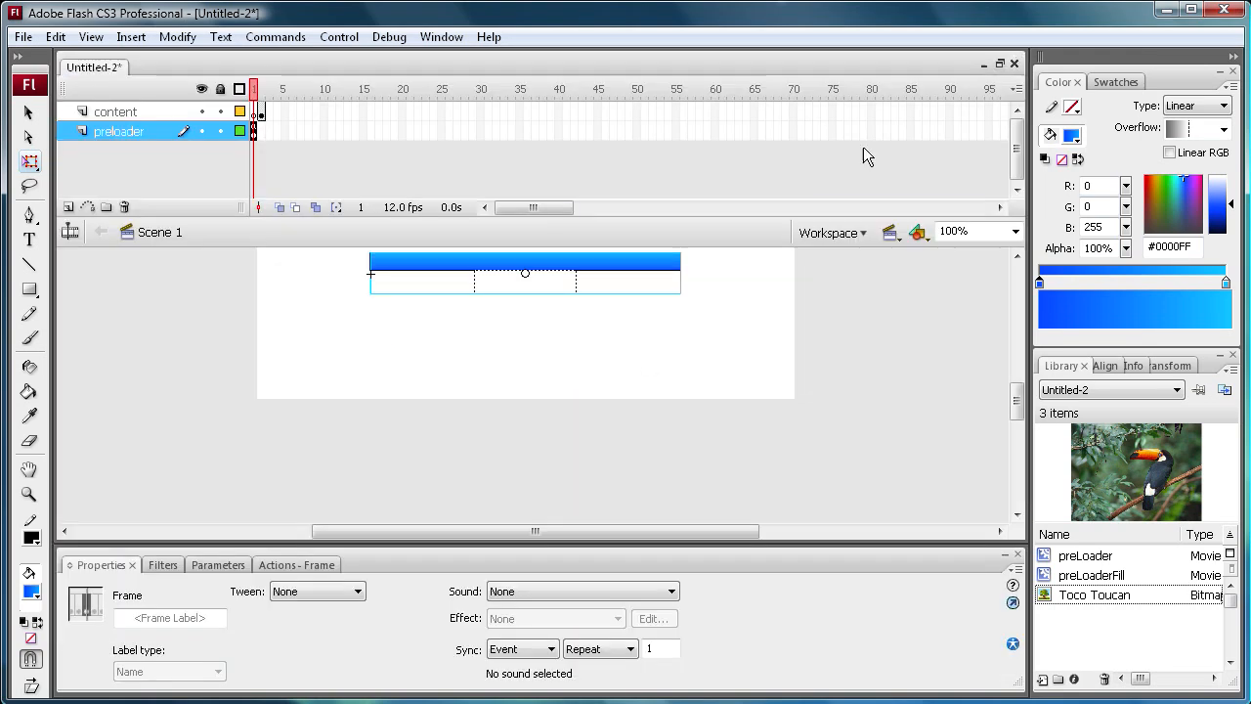
left_click(525, 273)
type("pl")
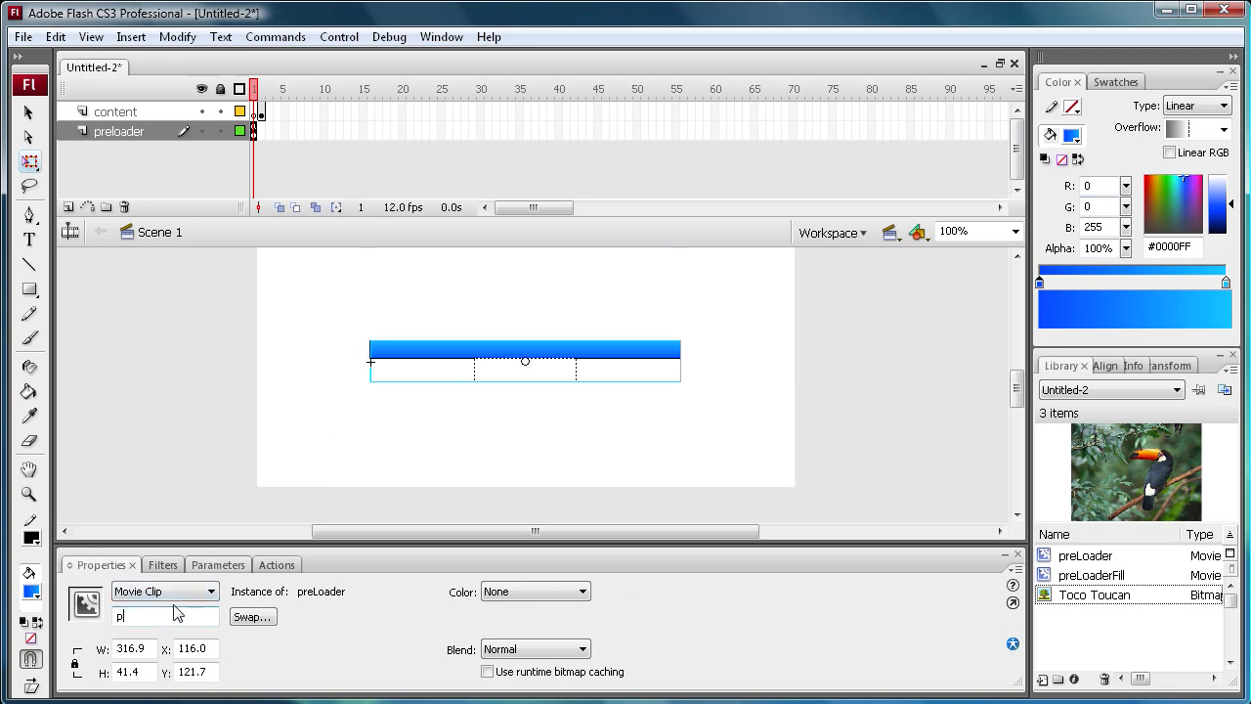
type("reLoader")
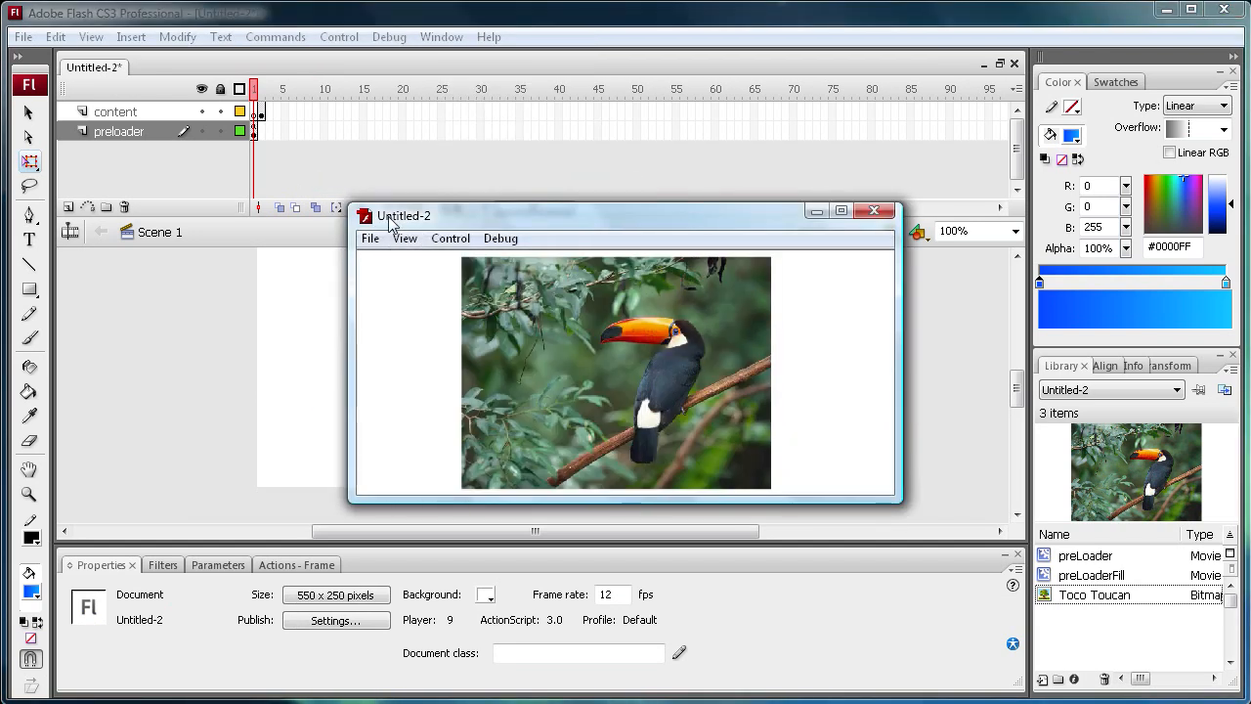
In the test player, turn on View > Simulate Download to watch the bar fill
left_click(404, 237)
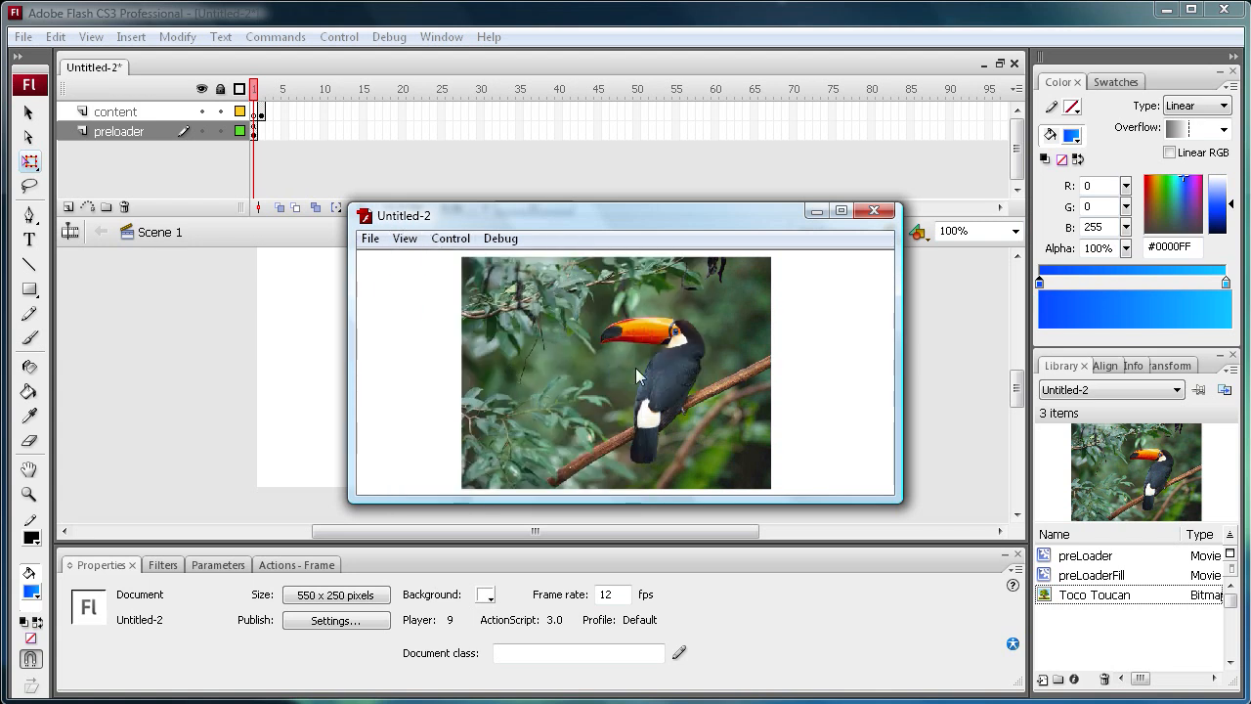
mouse_move(442, 289)
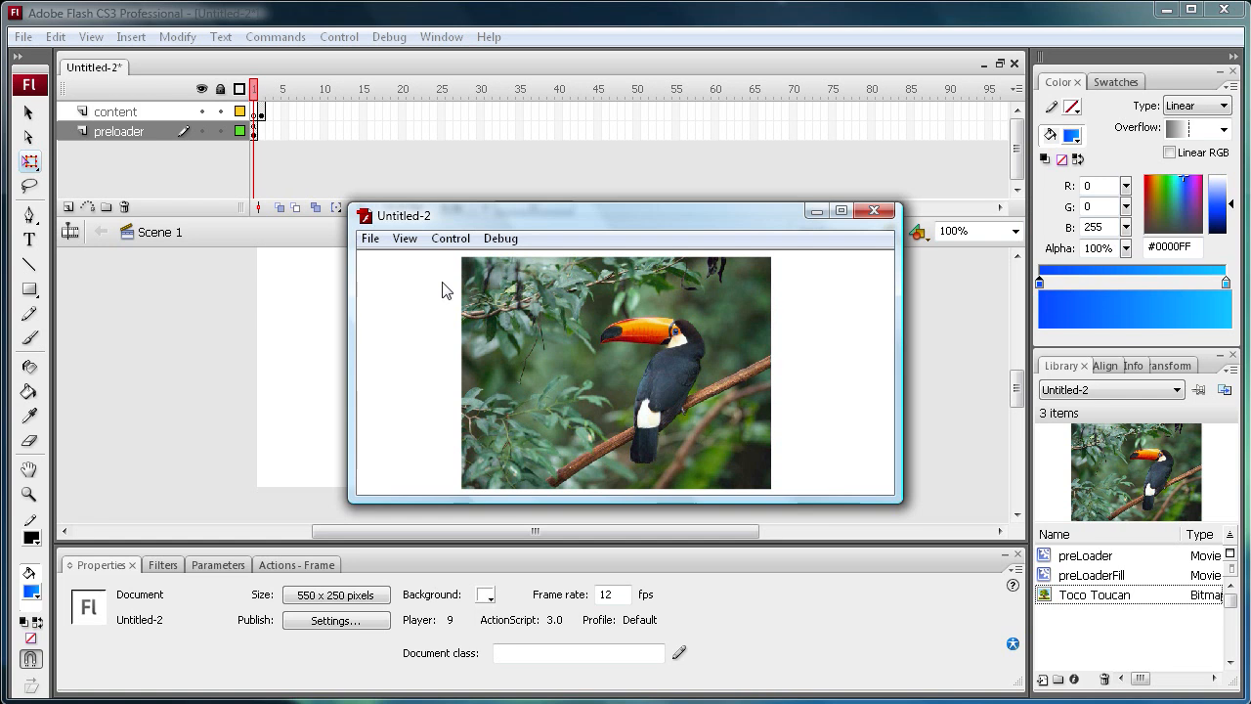
mouse_move(353, 249)
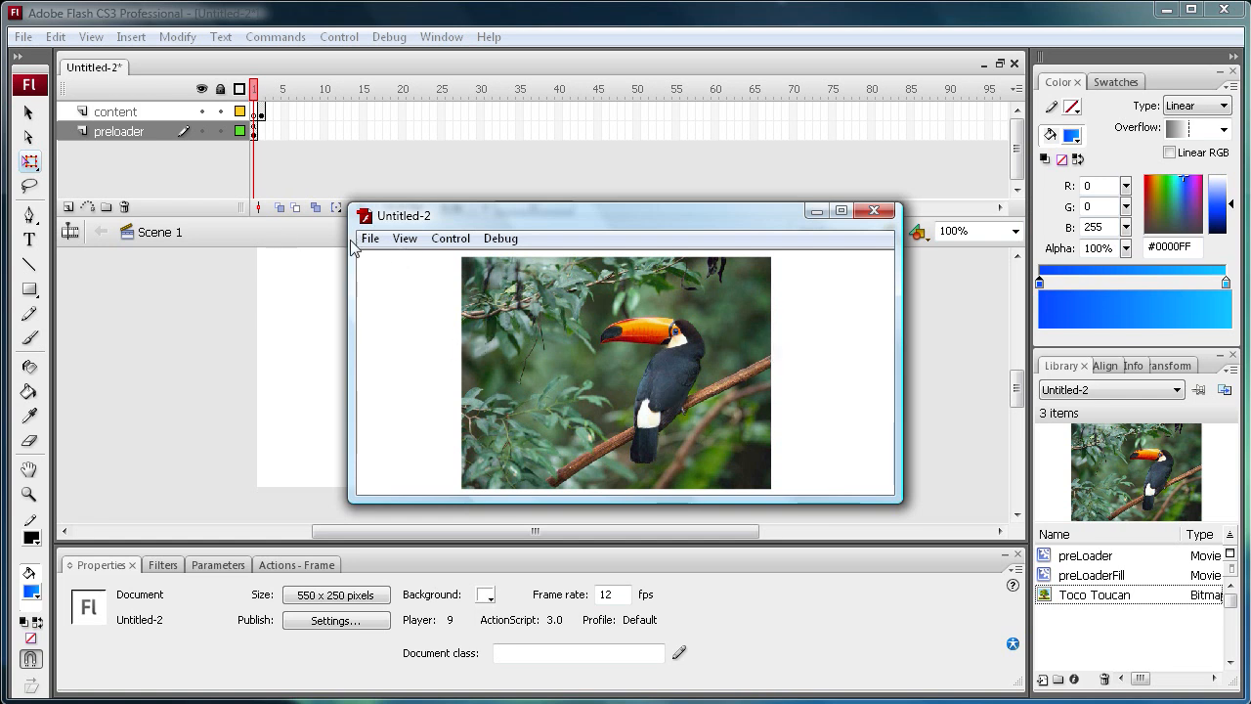
left_click(404, 237)
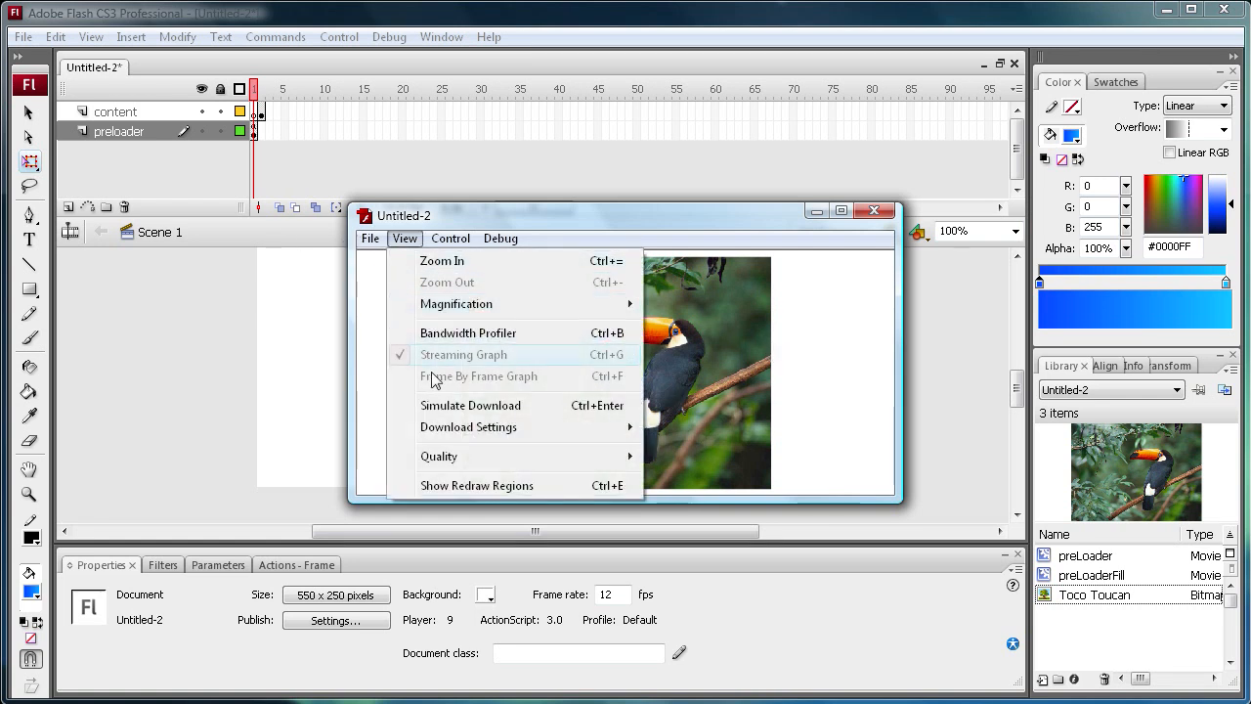
left_click(470, 404)
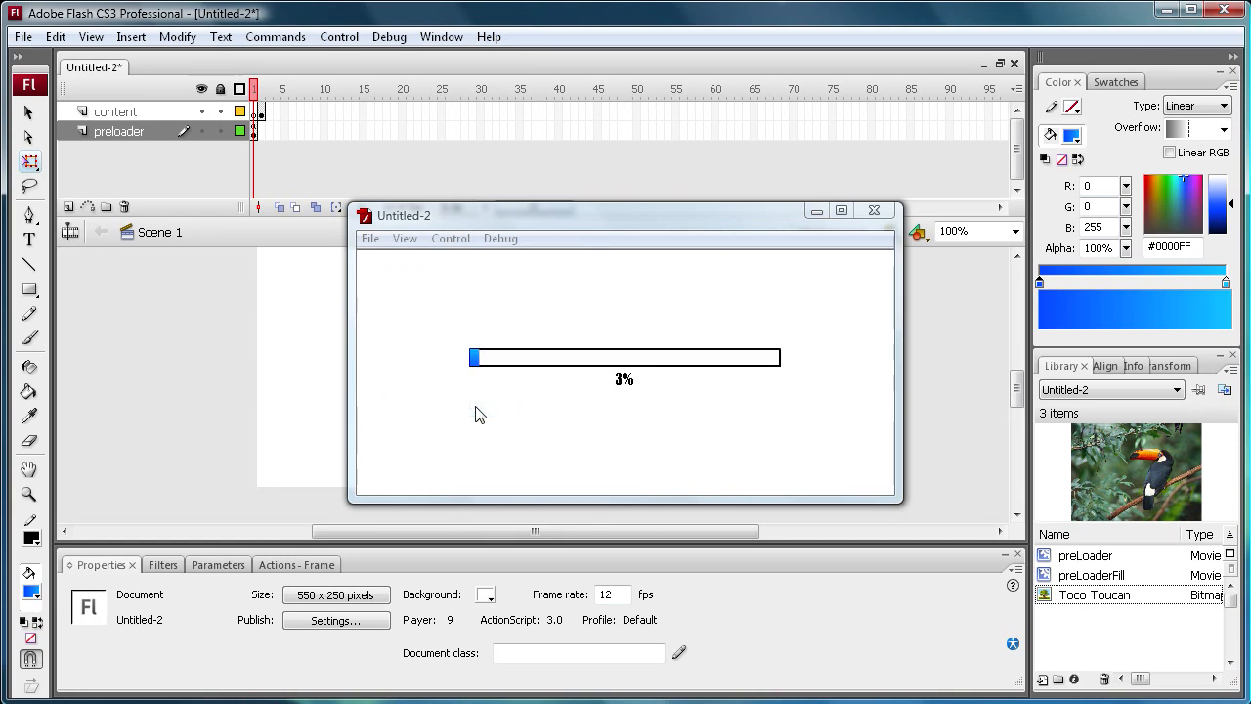